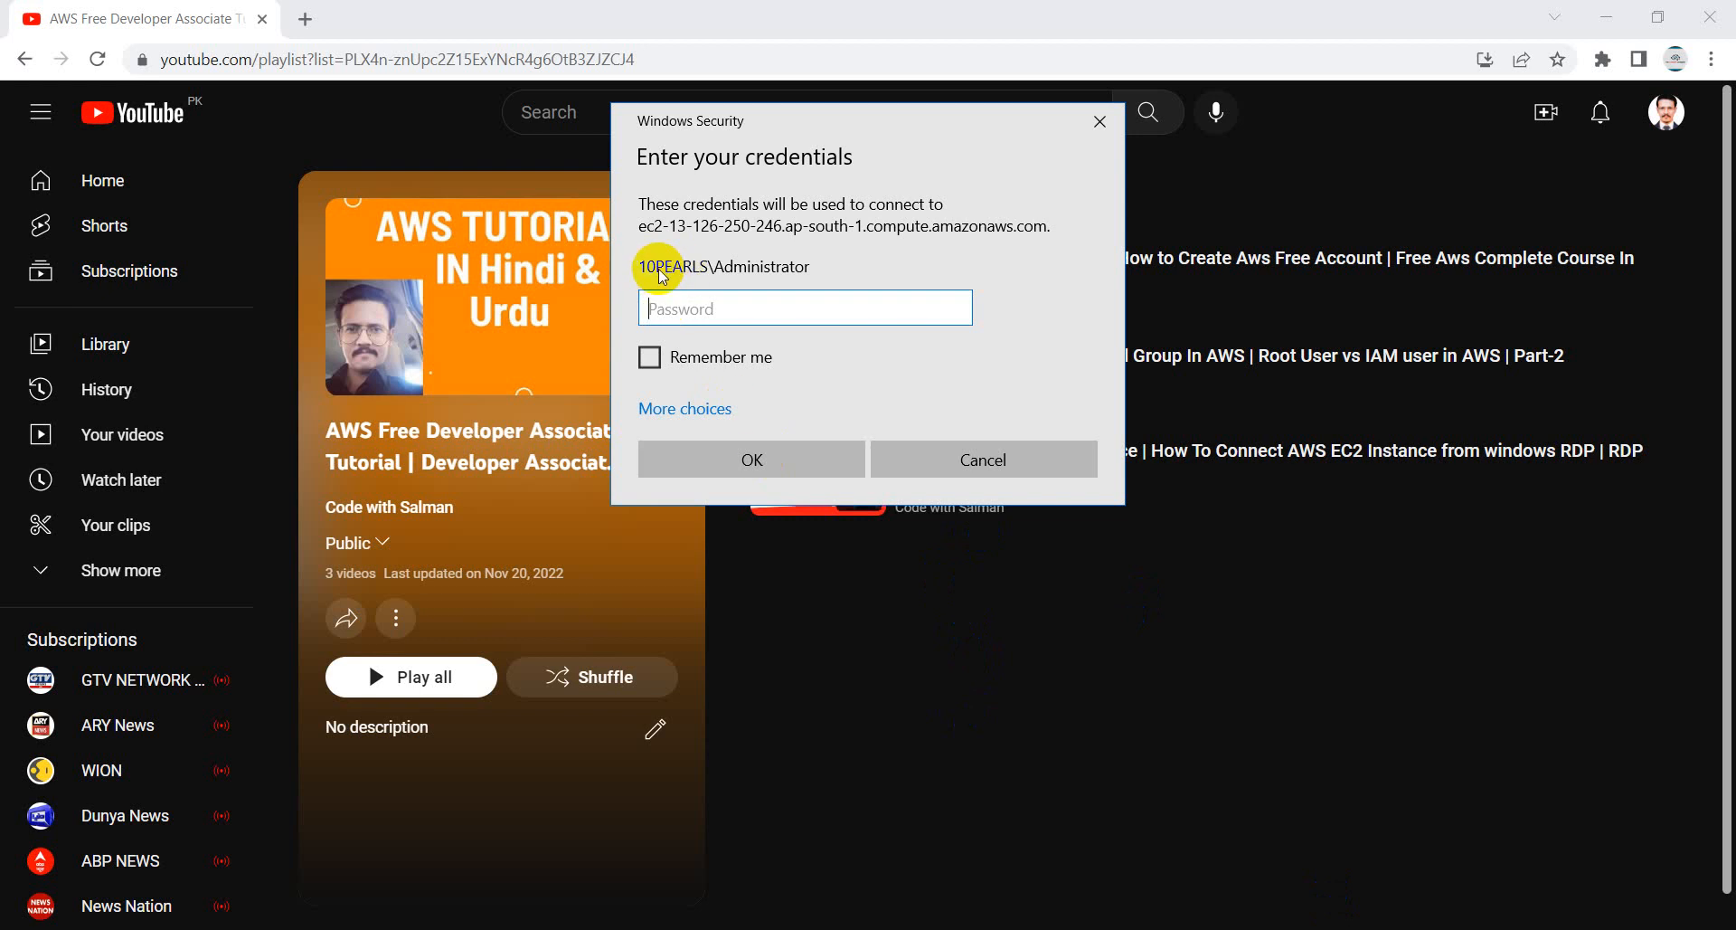
pyautogui.moveTo(985, 877)
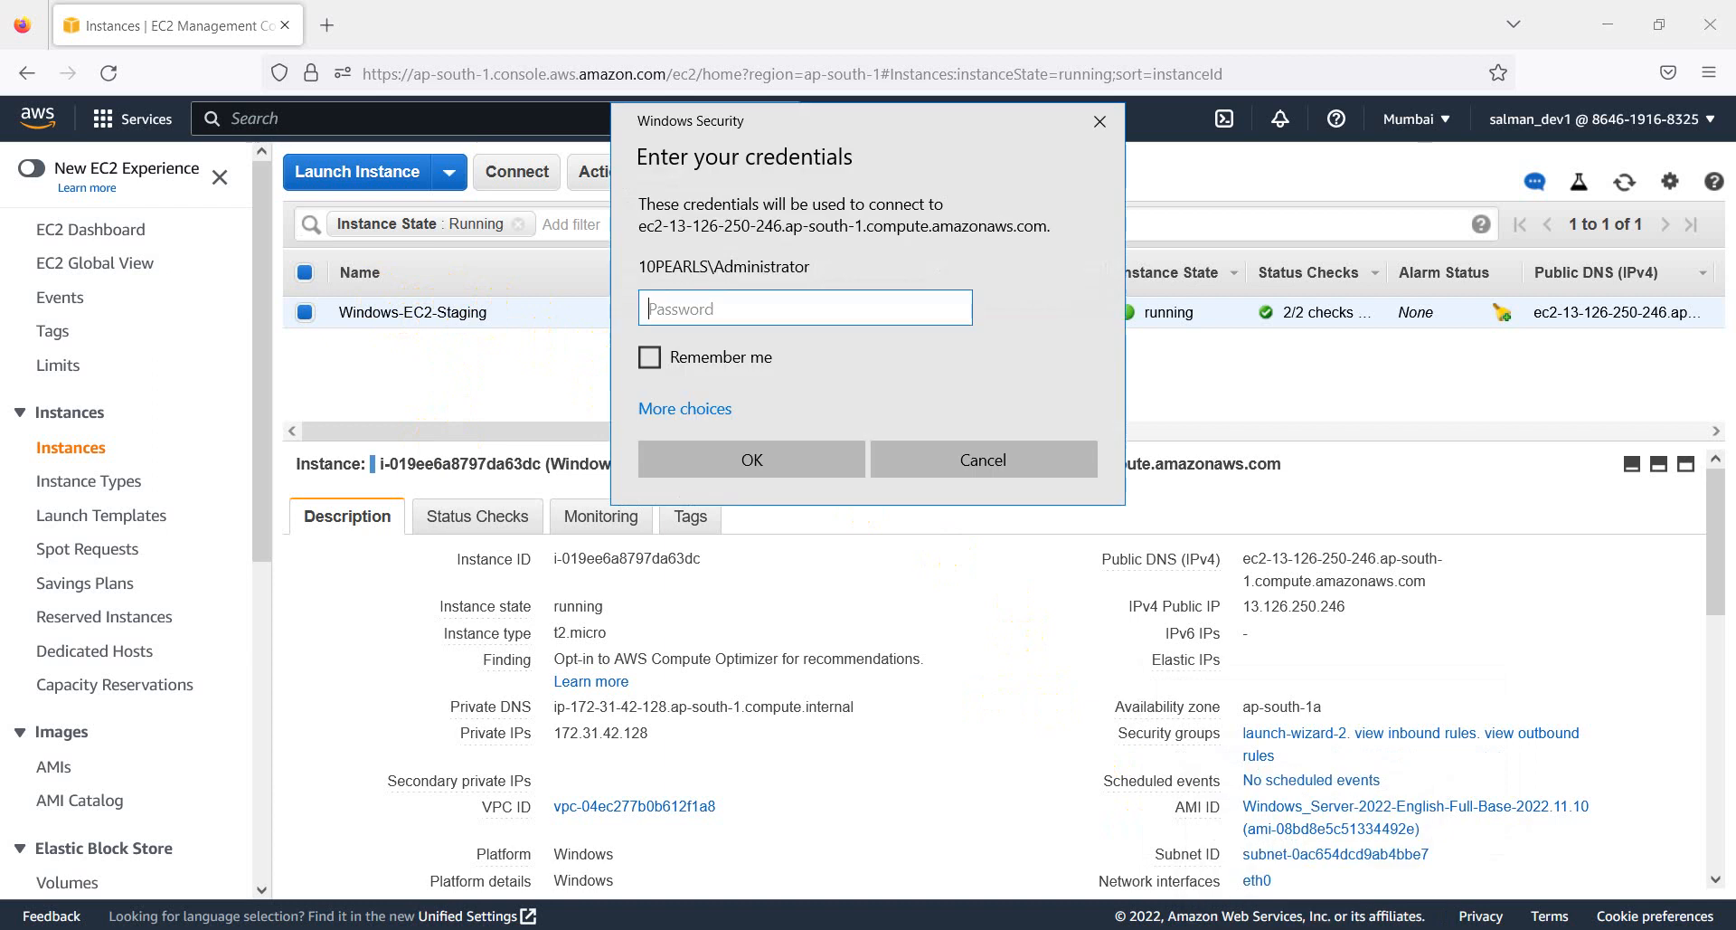
# - Submit the Administrator credentials to connect to the EC2 Windows server
pyautogui.click(751, 459)
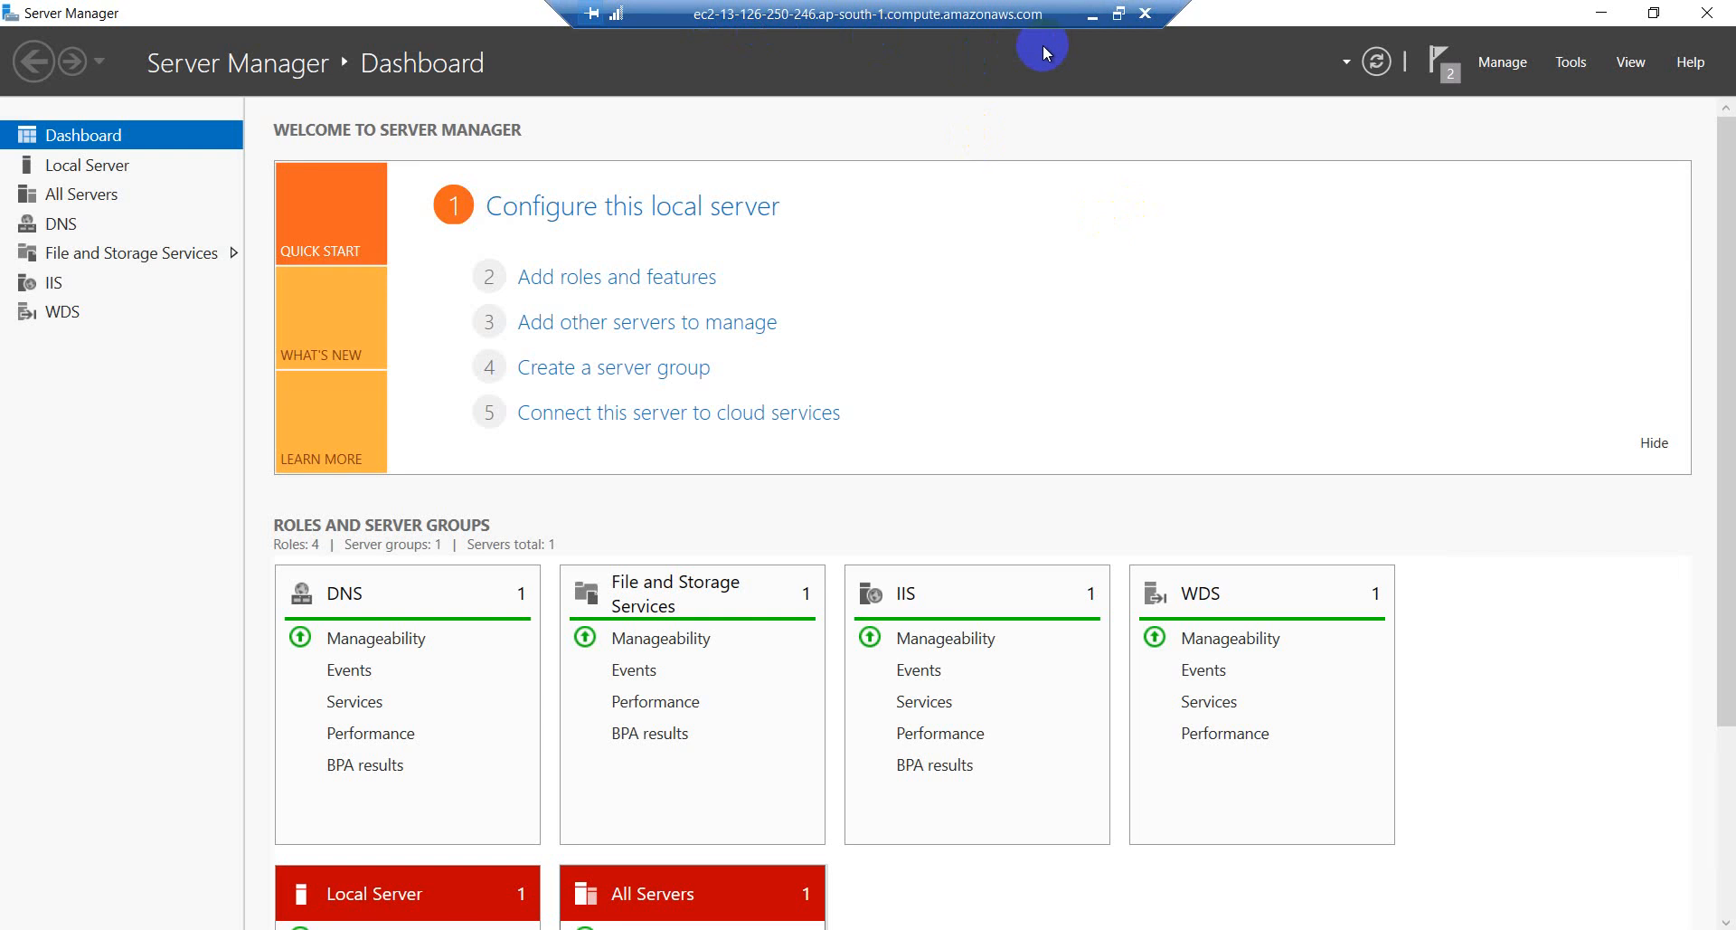
pyautogui.moveTo(1514, 736)
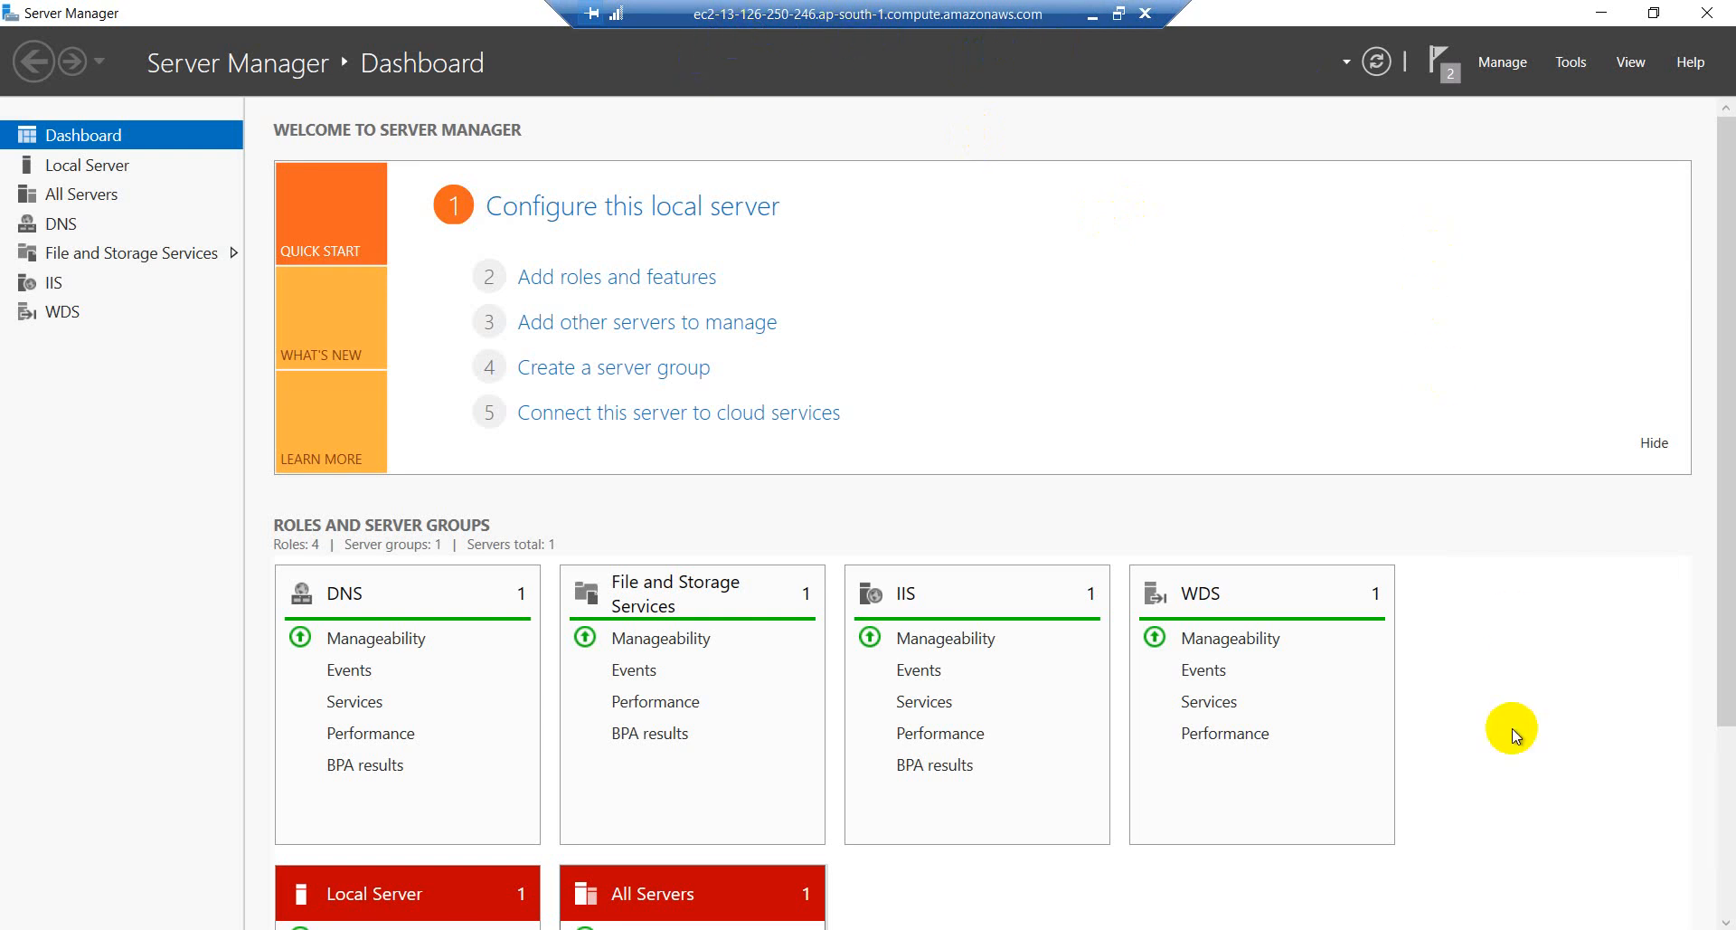
pyautogui.moveTo(1501, 691)
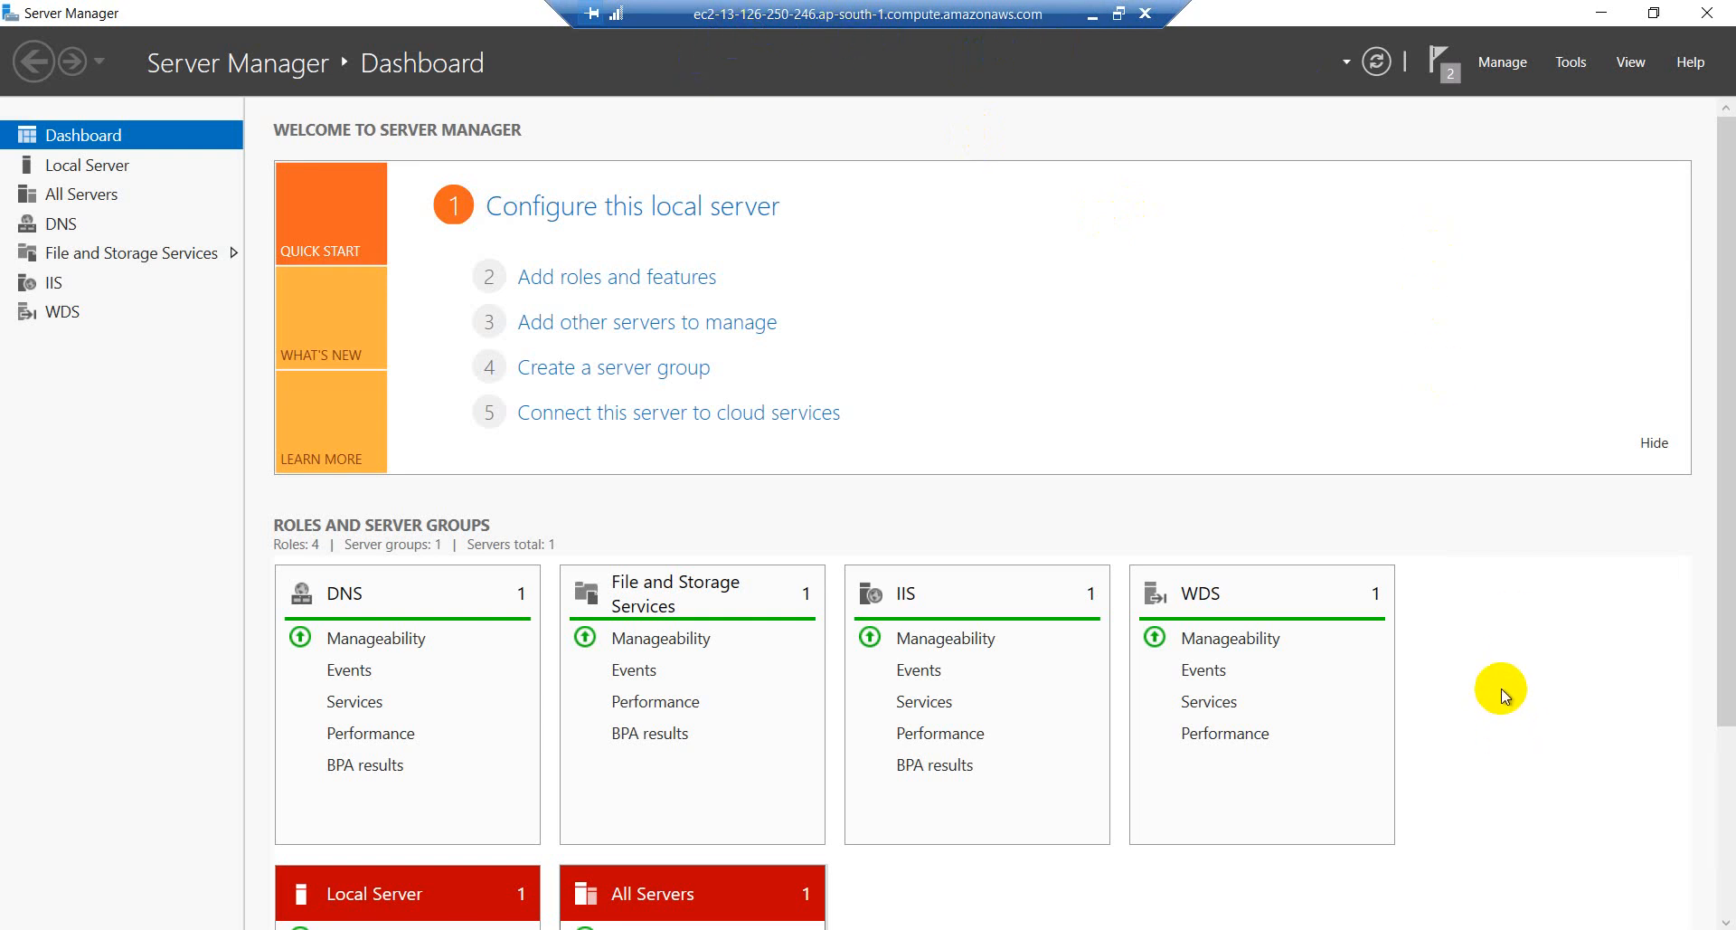
pyautogui.moveTo(1532, 120)
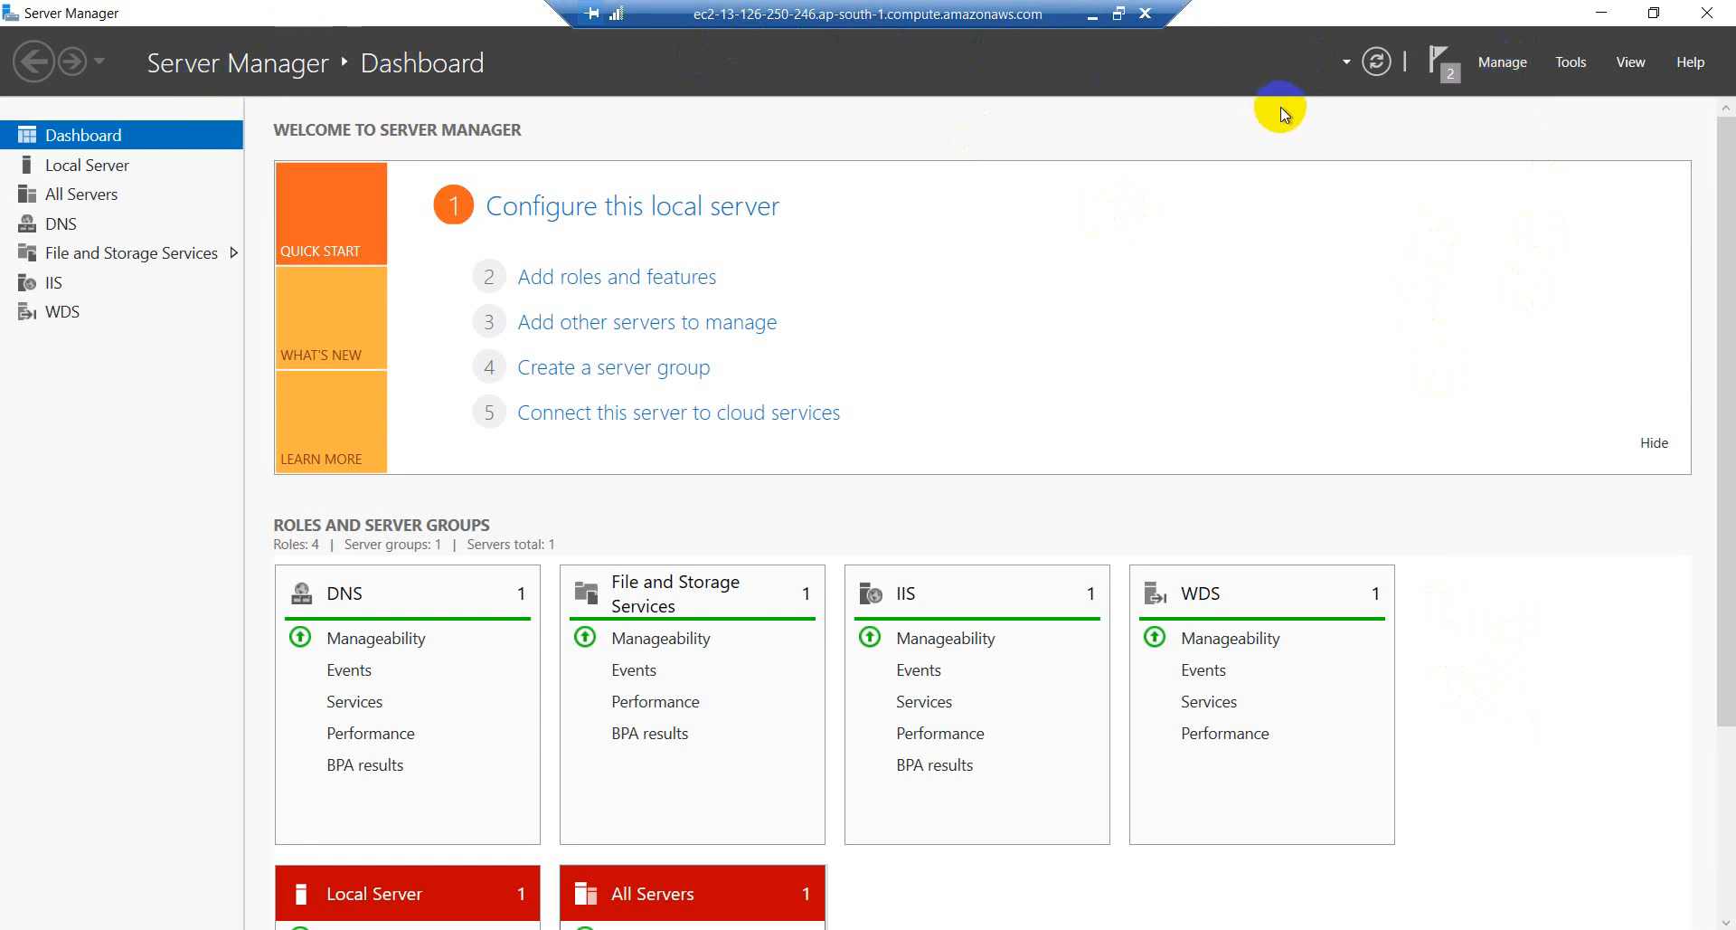
# - Bring up Server Manager's Manage menu for adding or removing roles and features
pyautogui.click(1503, 61)
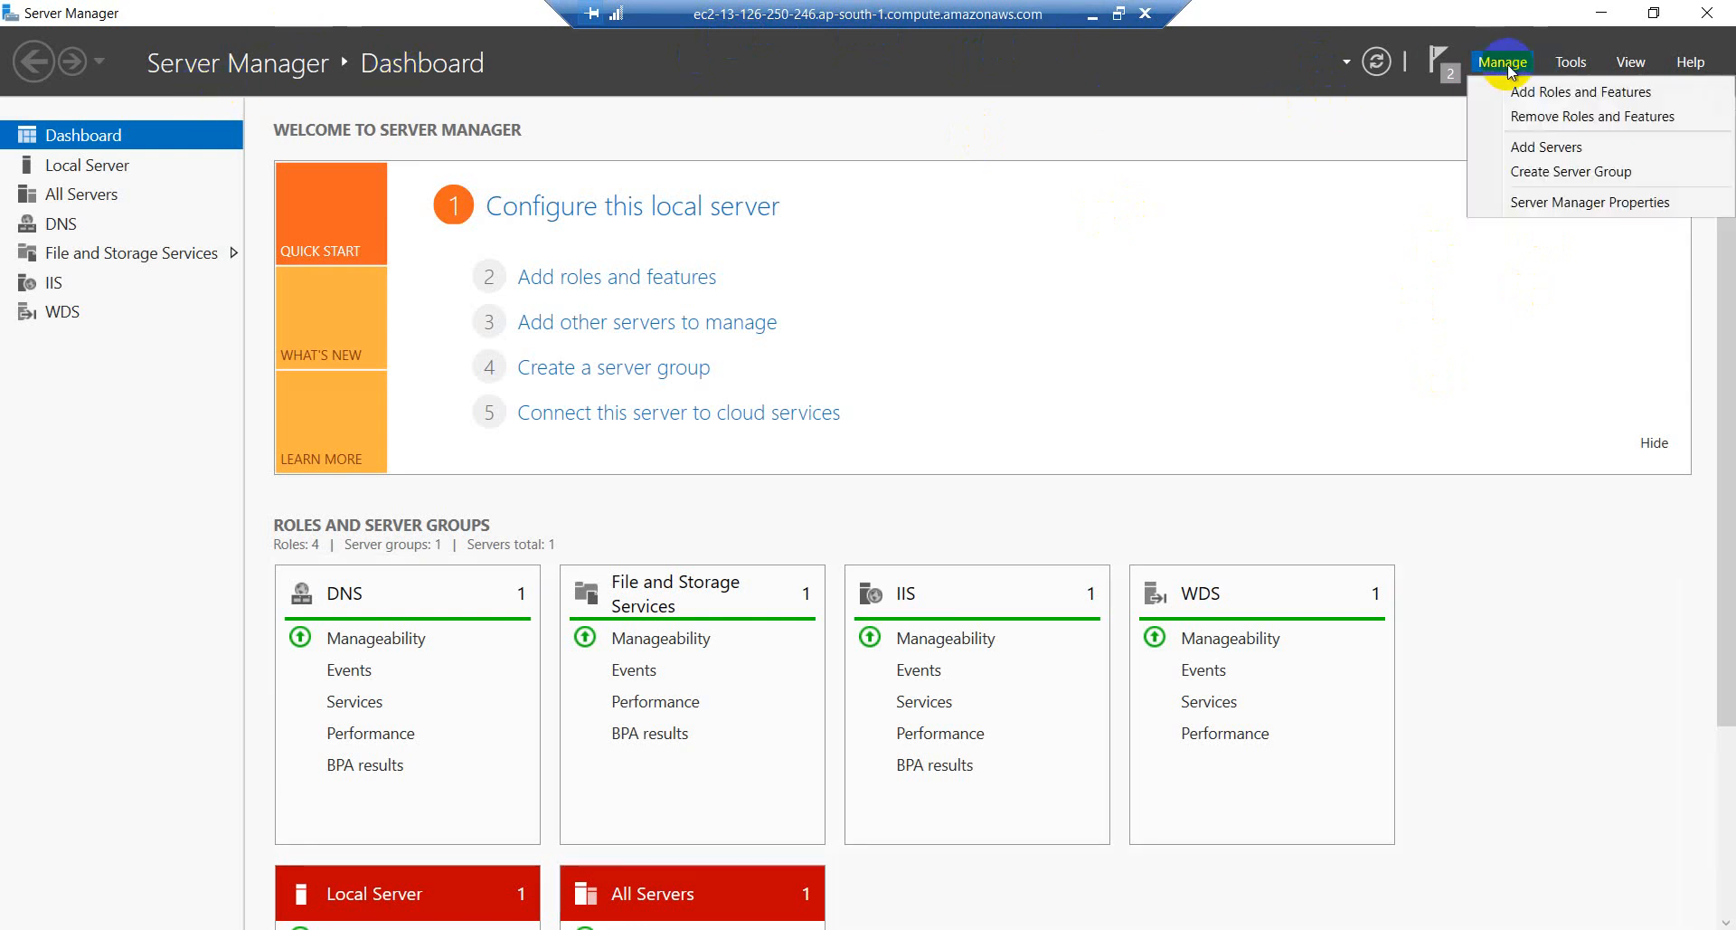
# - Start Add Roles and Features, keep role-based installation and proceed to destination server selection
pyautogui.click(1581, 92)
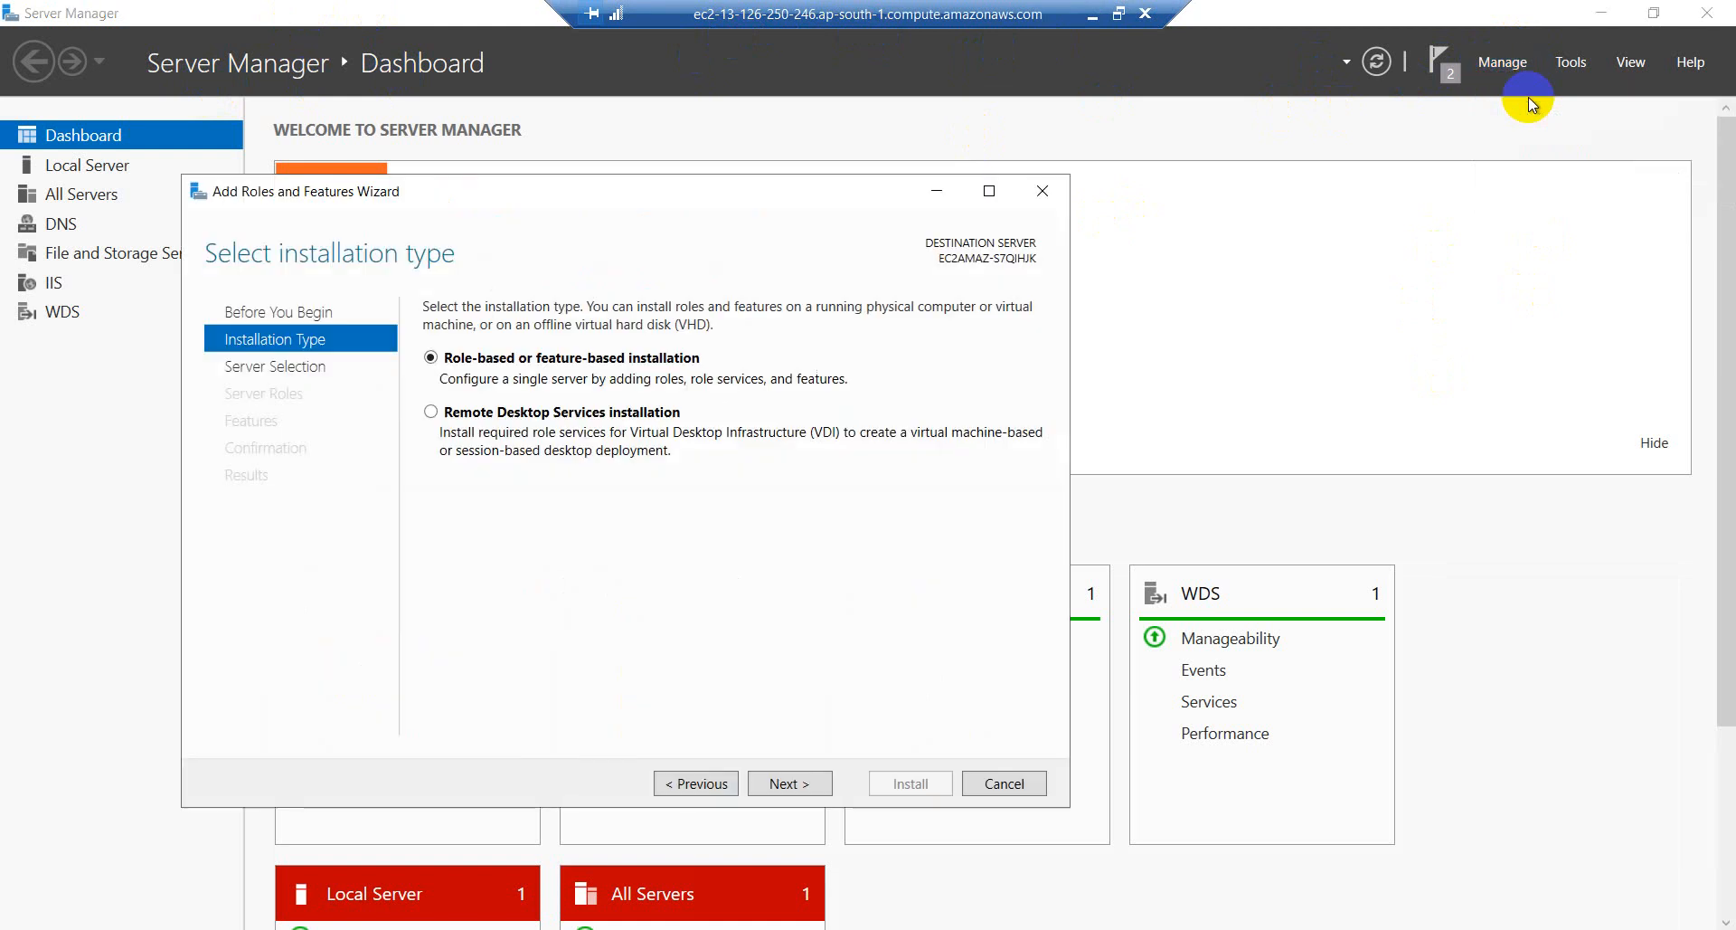
pyautogui.moveTo(295, 329)
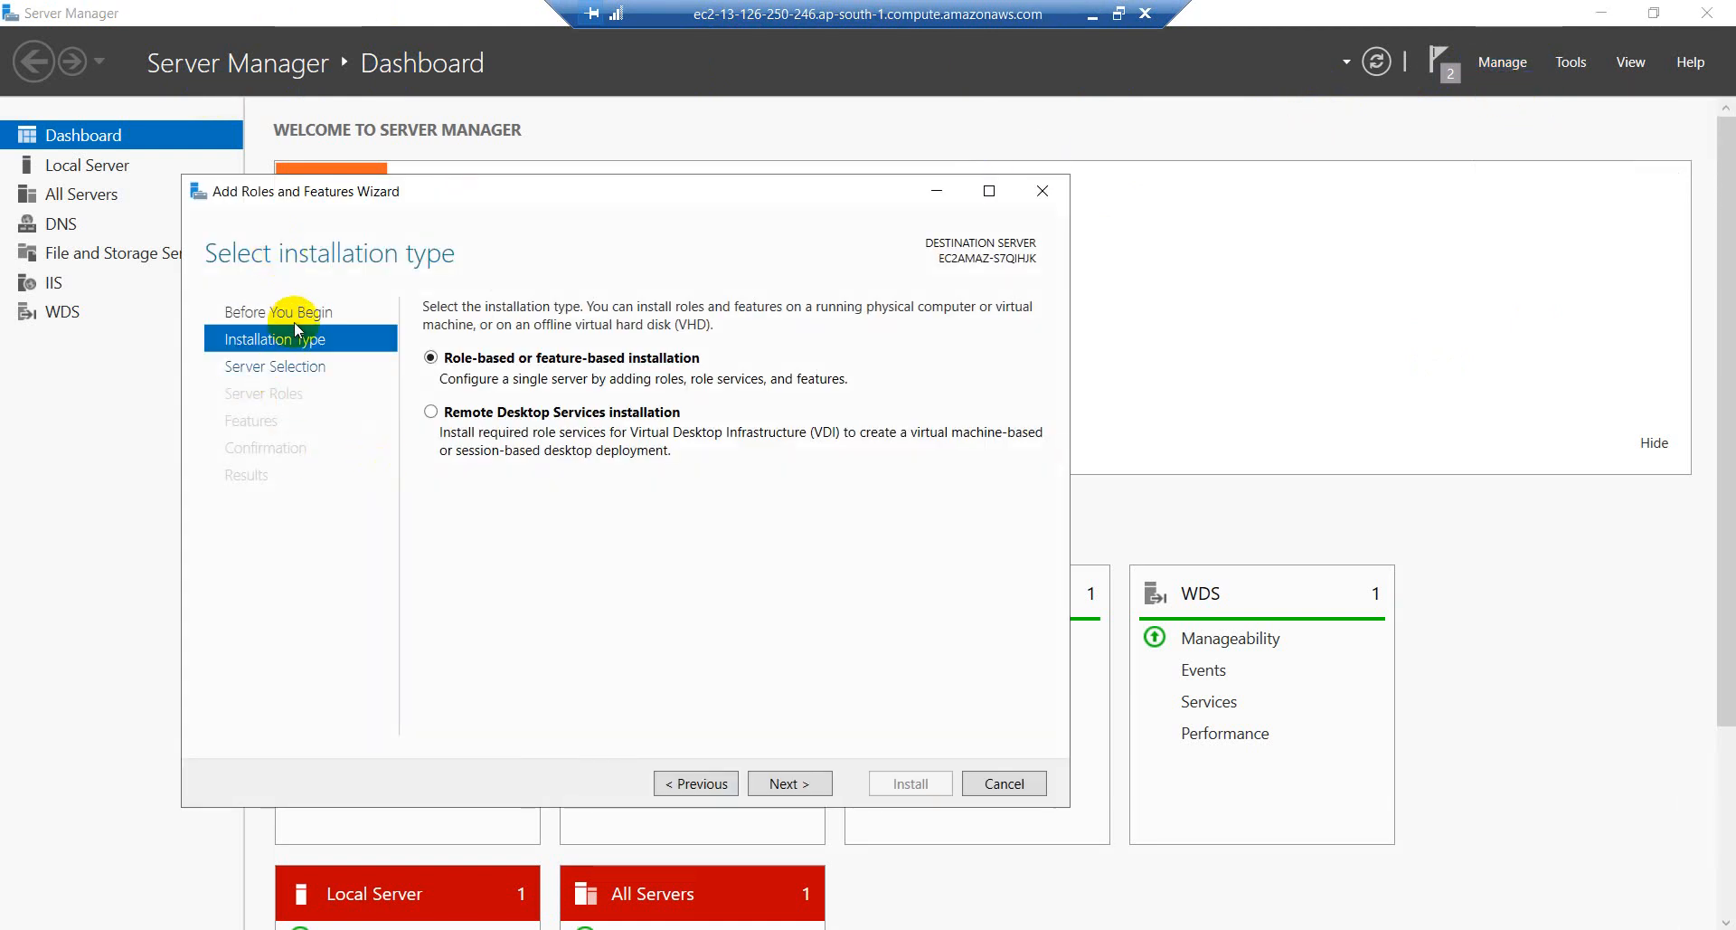
pyautogui.moveTo(653, 295)
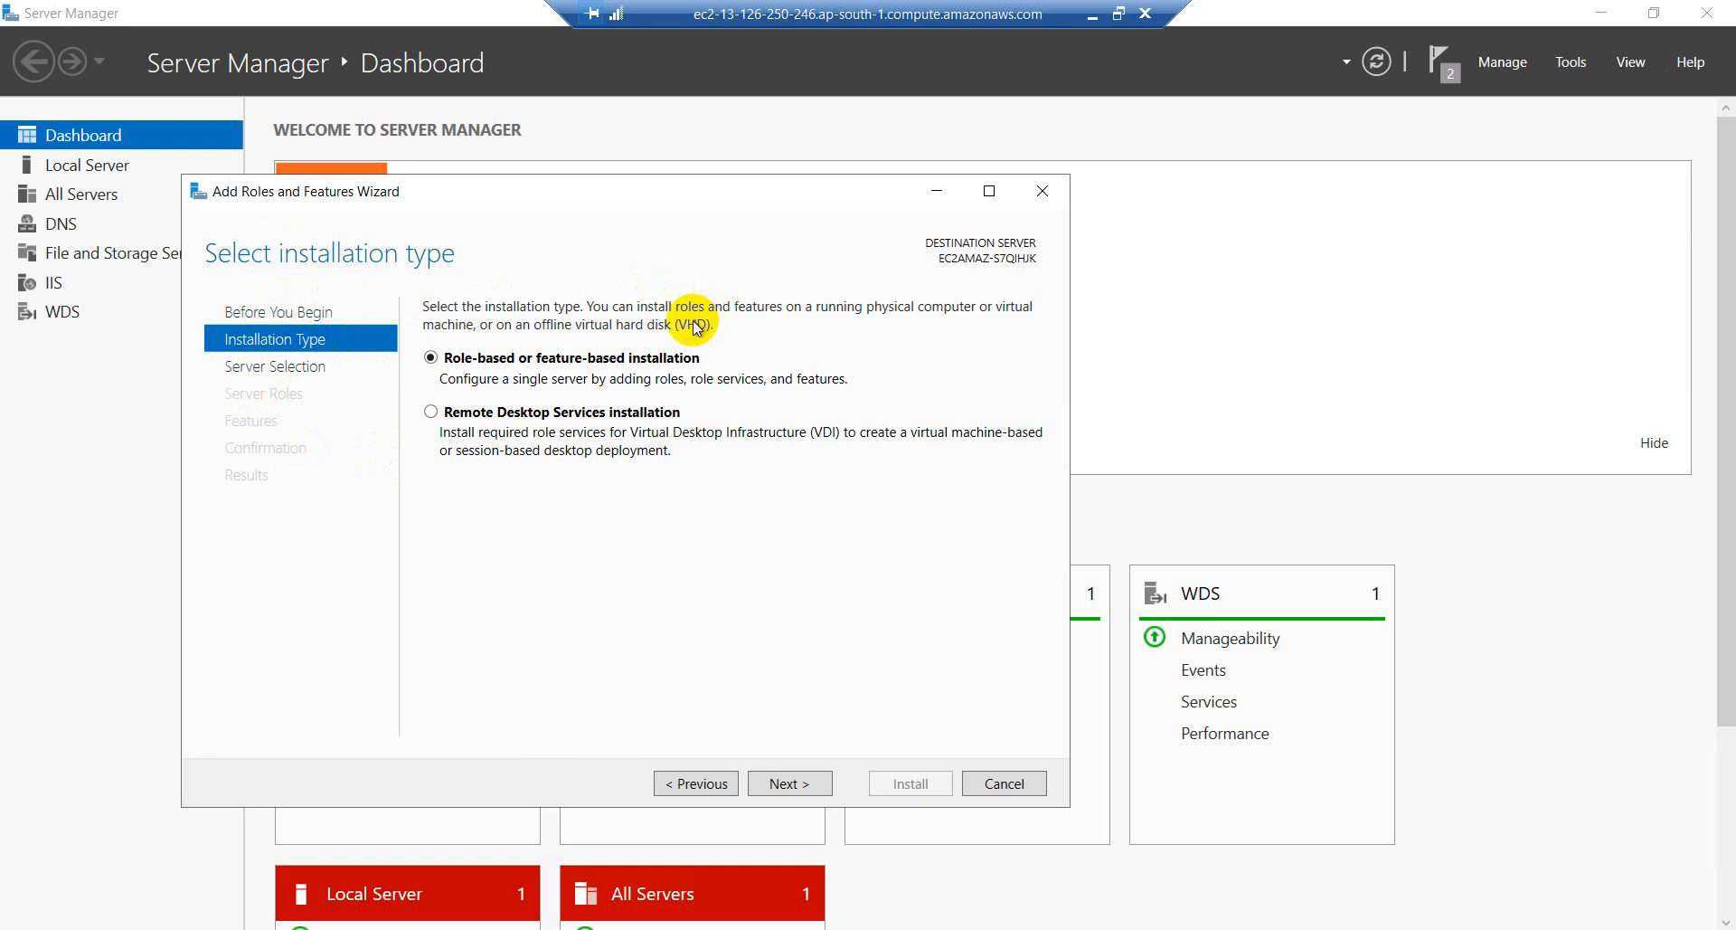
pyautogui.moveTo(695, 323)
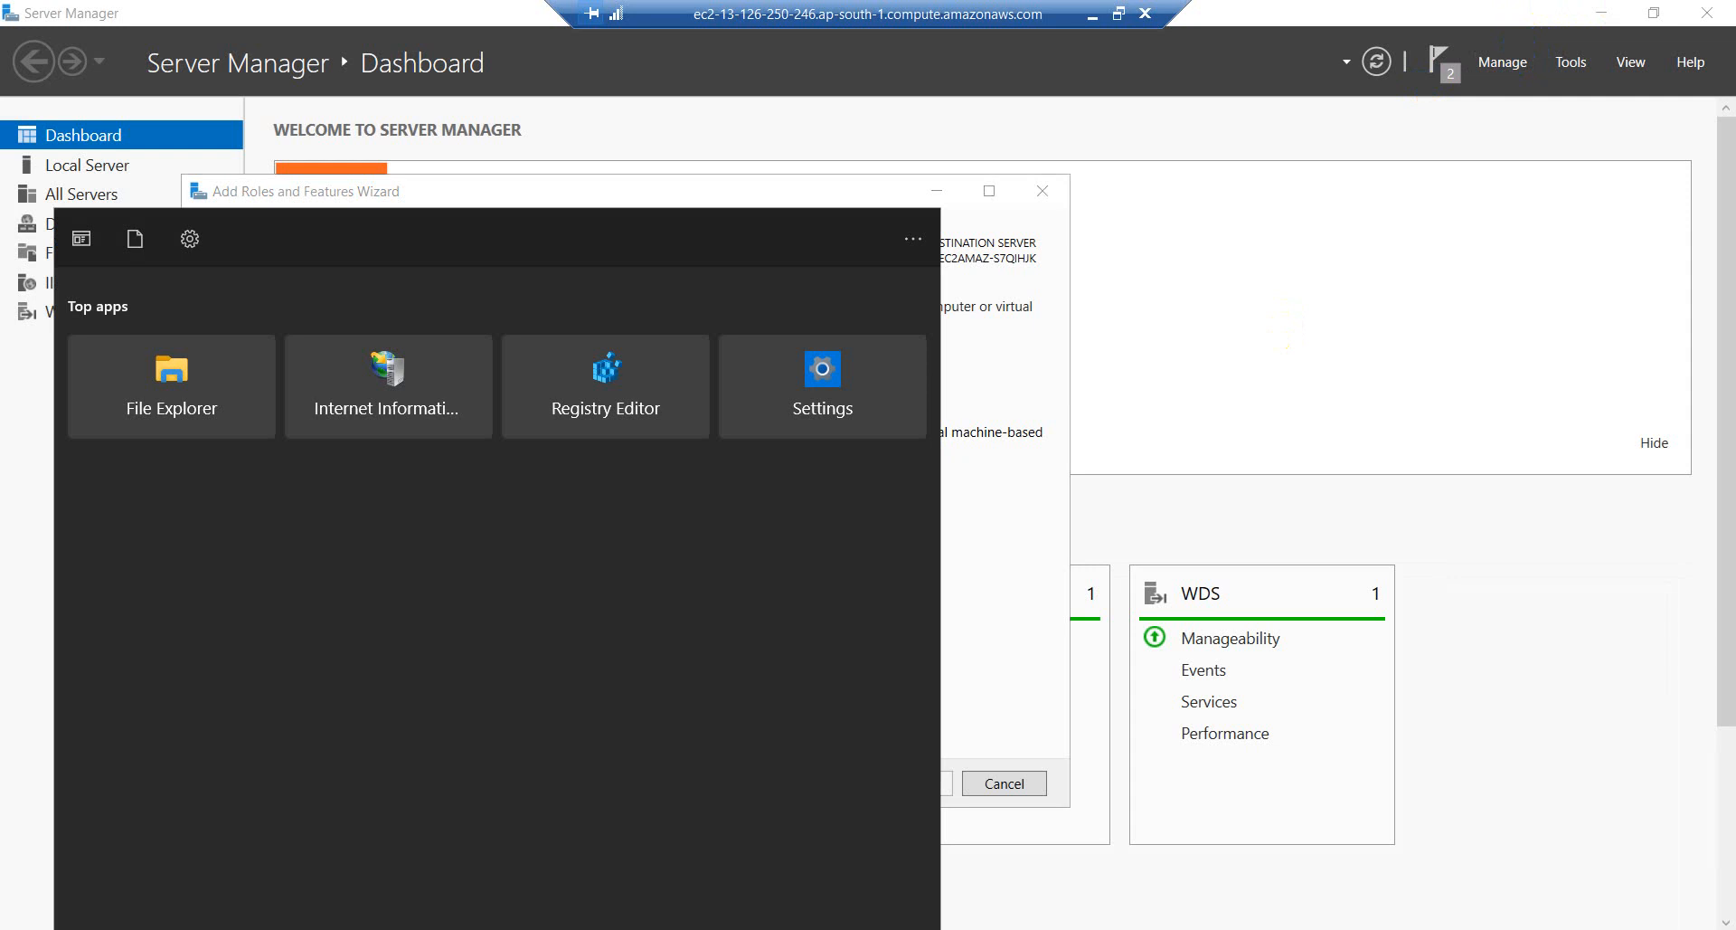
pyautogui.write('Windows')
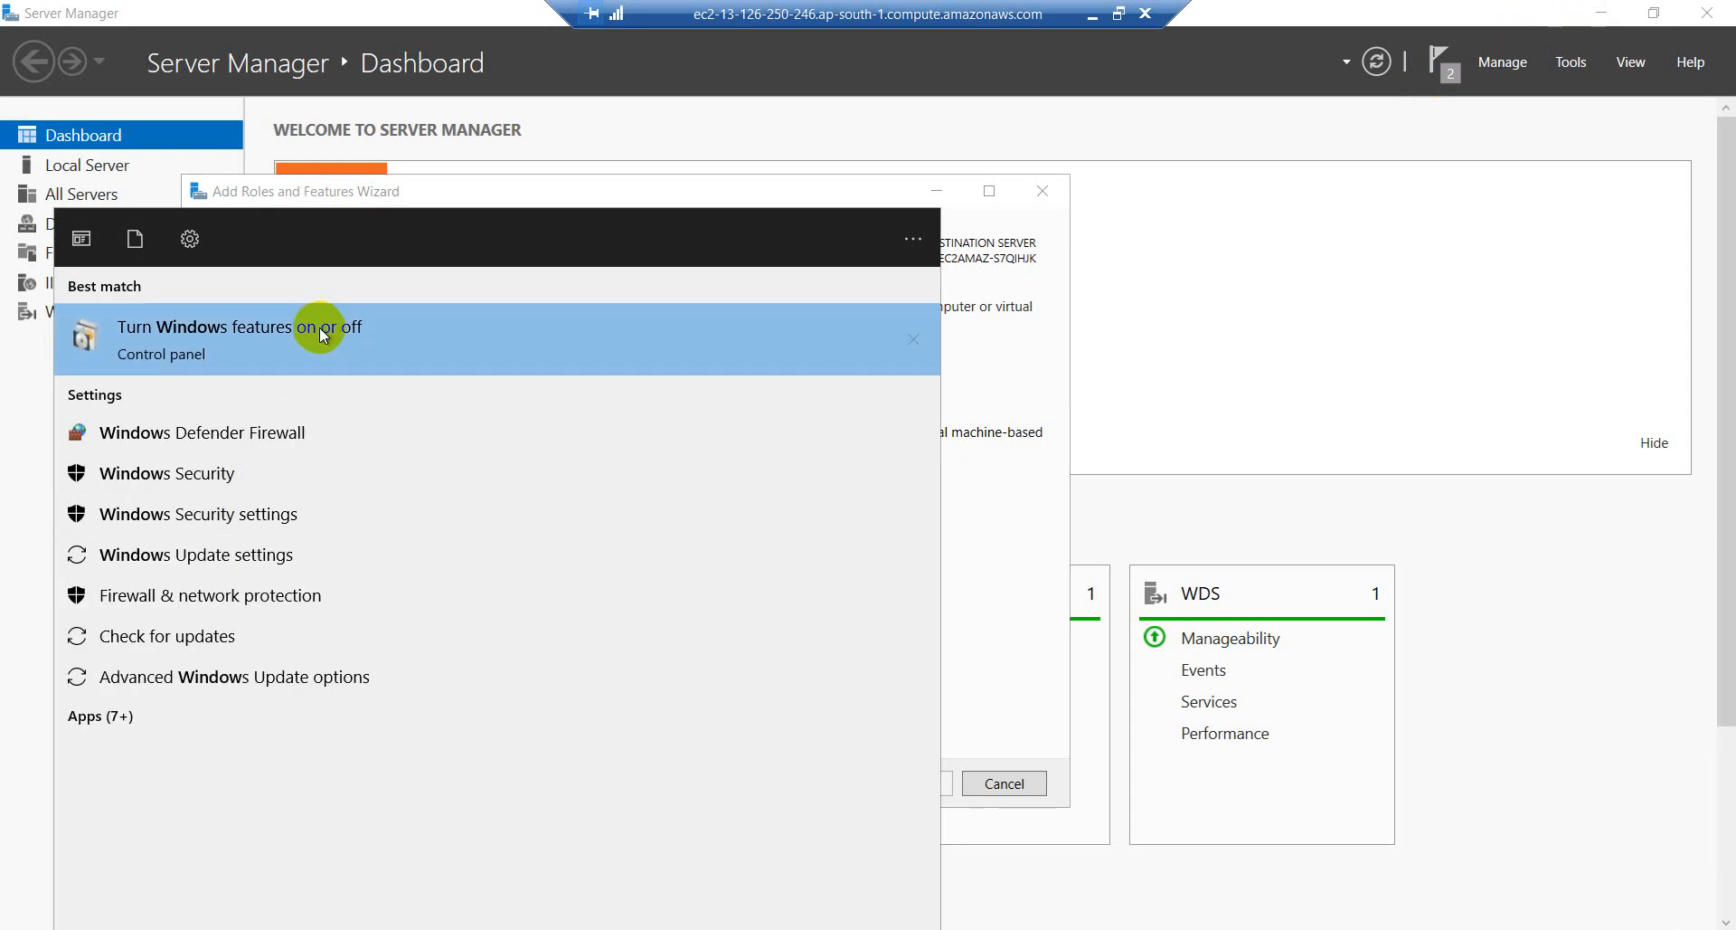
pyautogui.moveTo(821, 184)
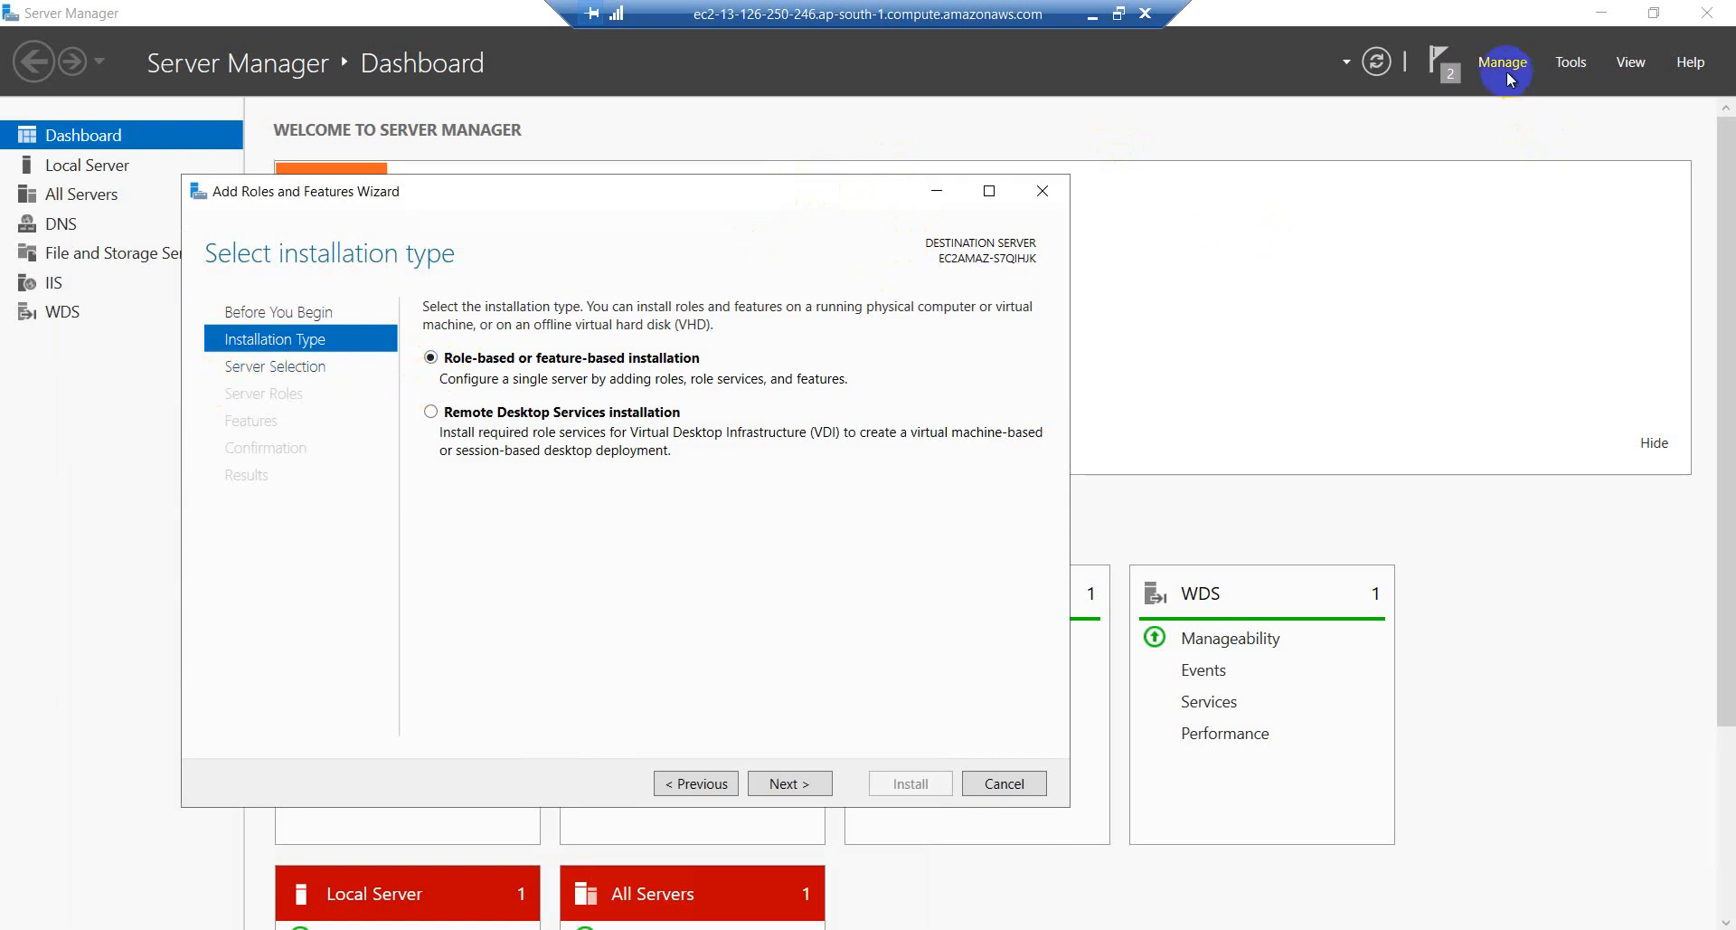
pyautogui.moveTo(747, 751)
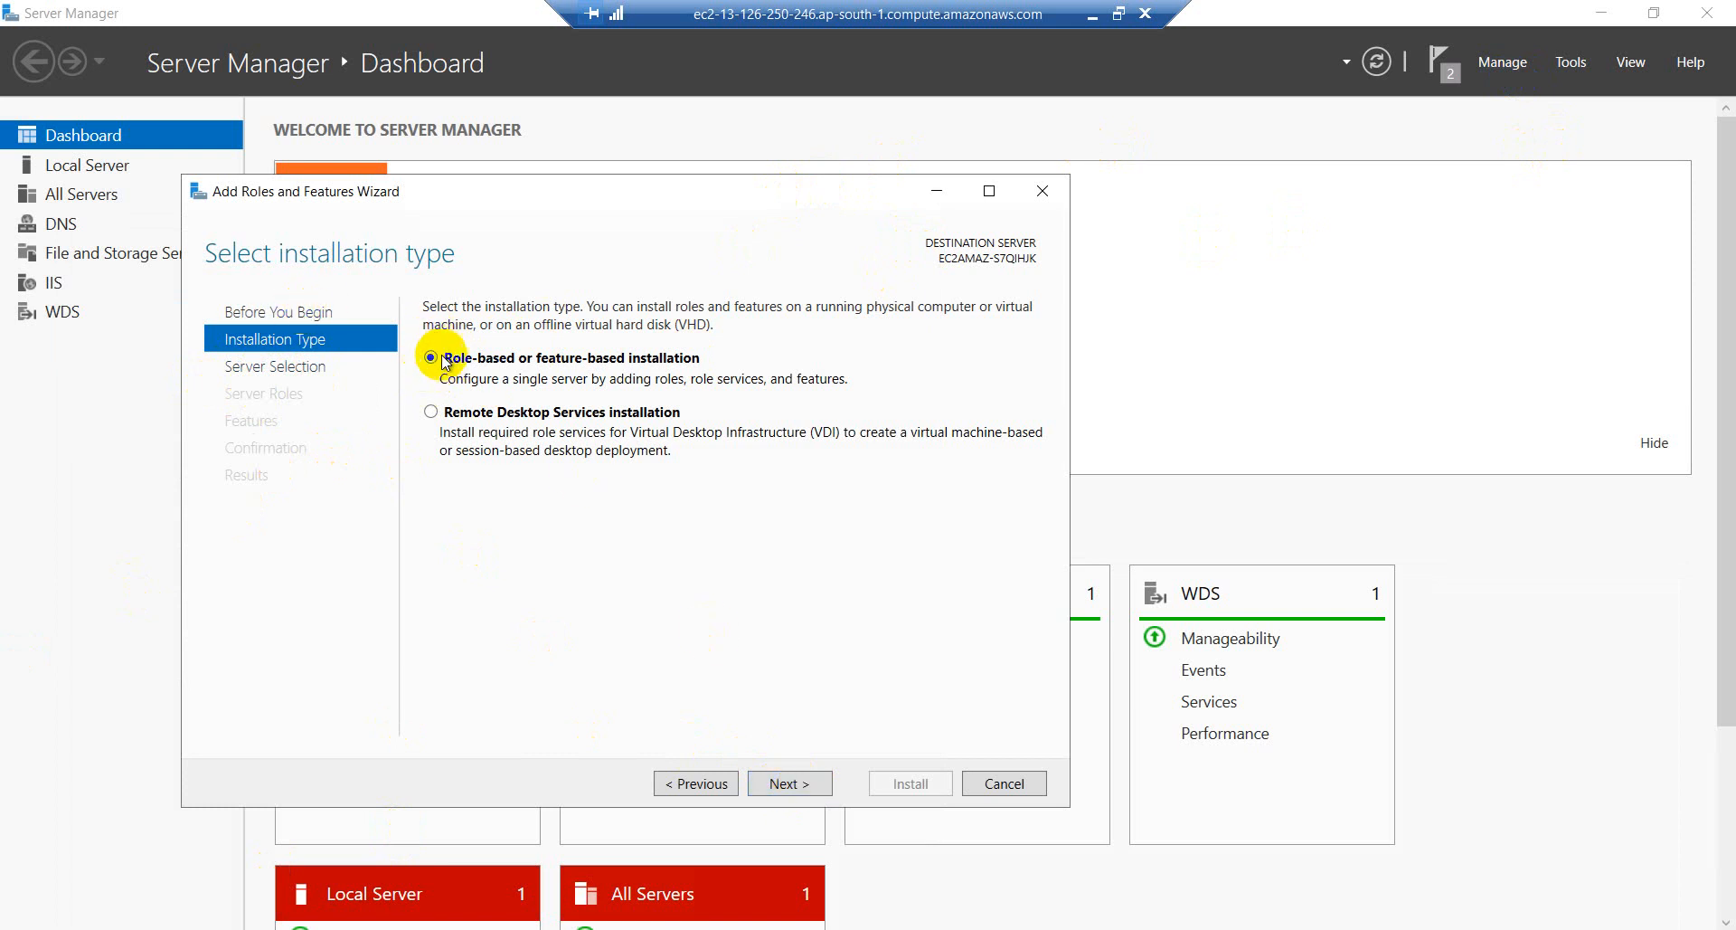
pyautogui.click(789, 783)
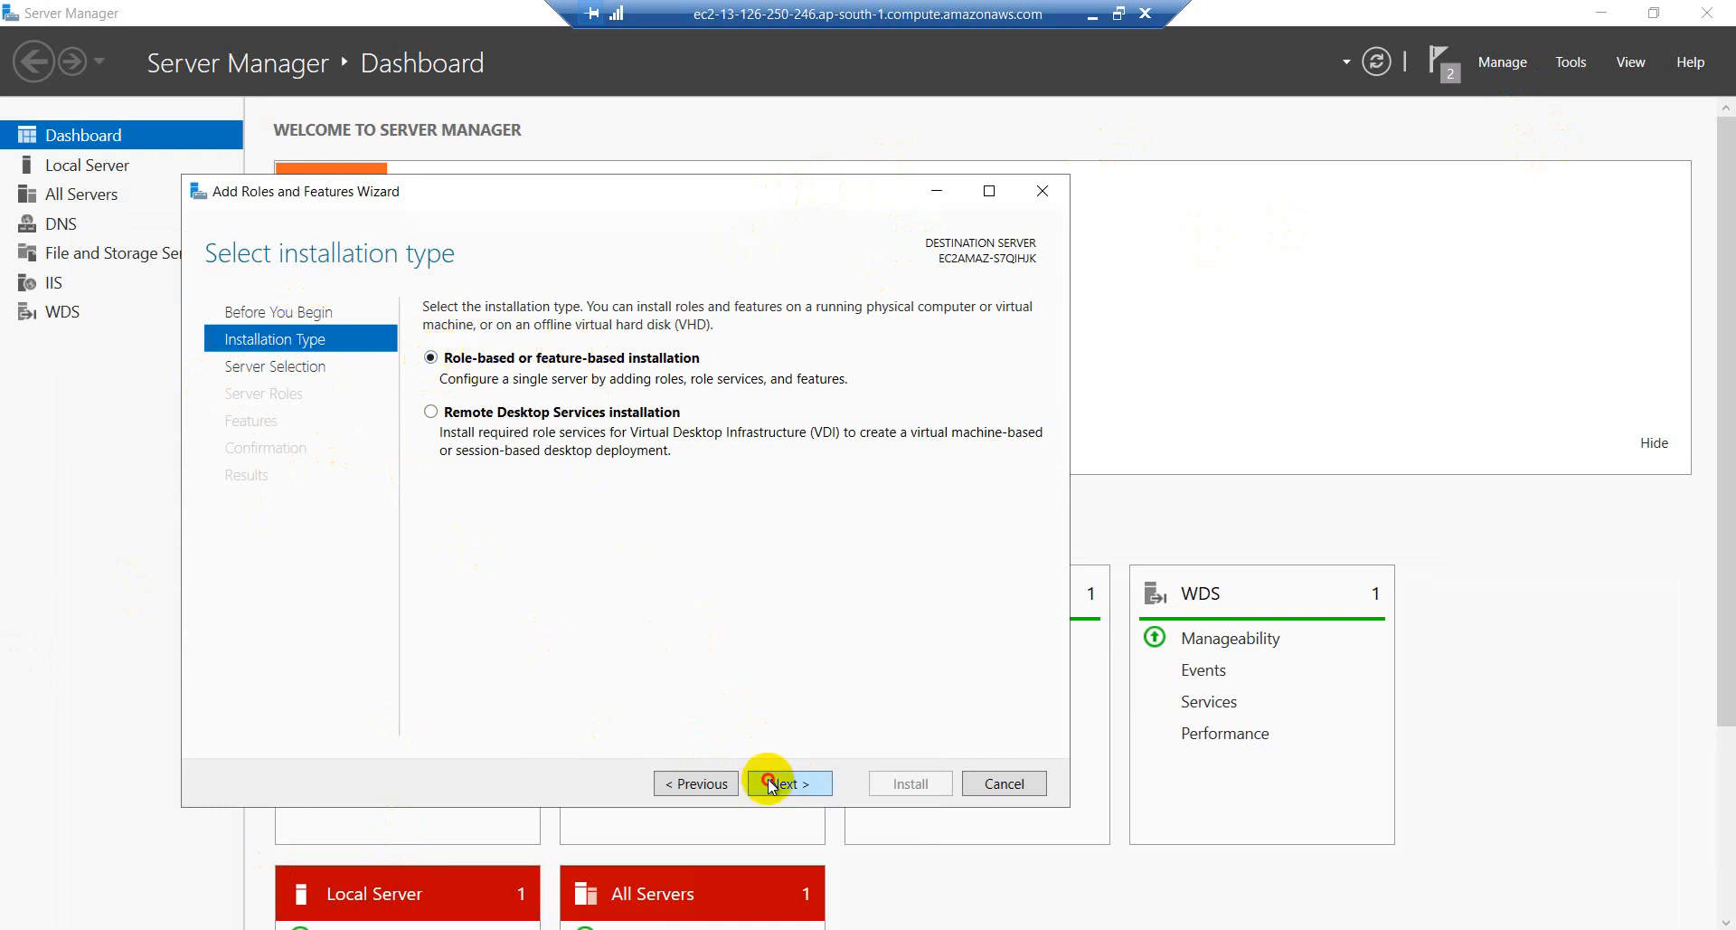
pyautogui.click(786, 783)
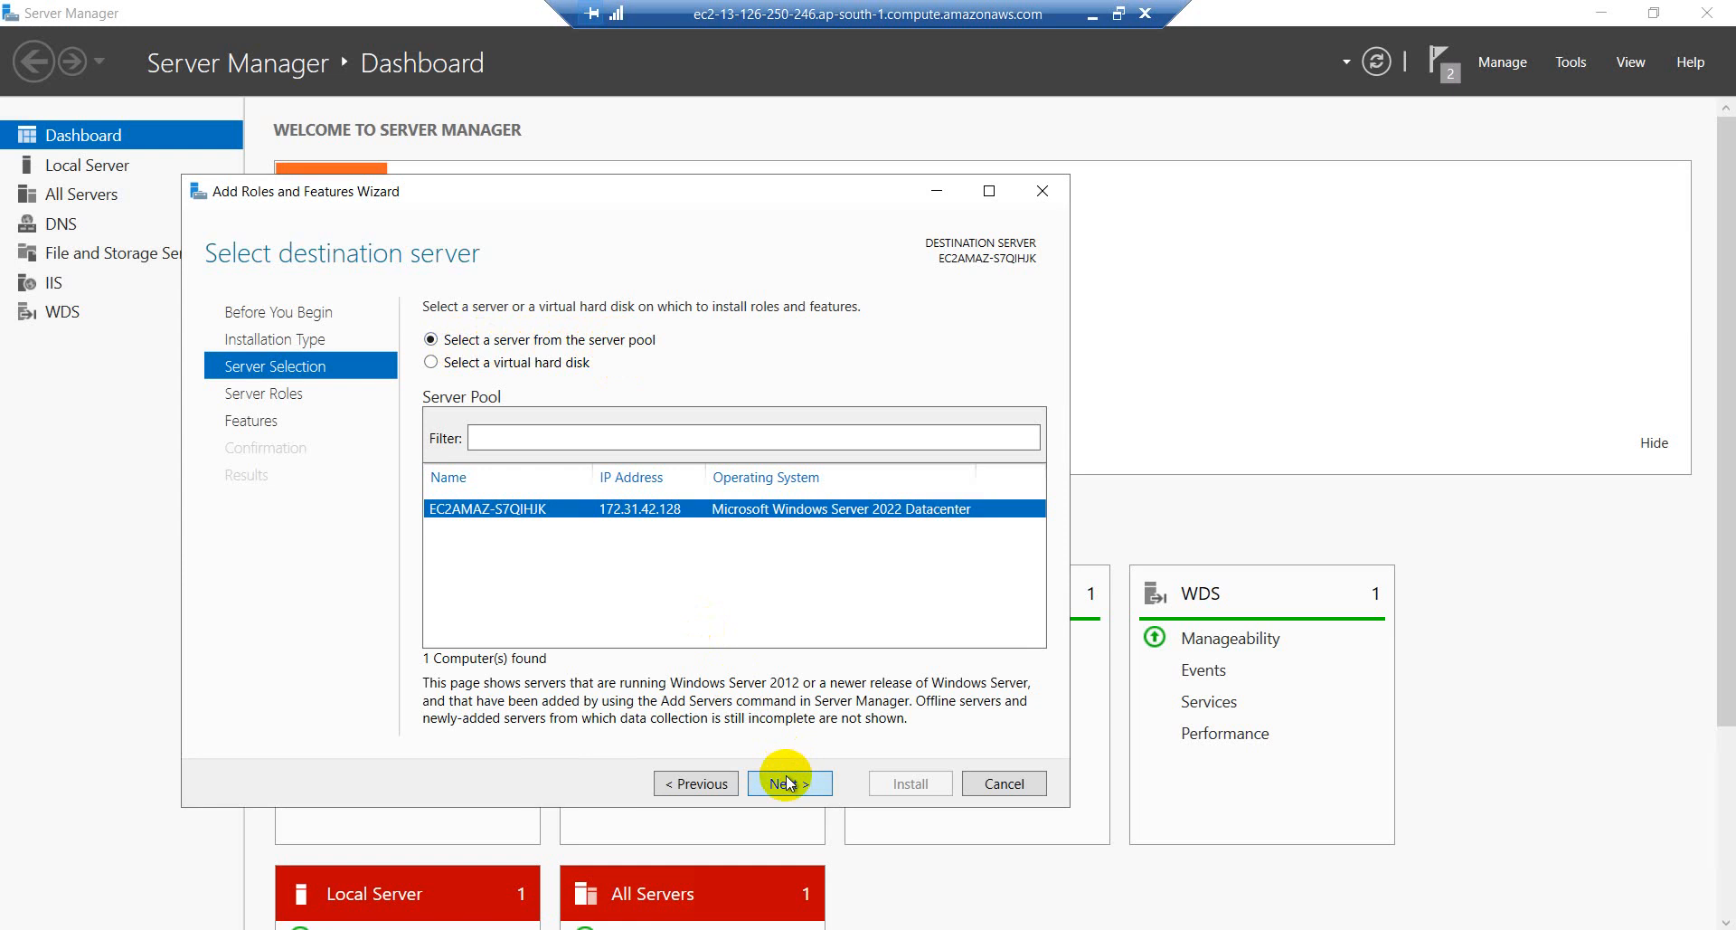
# - Review the Server Roles list, expanding File and Storage Services and .NET Framework 3.5 features
pyautogui.click(789, 783)
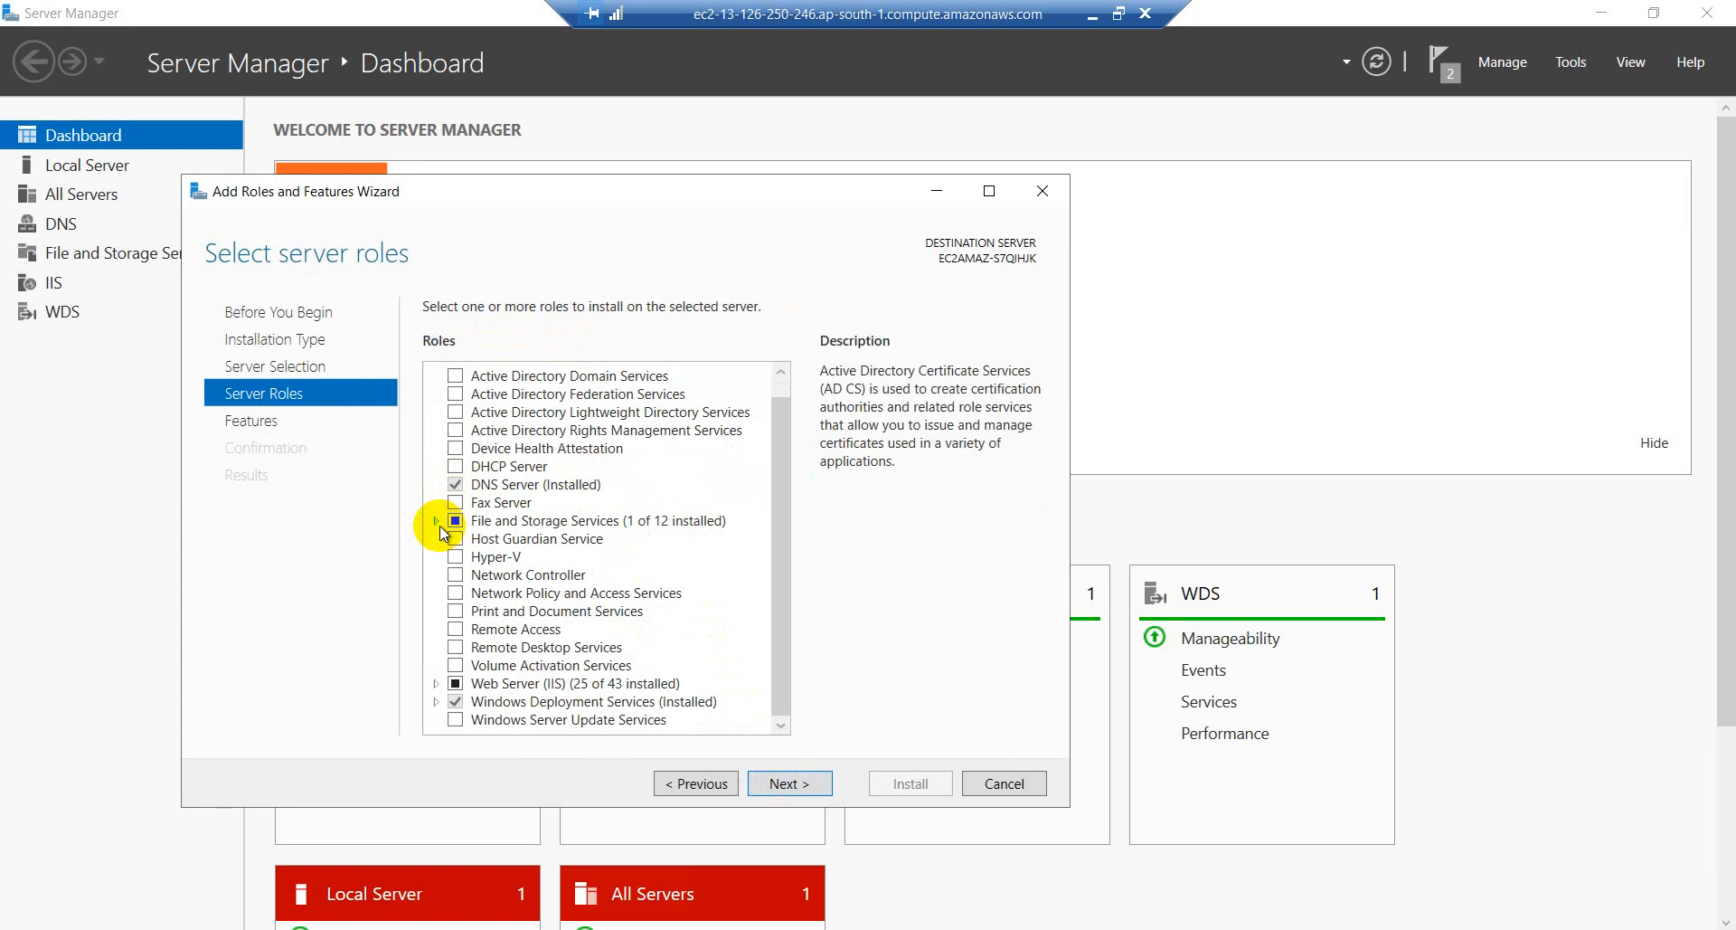
pyautogui.click(438, 521)
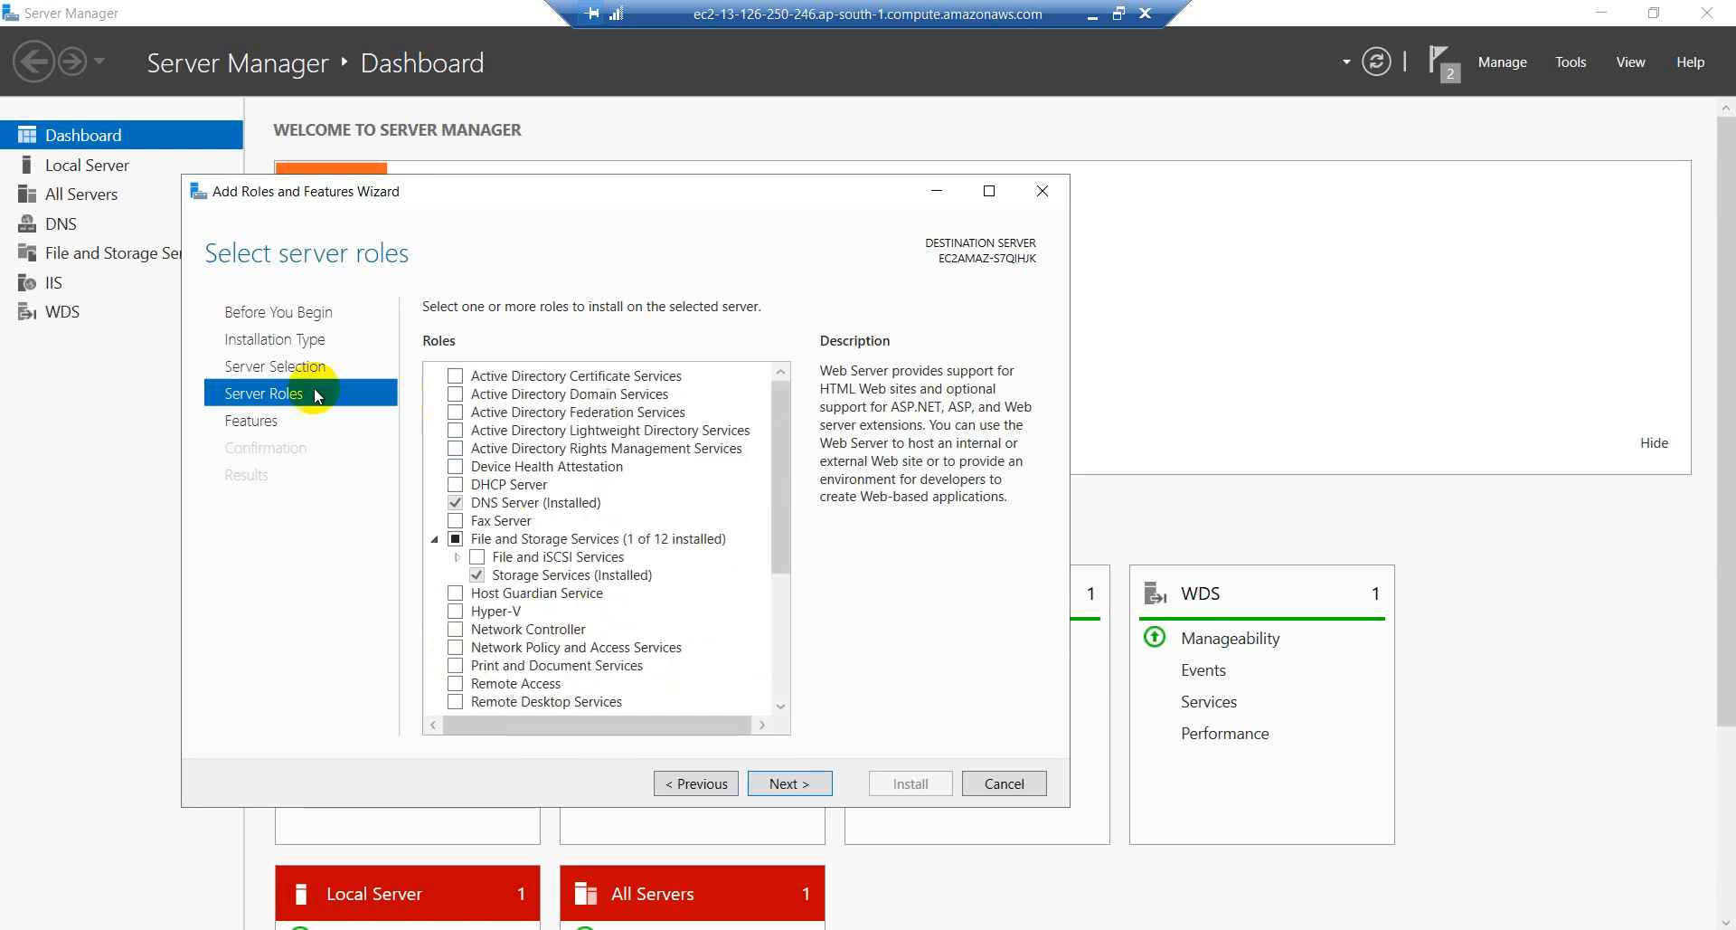
pyautogui.click(788, 783)
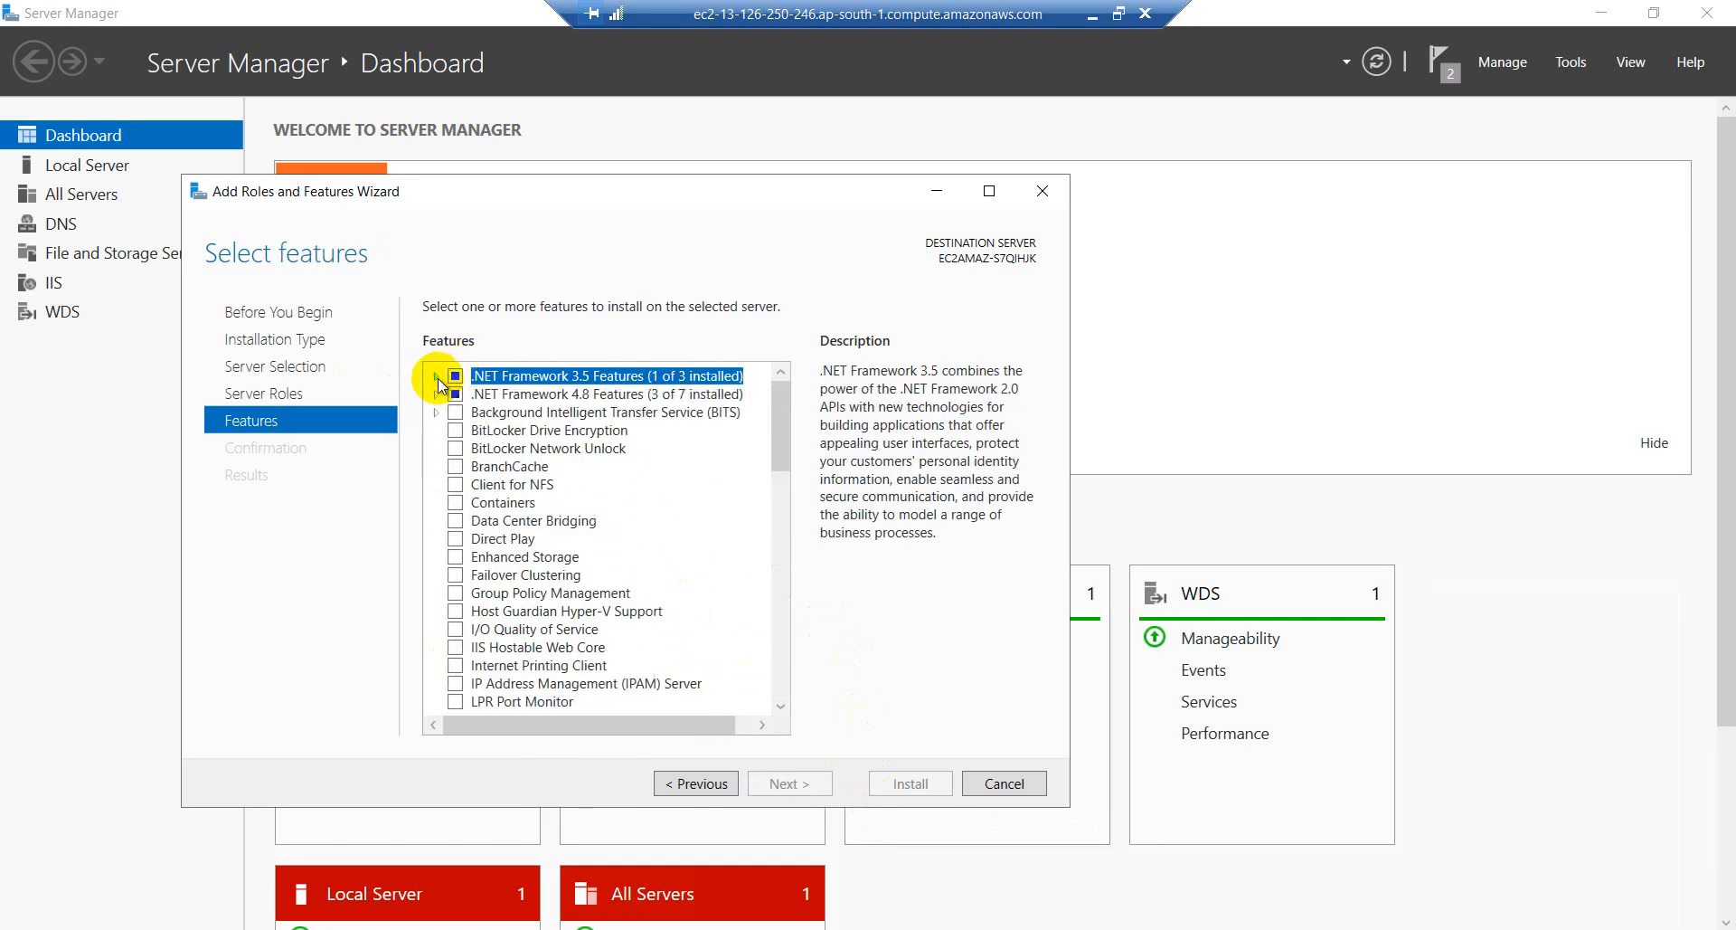
pyautogui.click(454, 395)
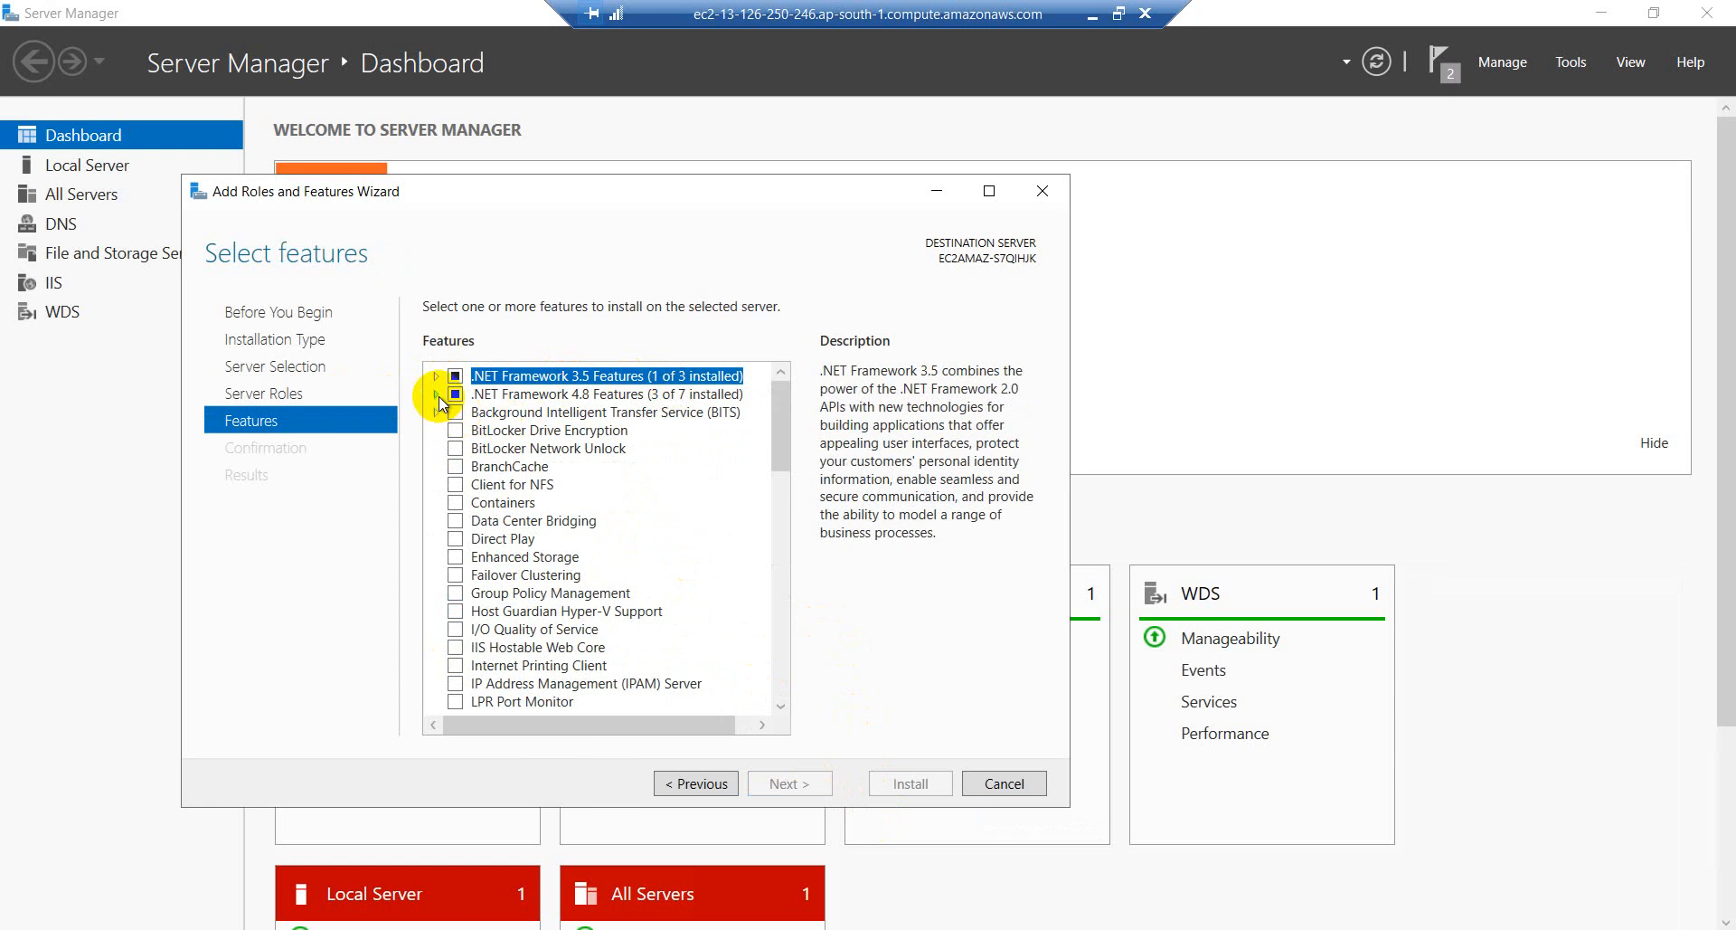
pyautogui.scroll(-3)
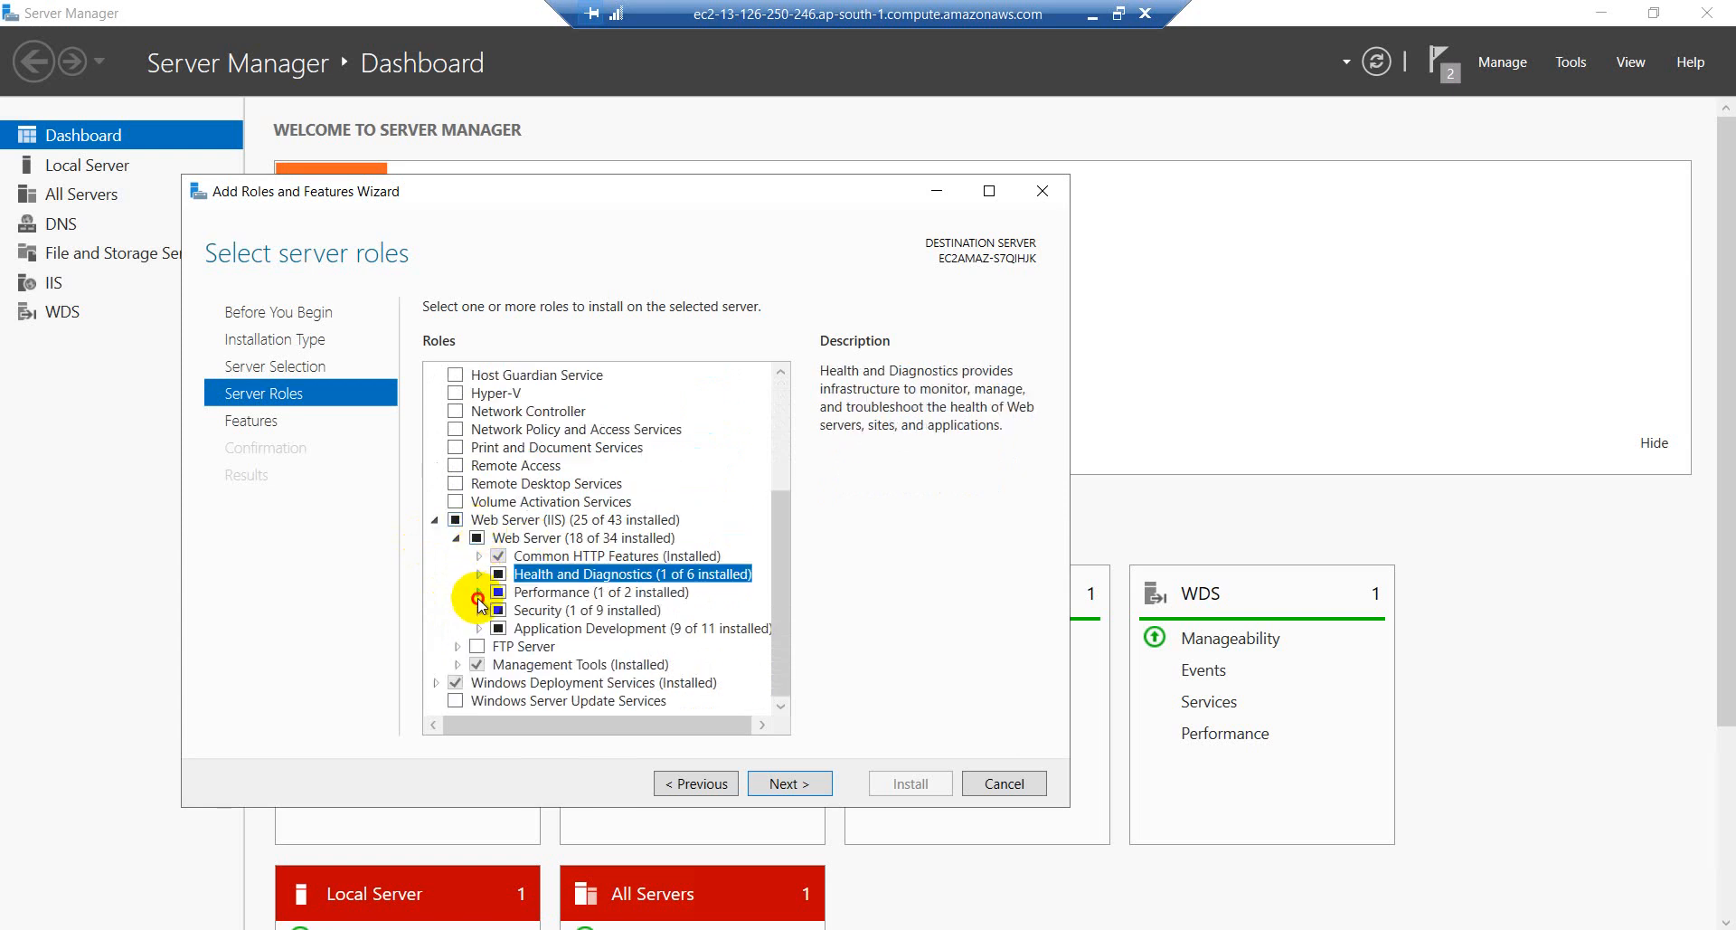
# - Expand Web Server (IIS) Performance, Security and Application Development parts, then proceed to Features
pyautogui.click(601, 591)
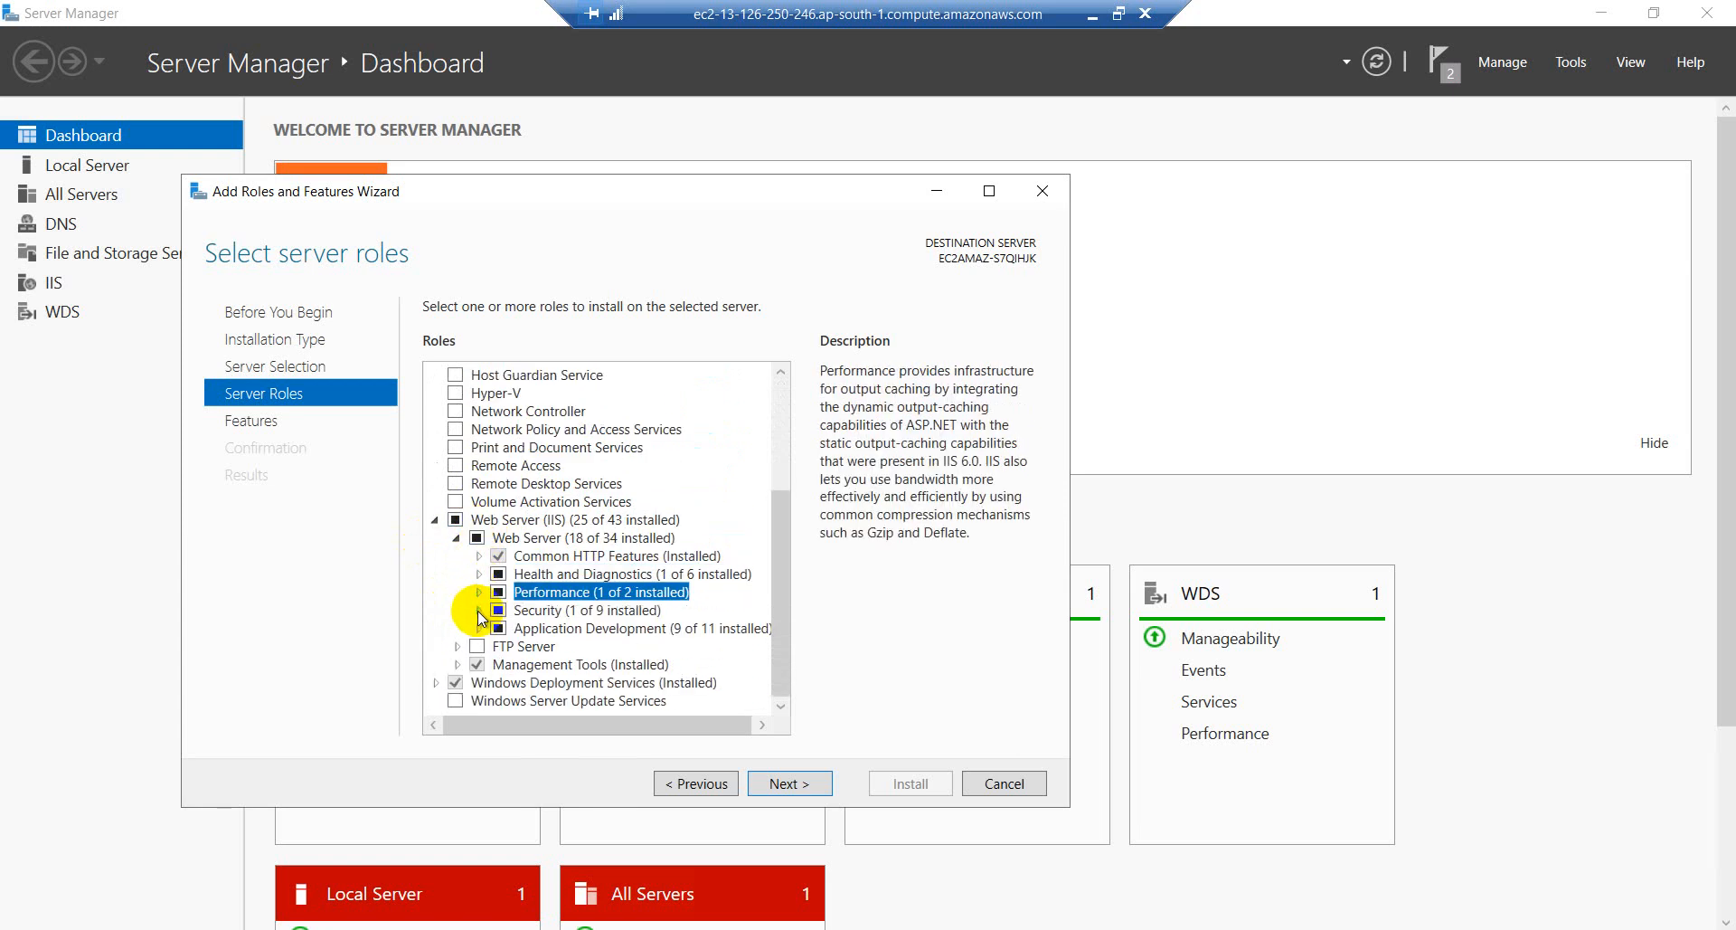
pyautogui.click(586, 609)
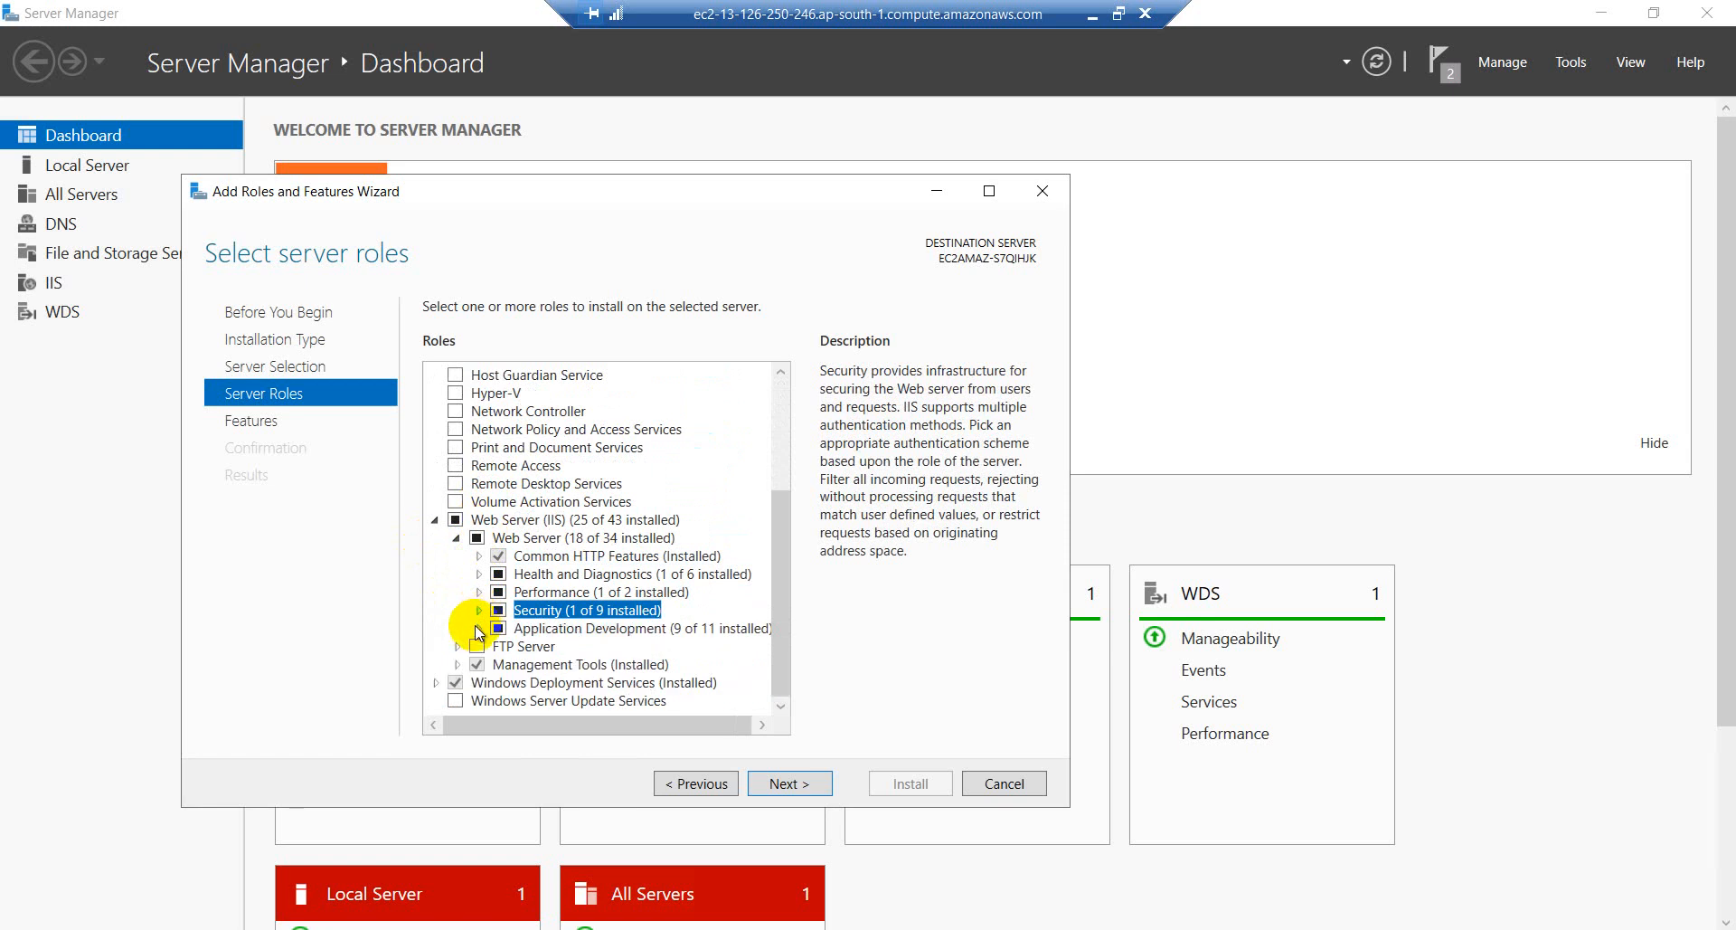
pyautogui.click(479, 627)
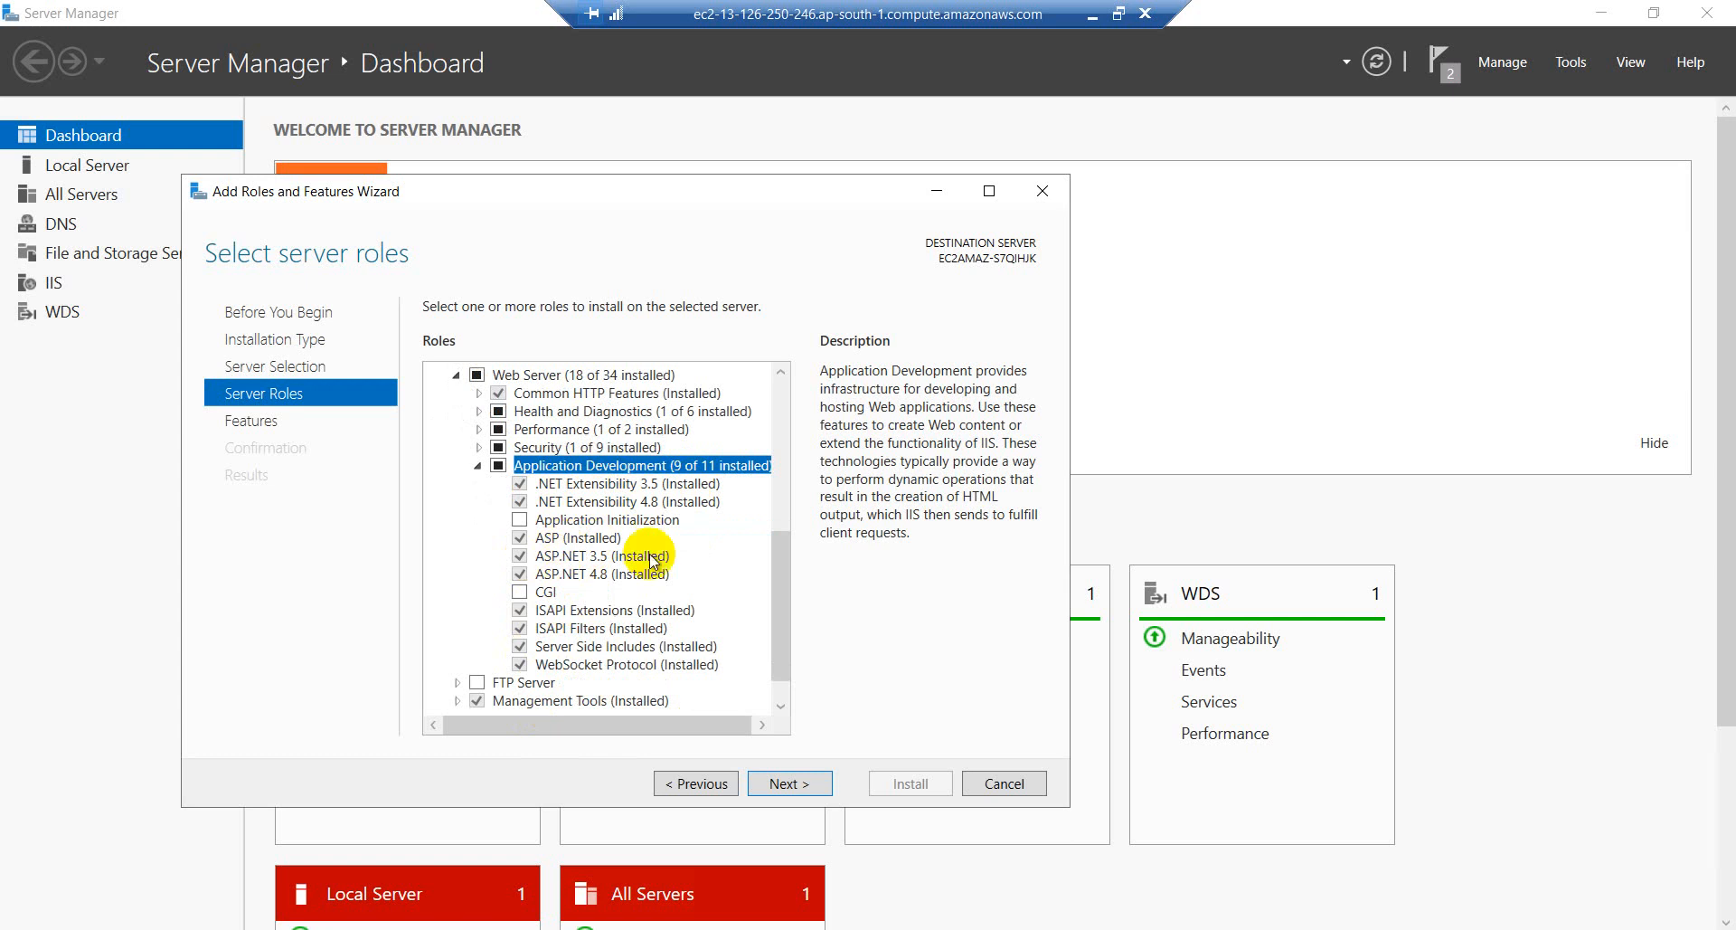
pyautogui.moveTo(668, 660)
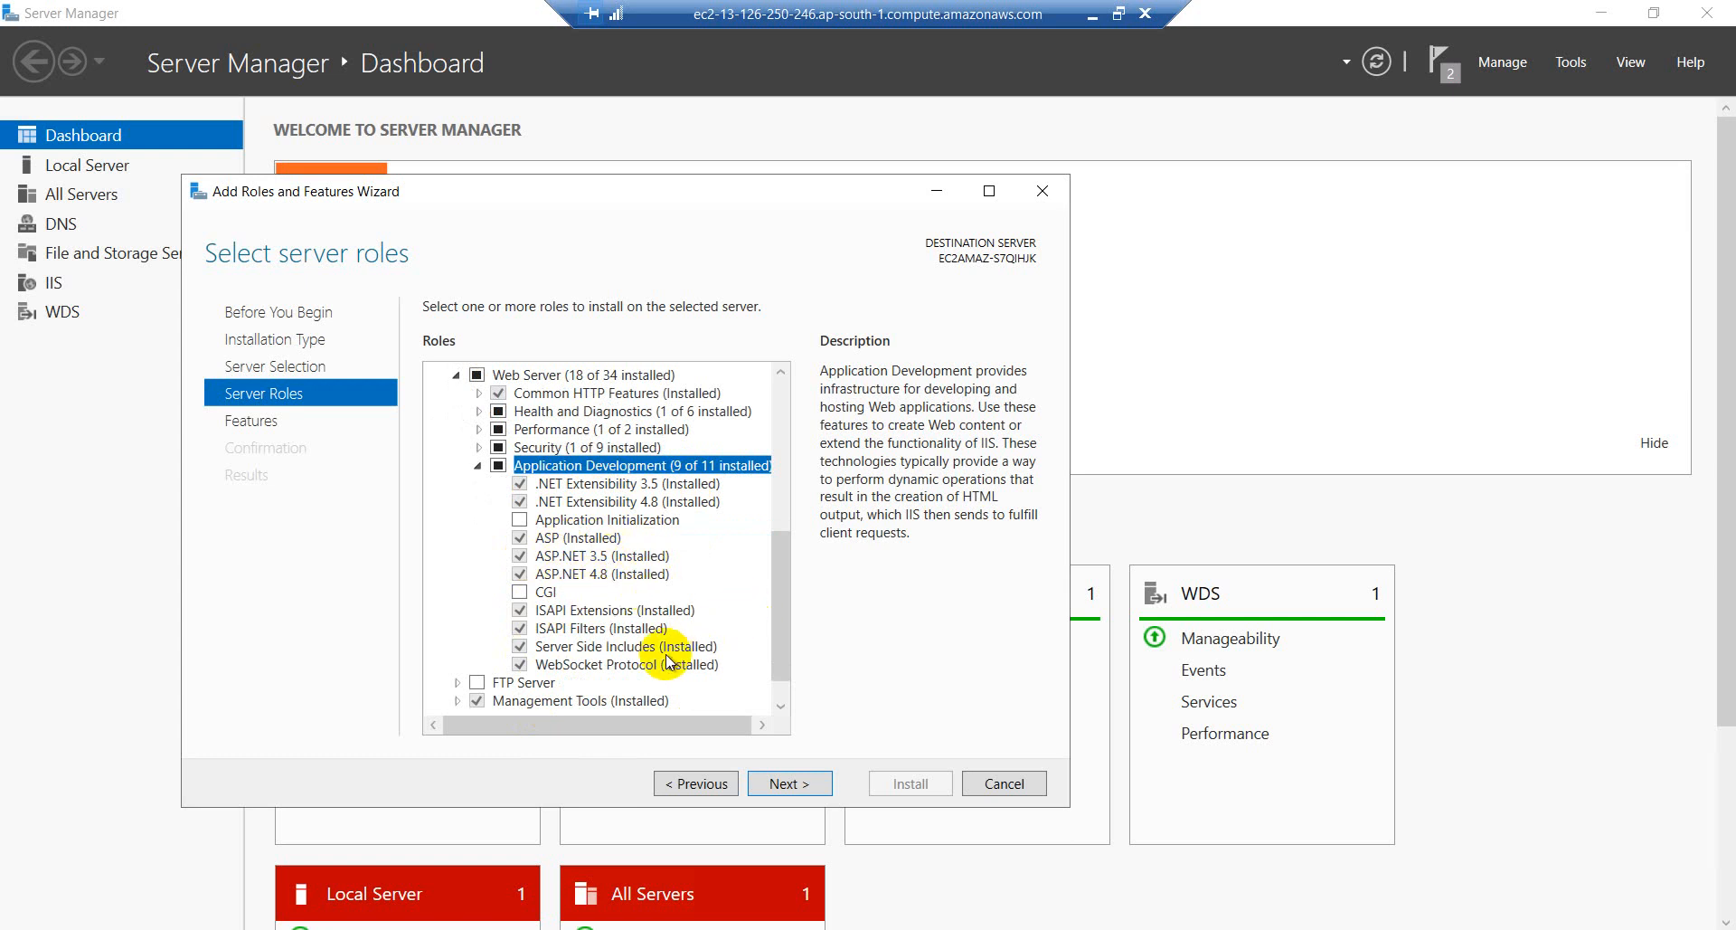
pyautogui.click(788, 783)
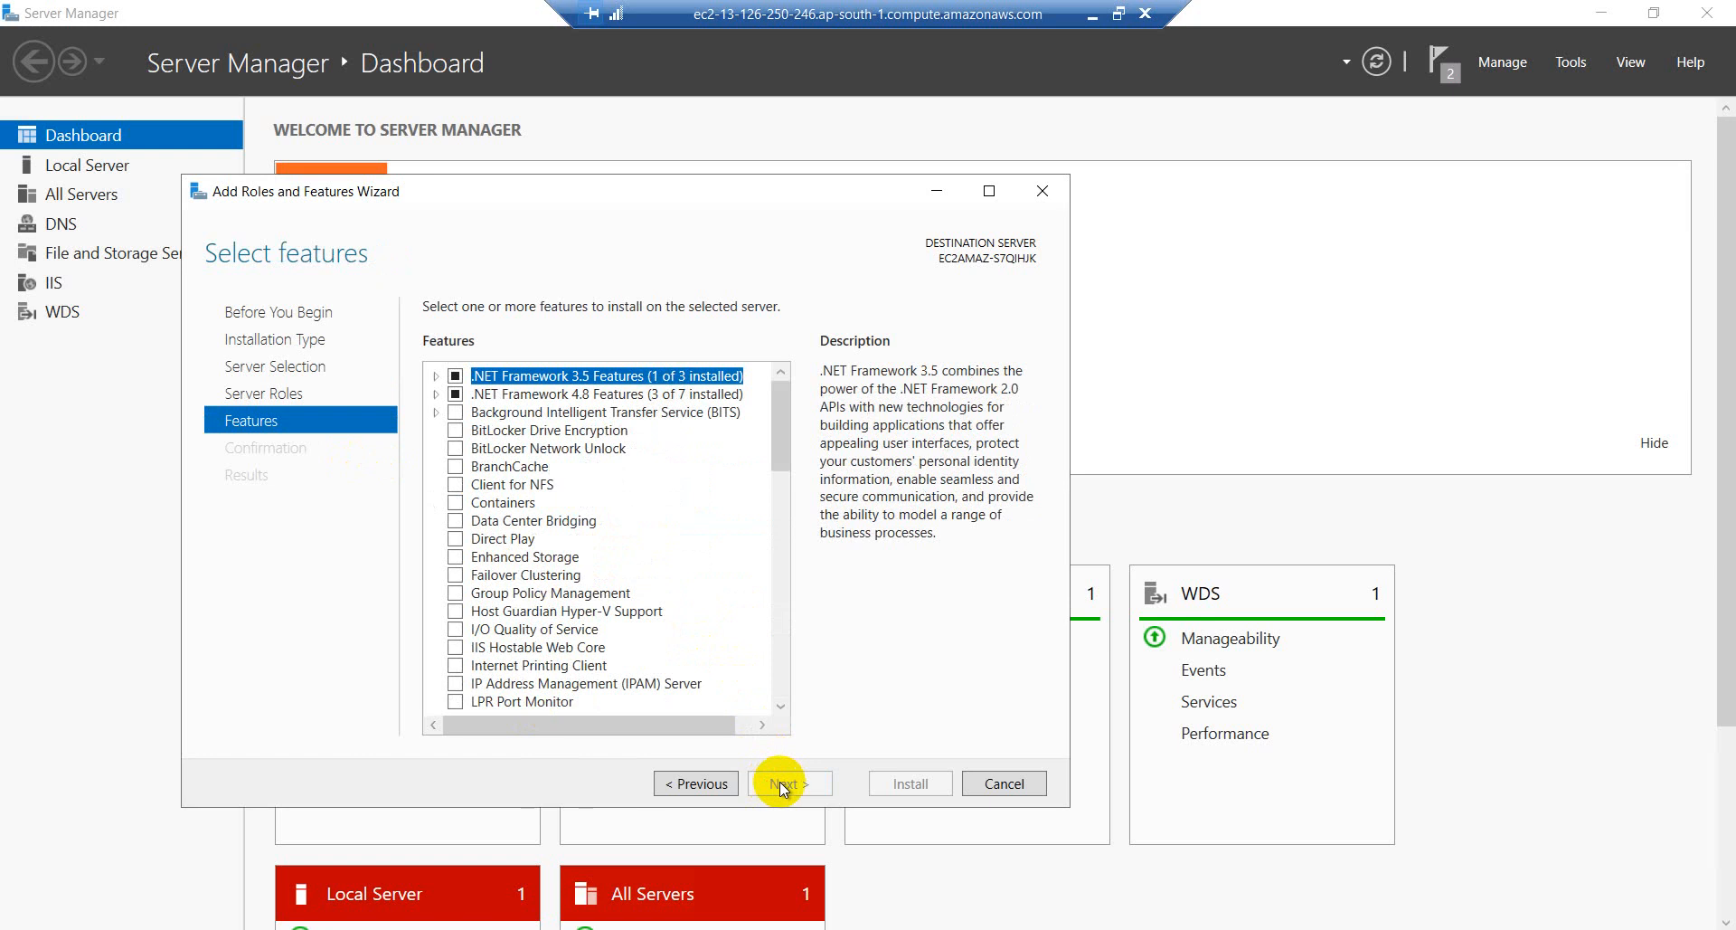
pyautogui.scroll(-3)
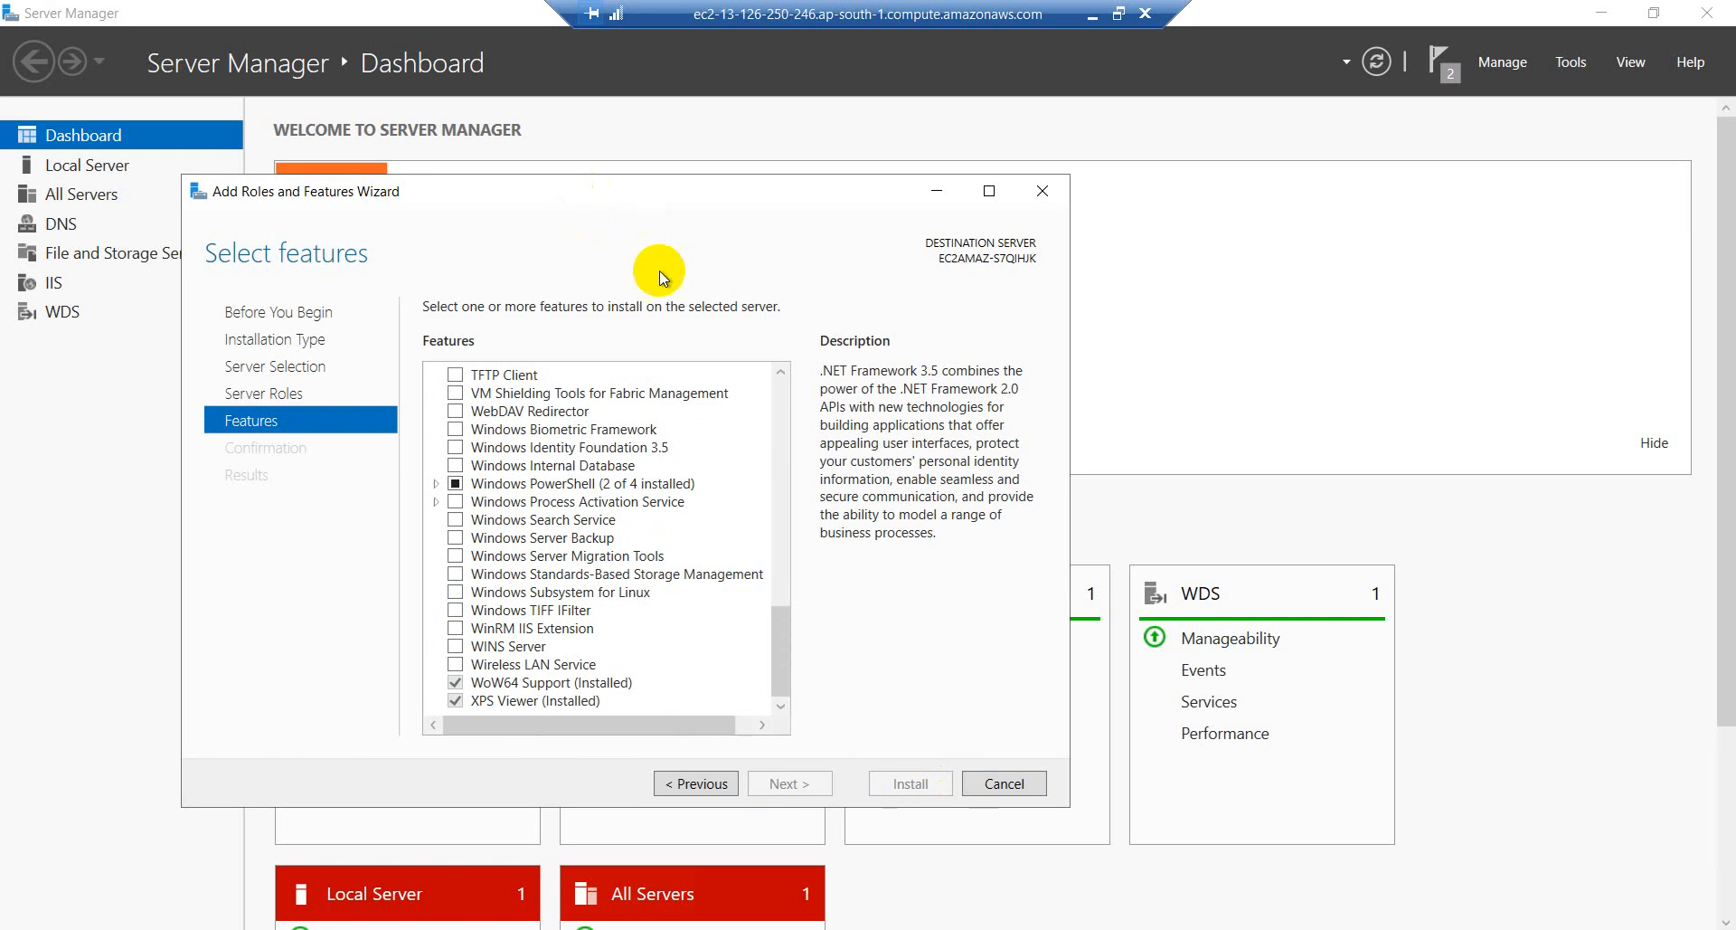
pyautogui.click(1001, 783)
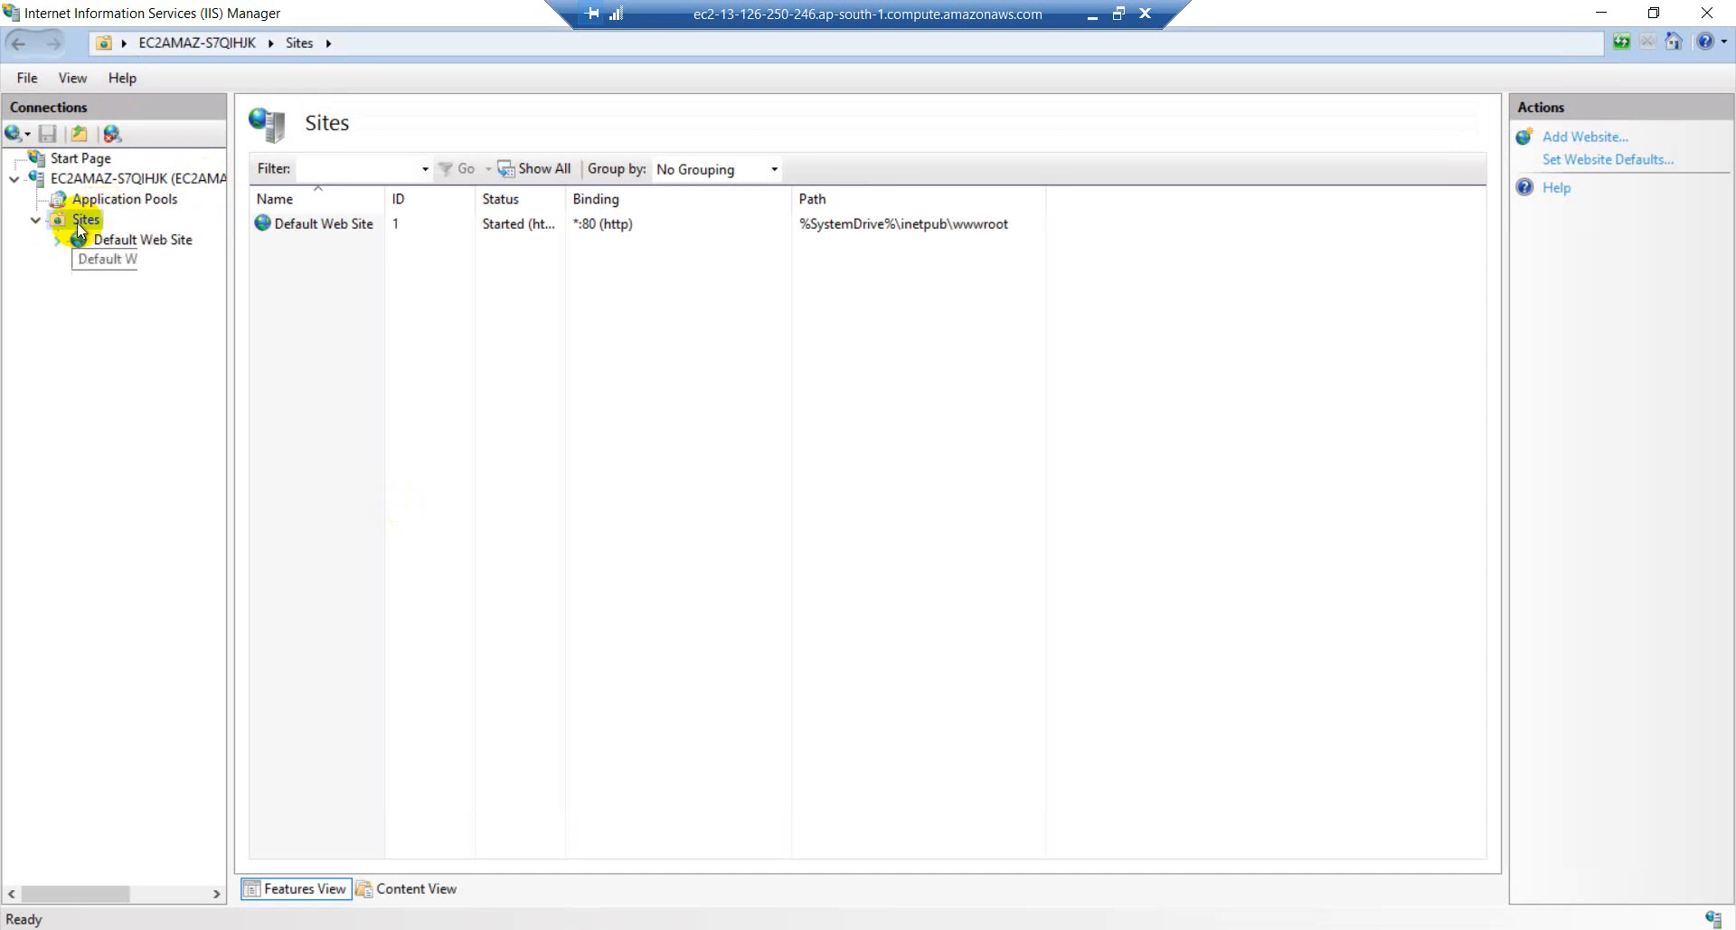
# - Refresh the Sites list and start adding a new website
pyautogui.rightClick(85, 219)
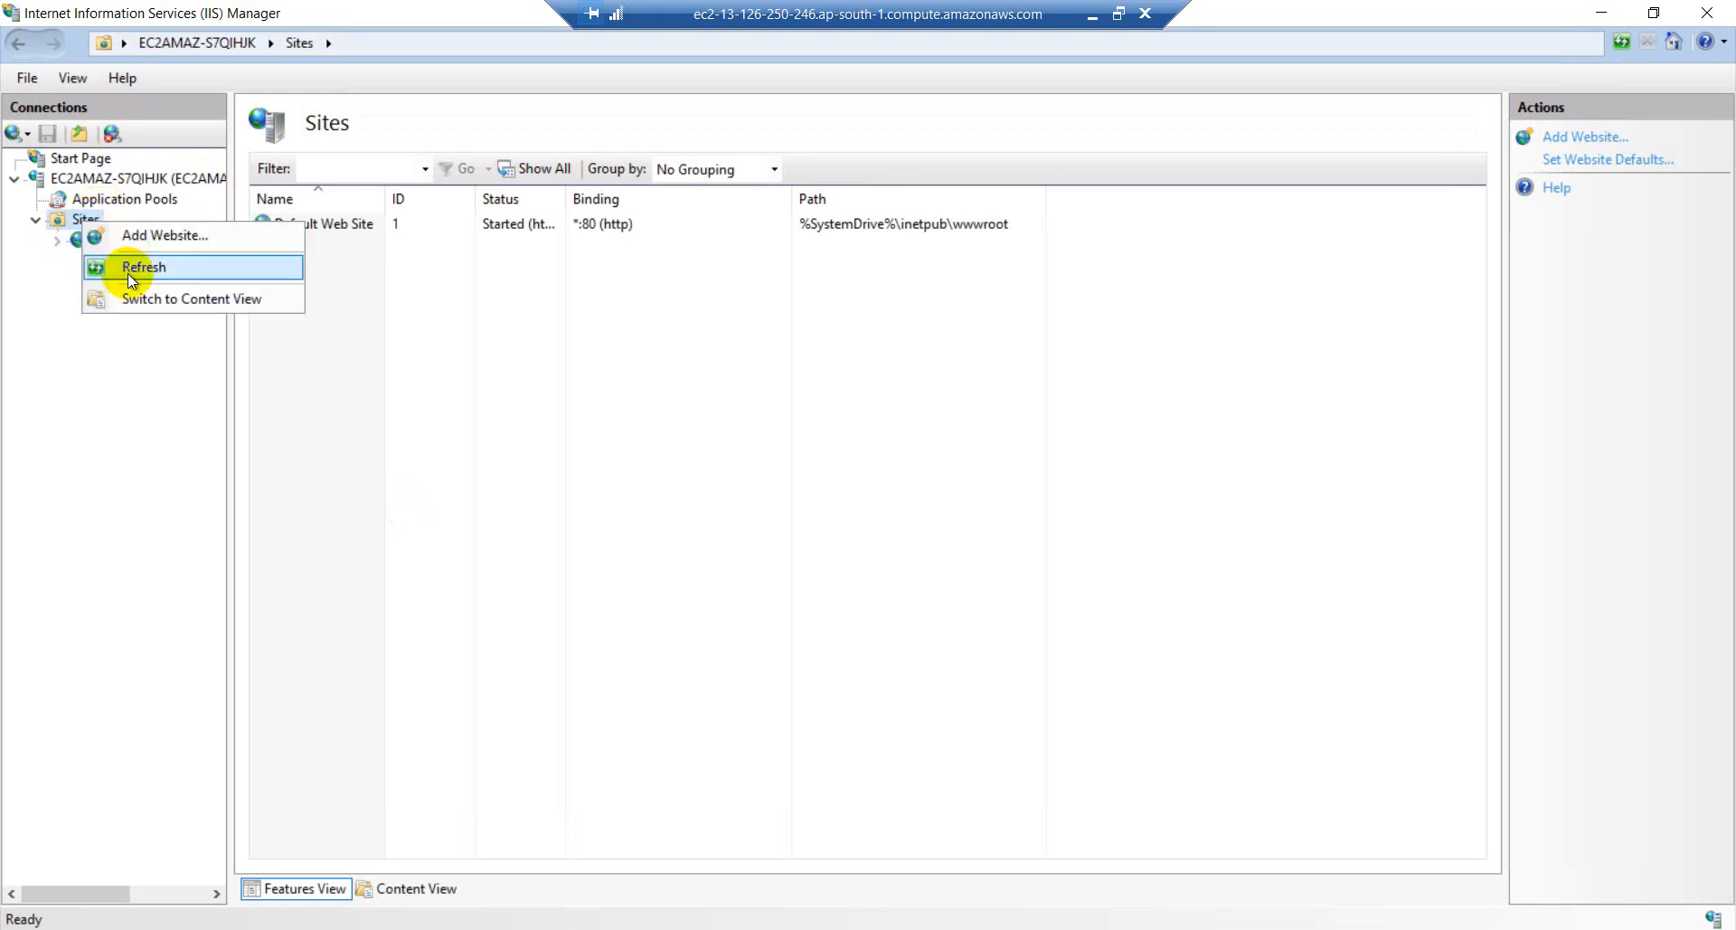
pyautogui.click(143, 266)
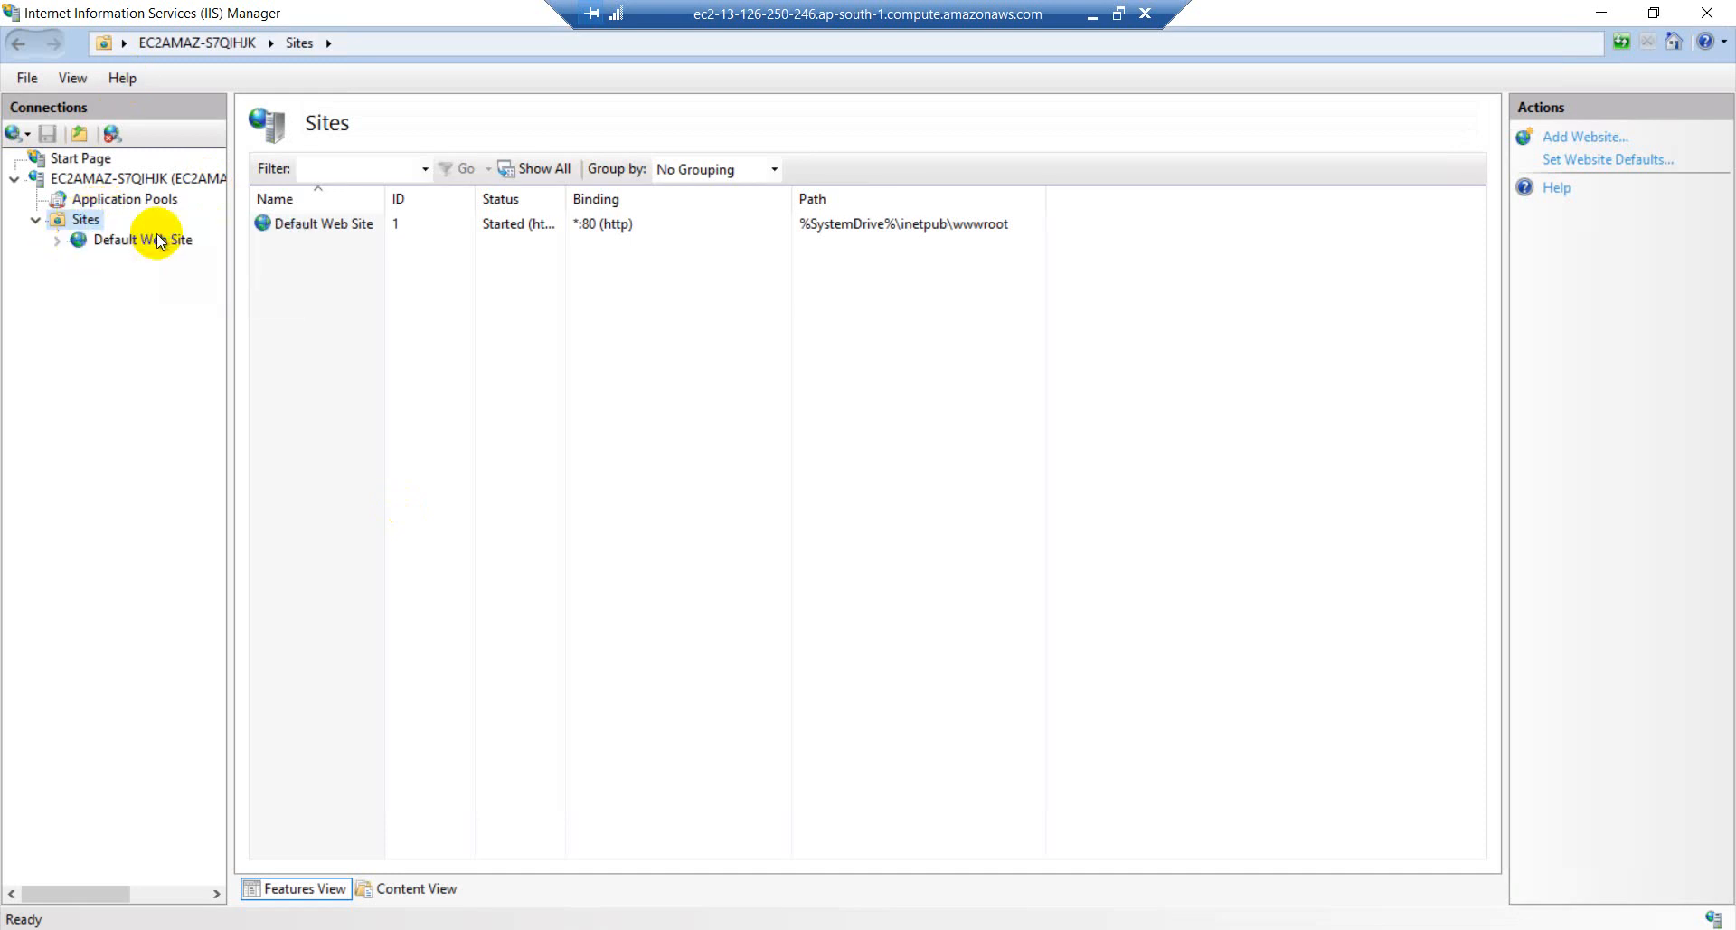
pyautogui.click(1585, 136)
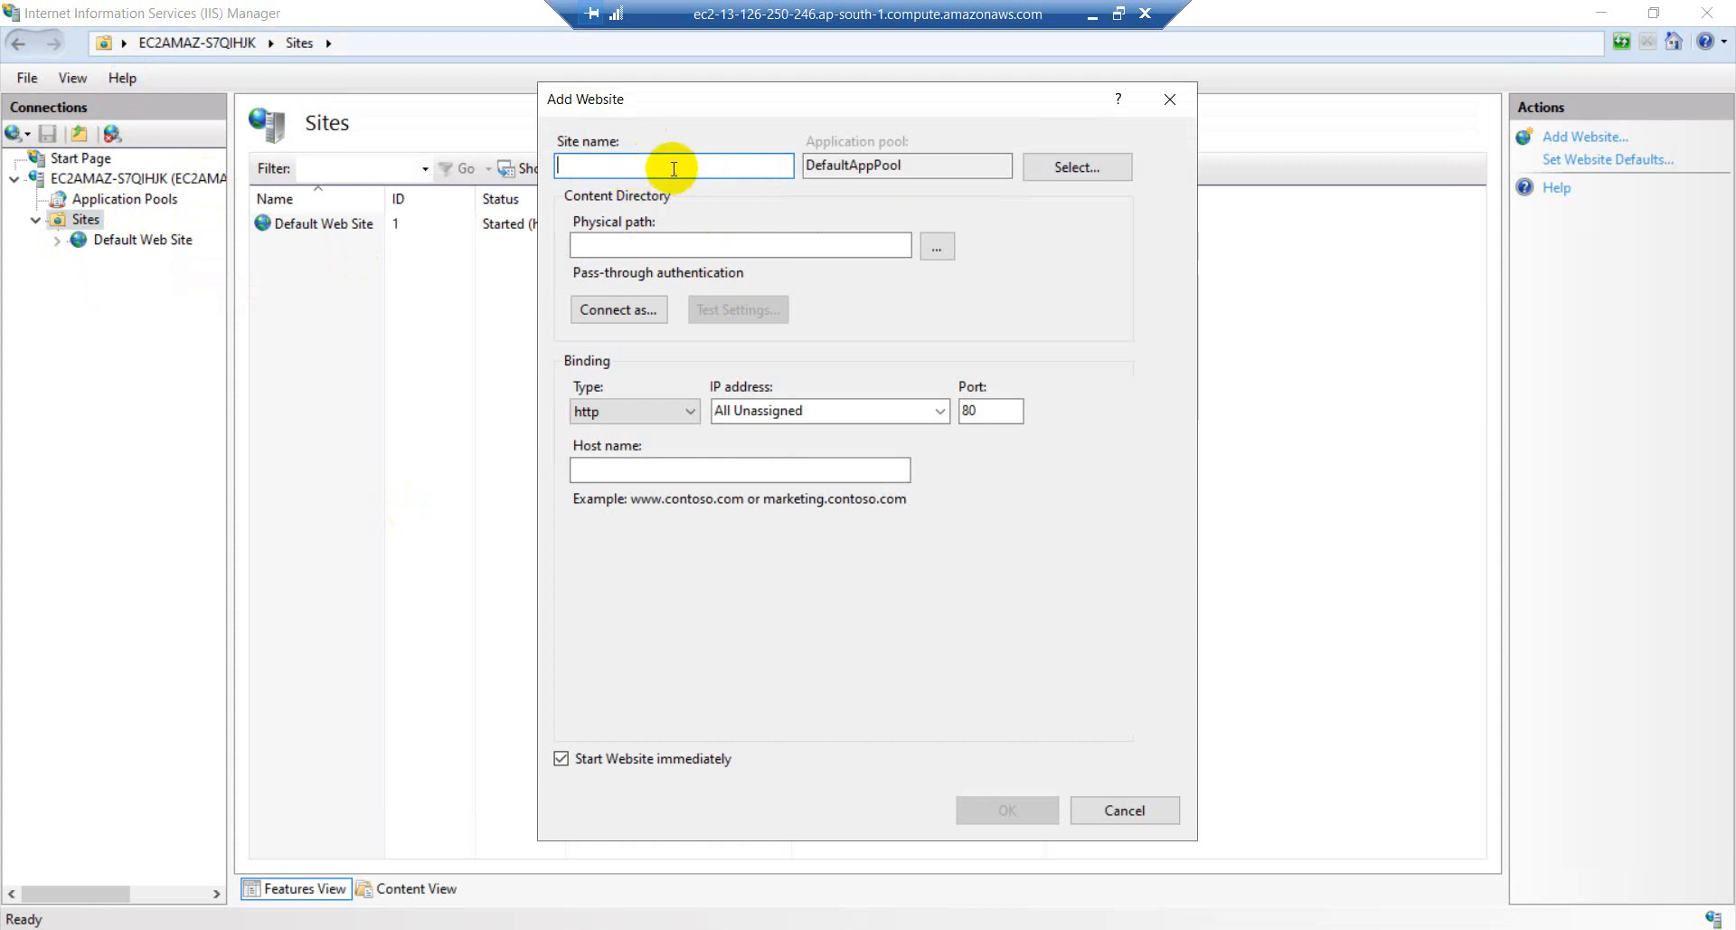
# - Name the new site TestApplication-Staging and move to its Physical path field
pyautogui.write('TestApplication')
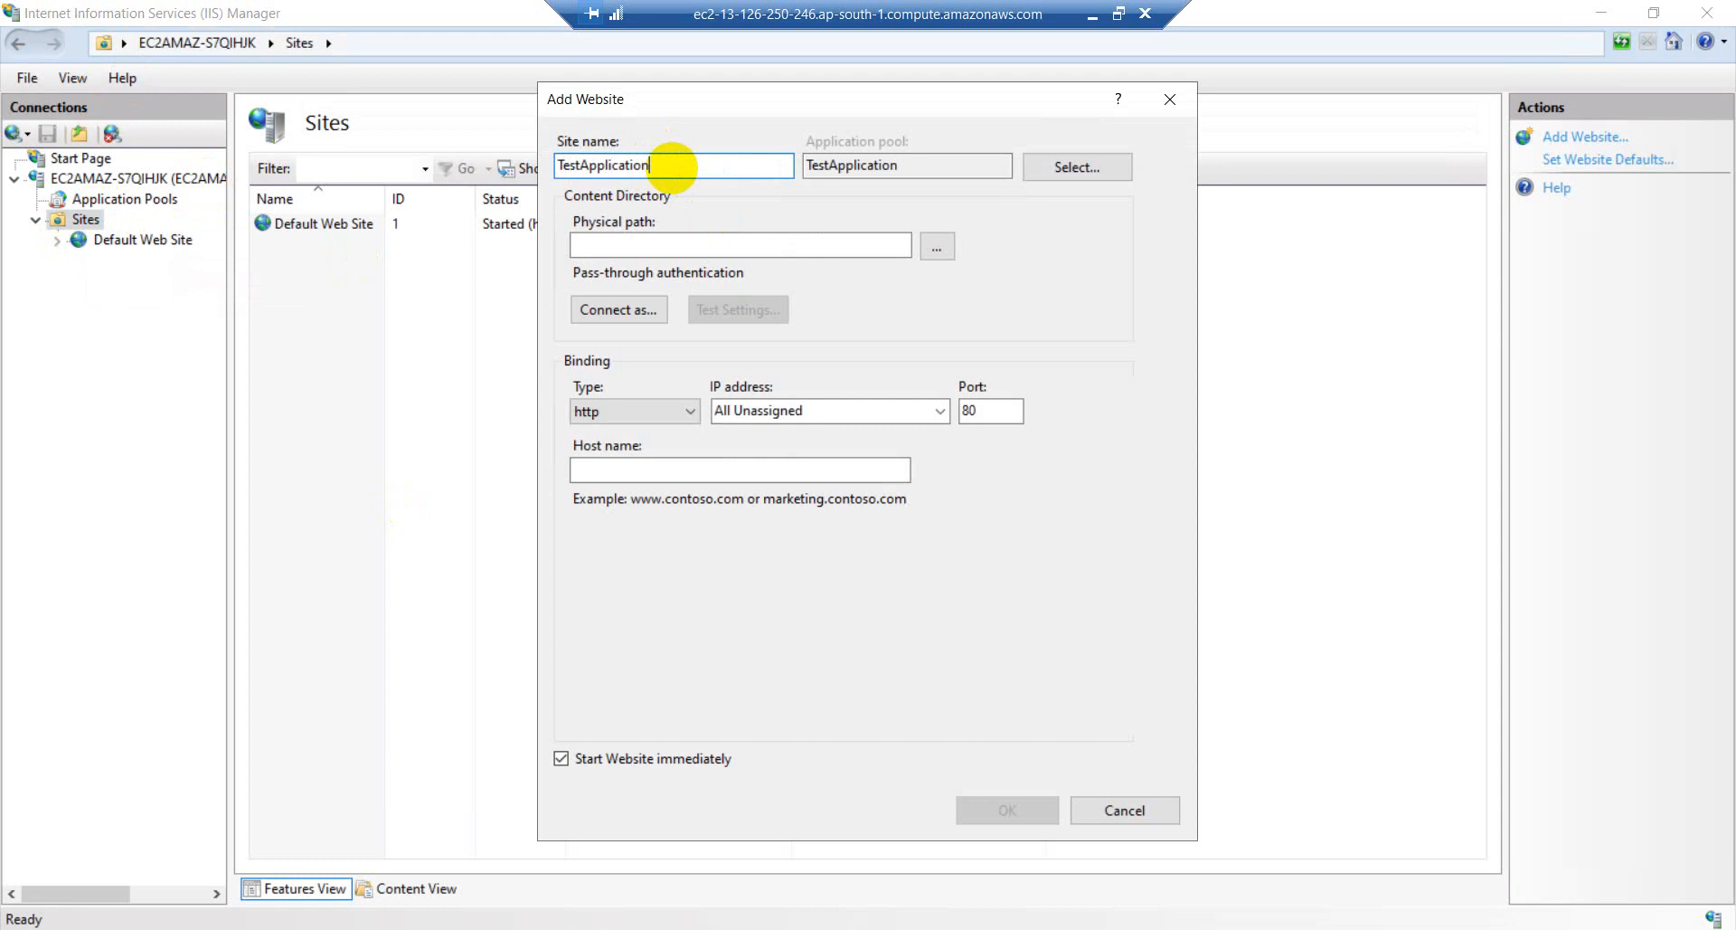
pyautogui.write('-Staging')
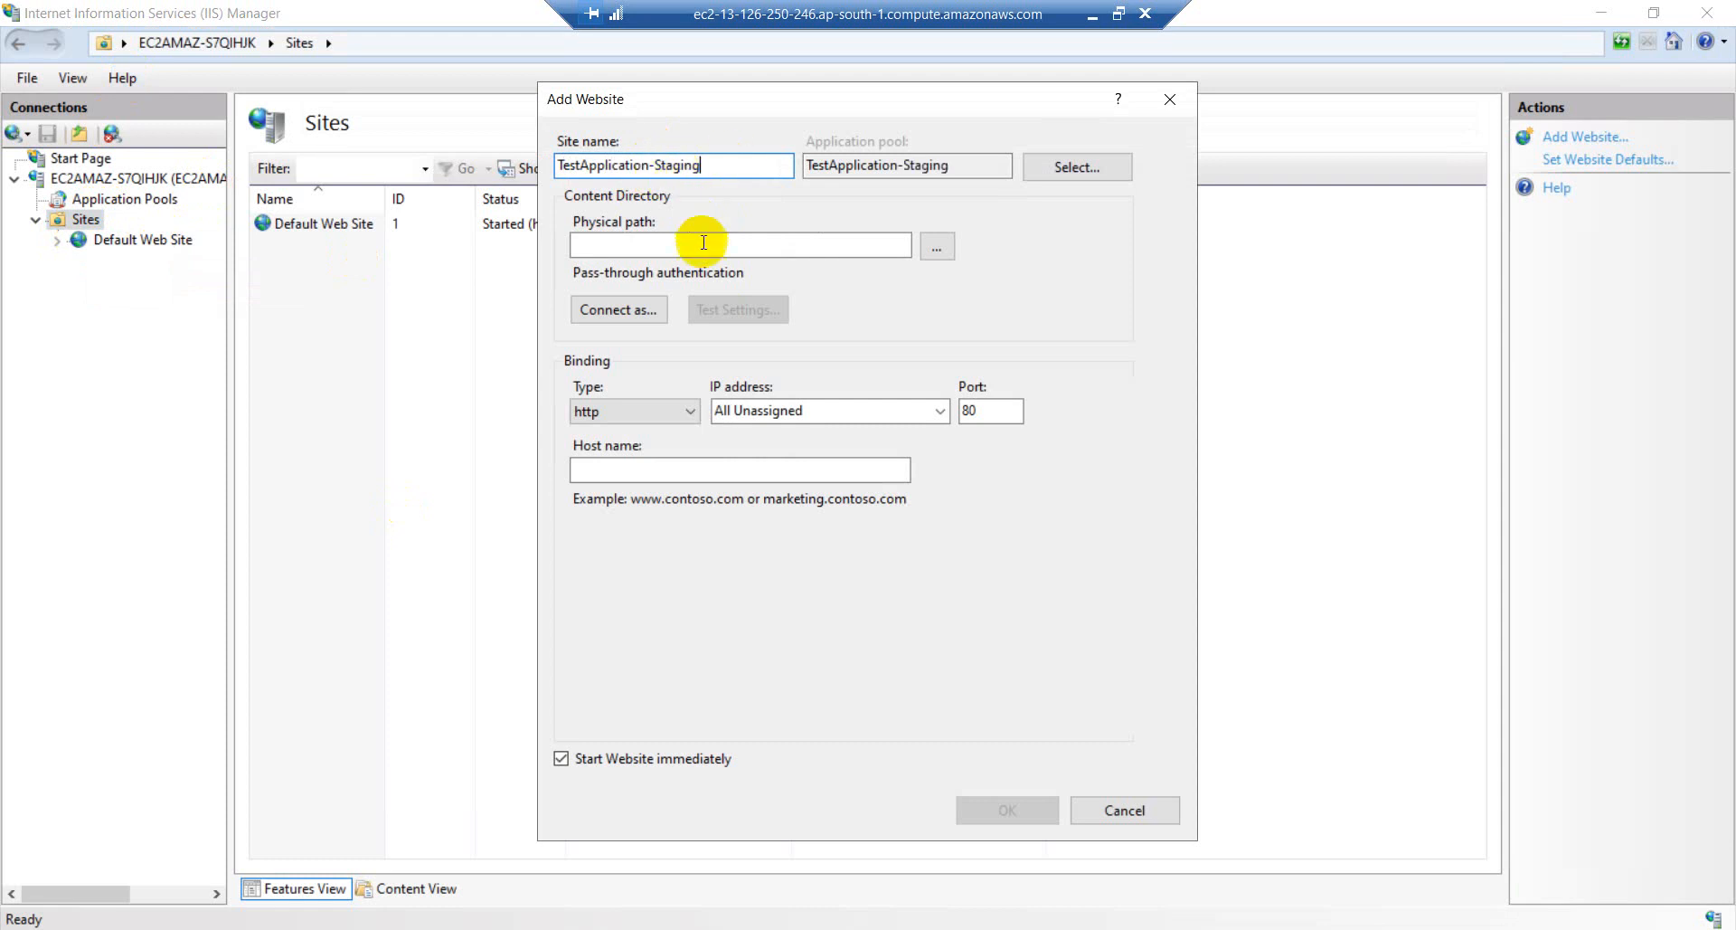
pyautogui.click(739, 244)
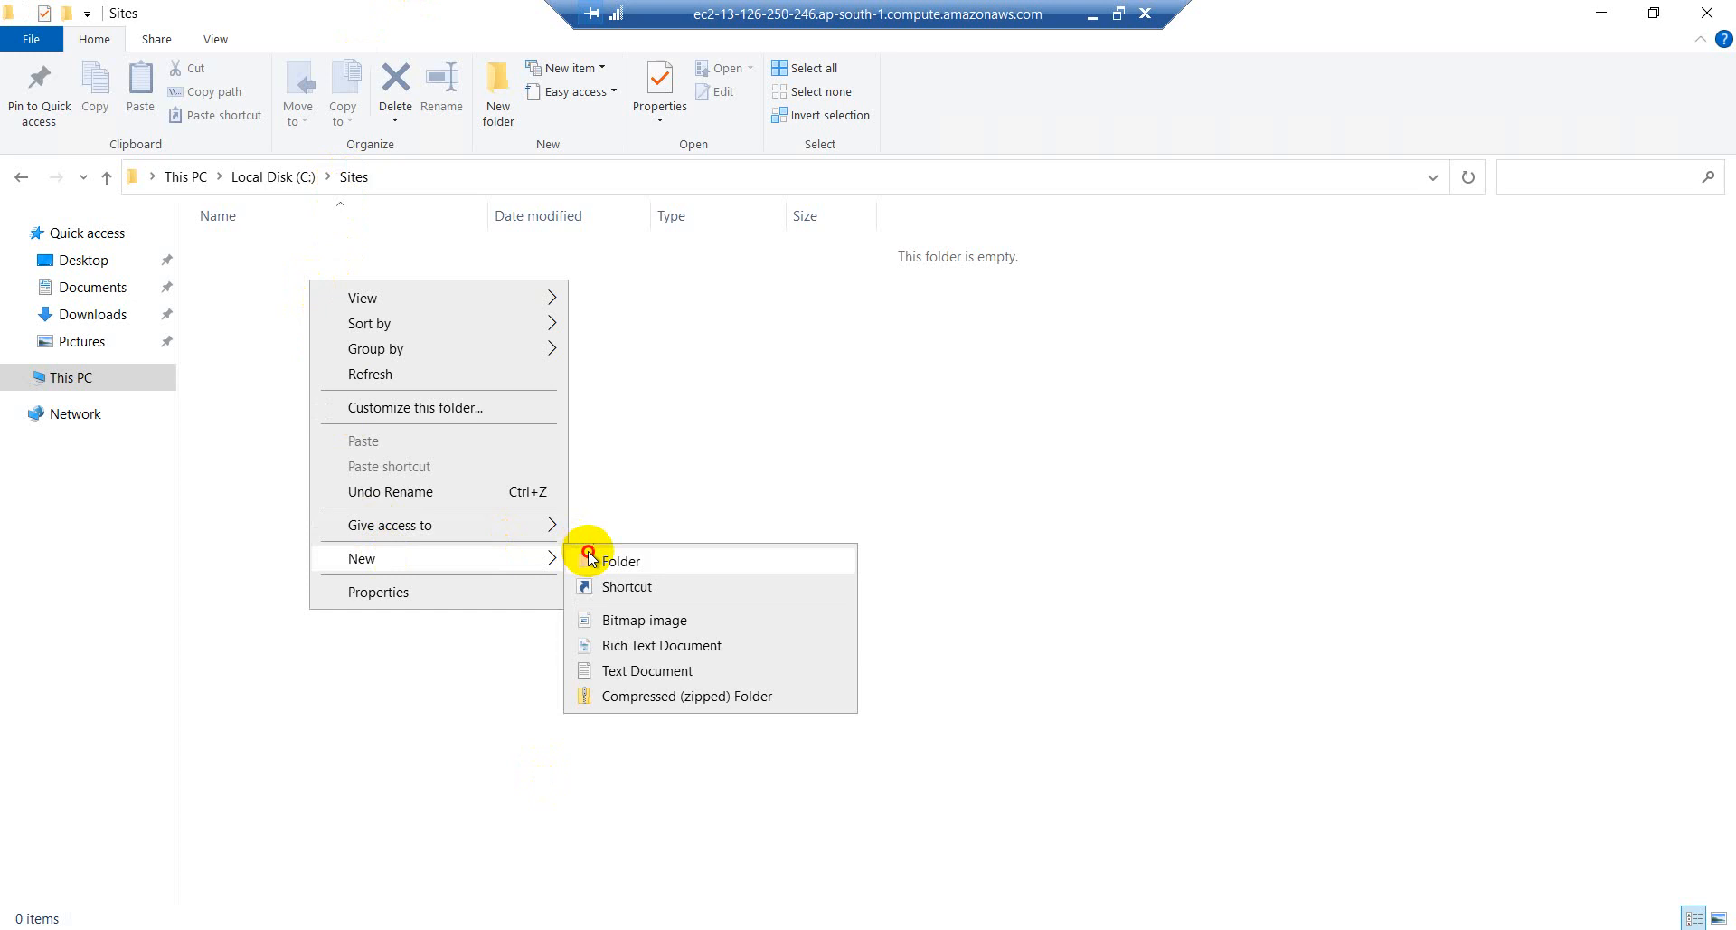
# - Create a new folder in C:\Sites named Testing-
pyautogui.click(621, 561)
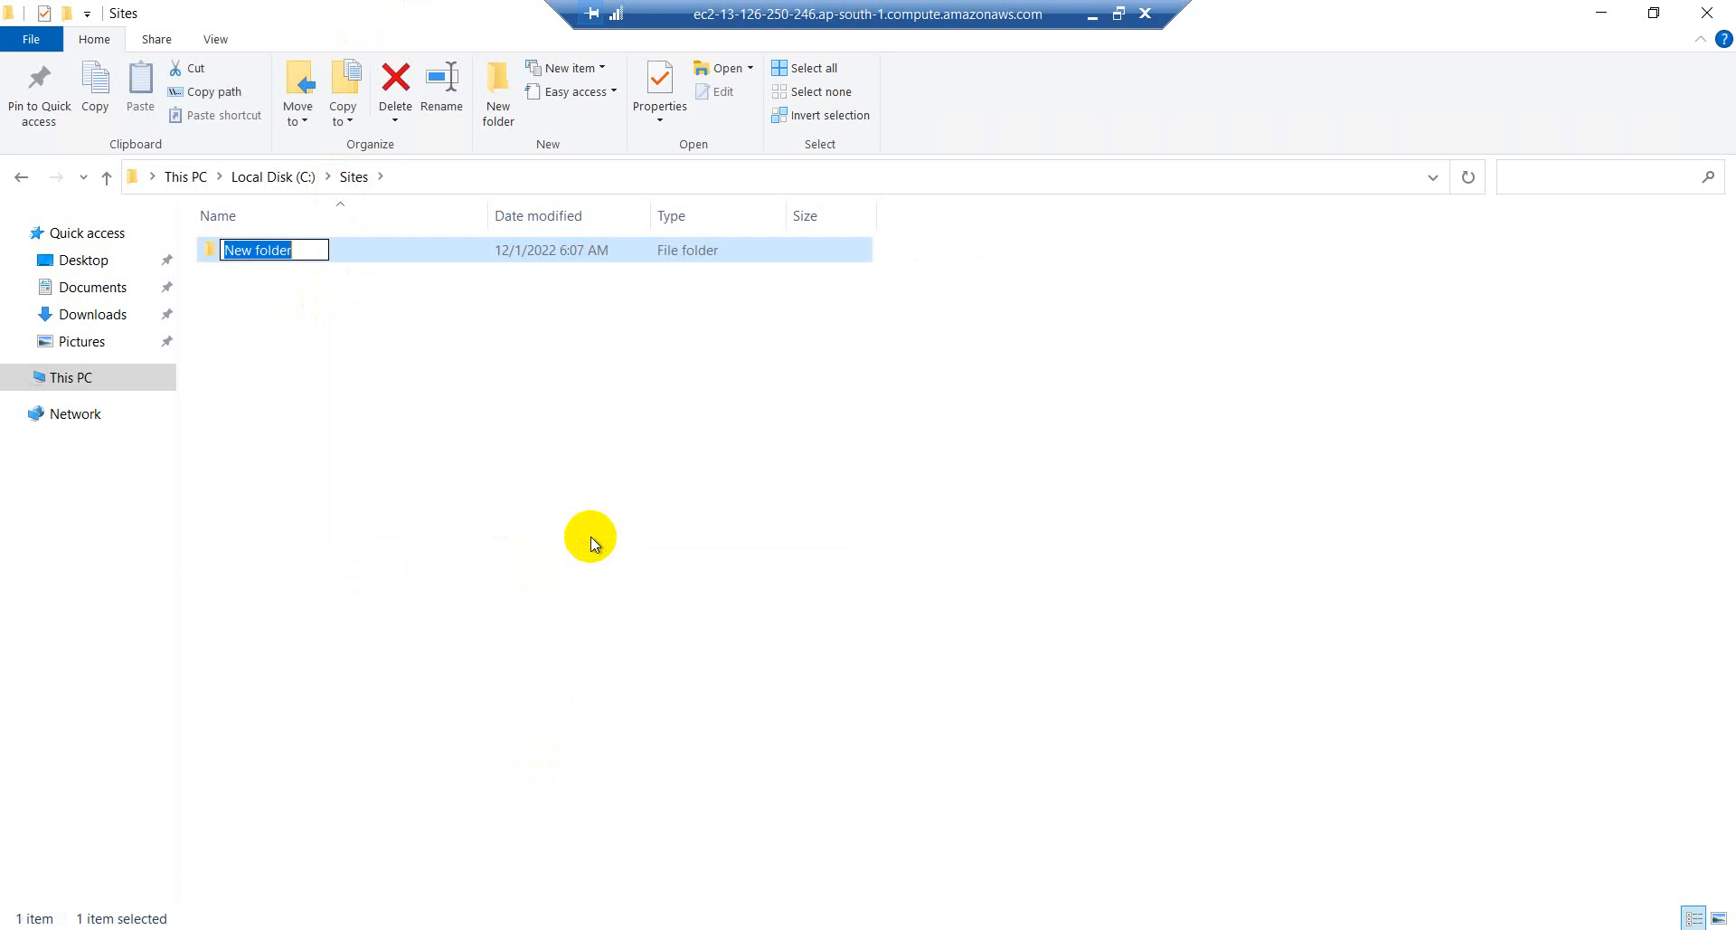
pyautogui.write('T')
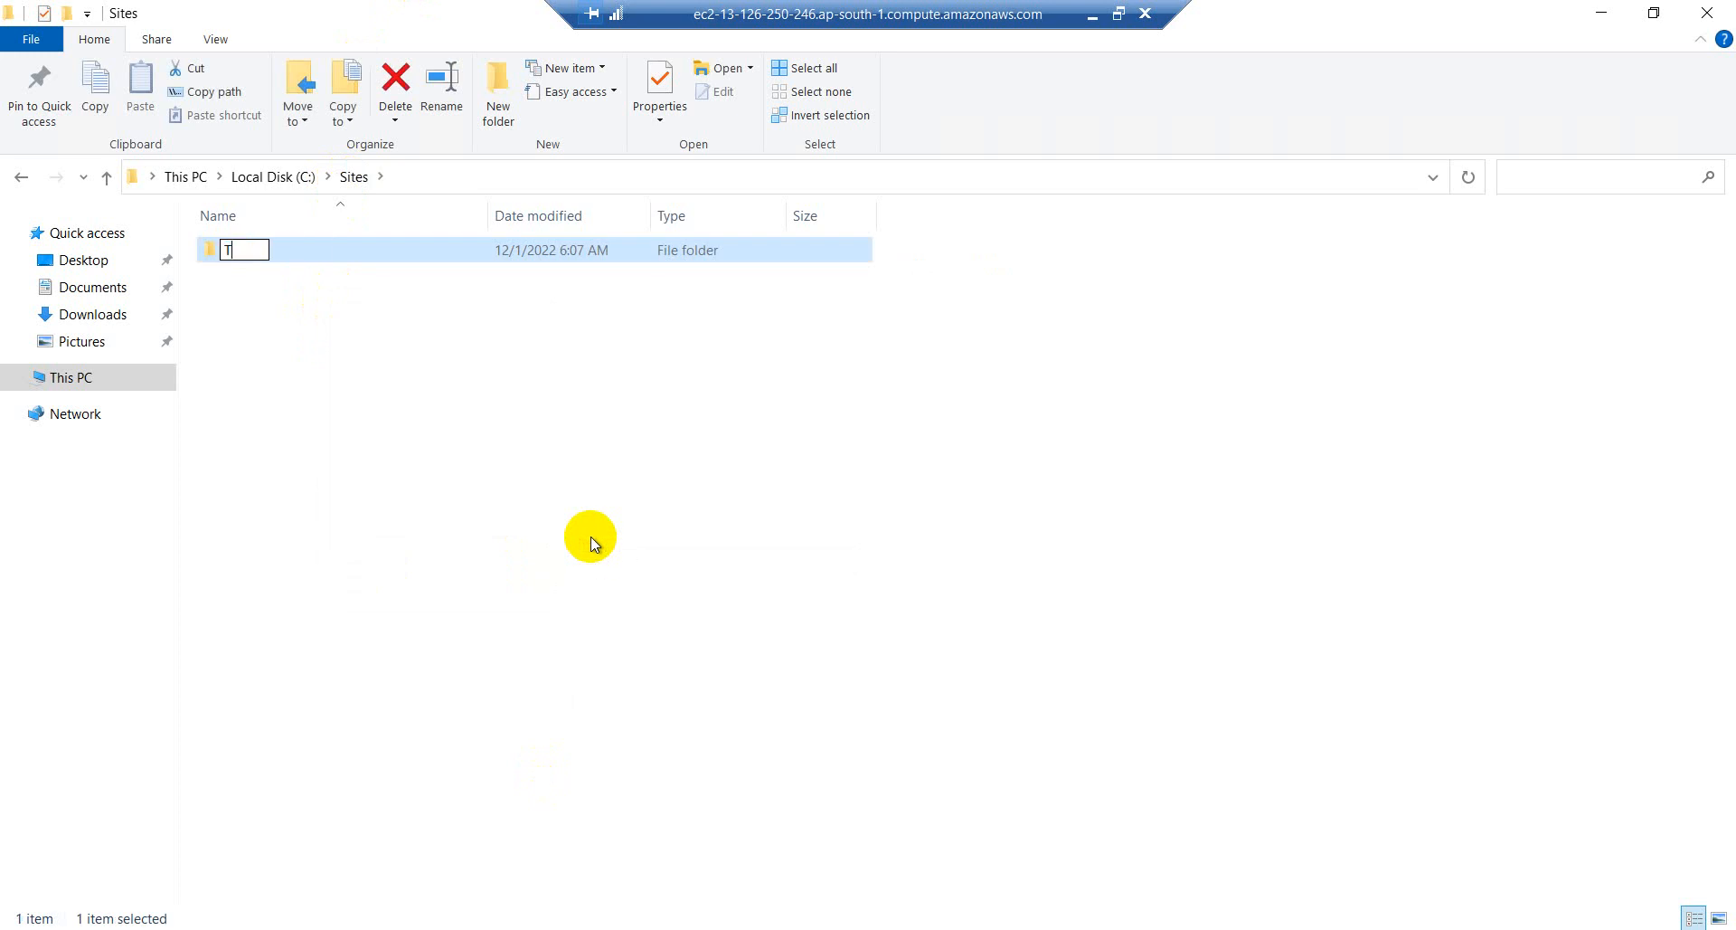
pyautogui.write('esti')
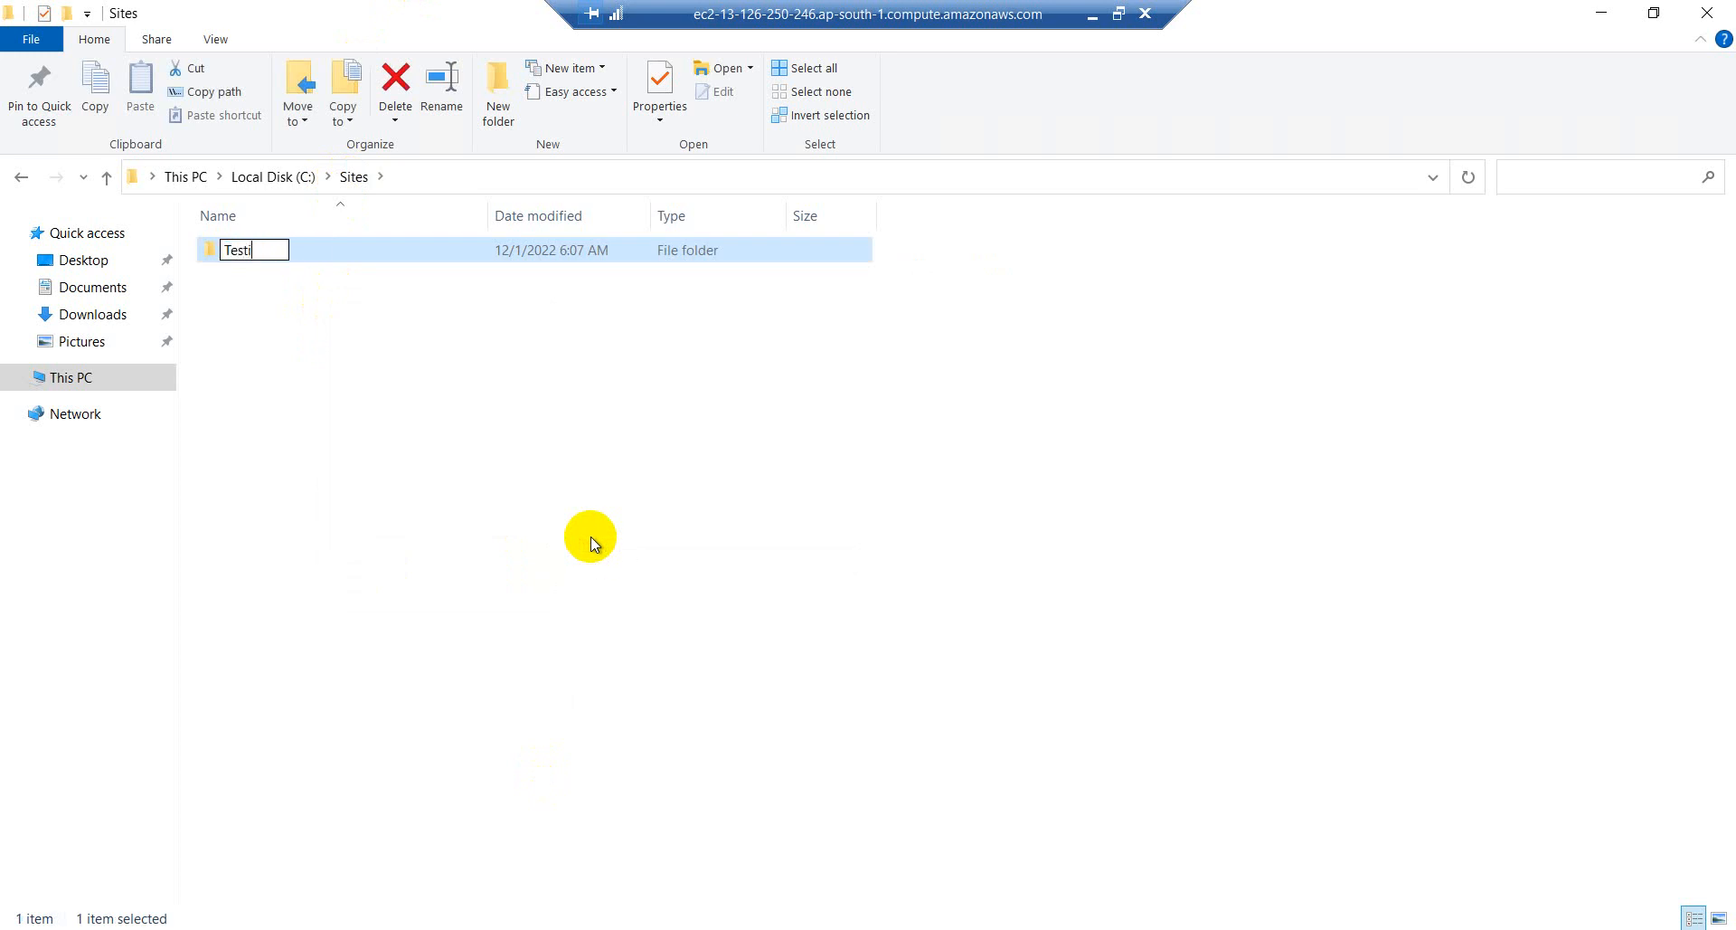
pyautogui.write('ng')
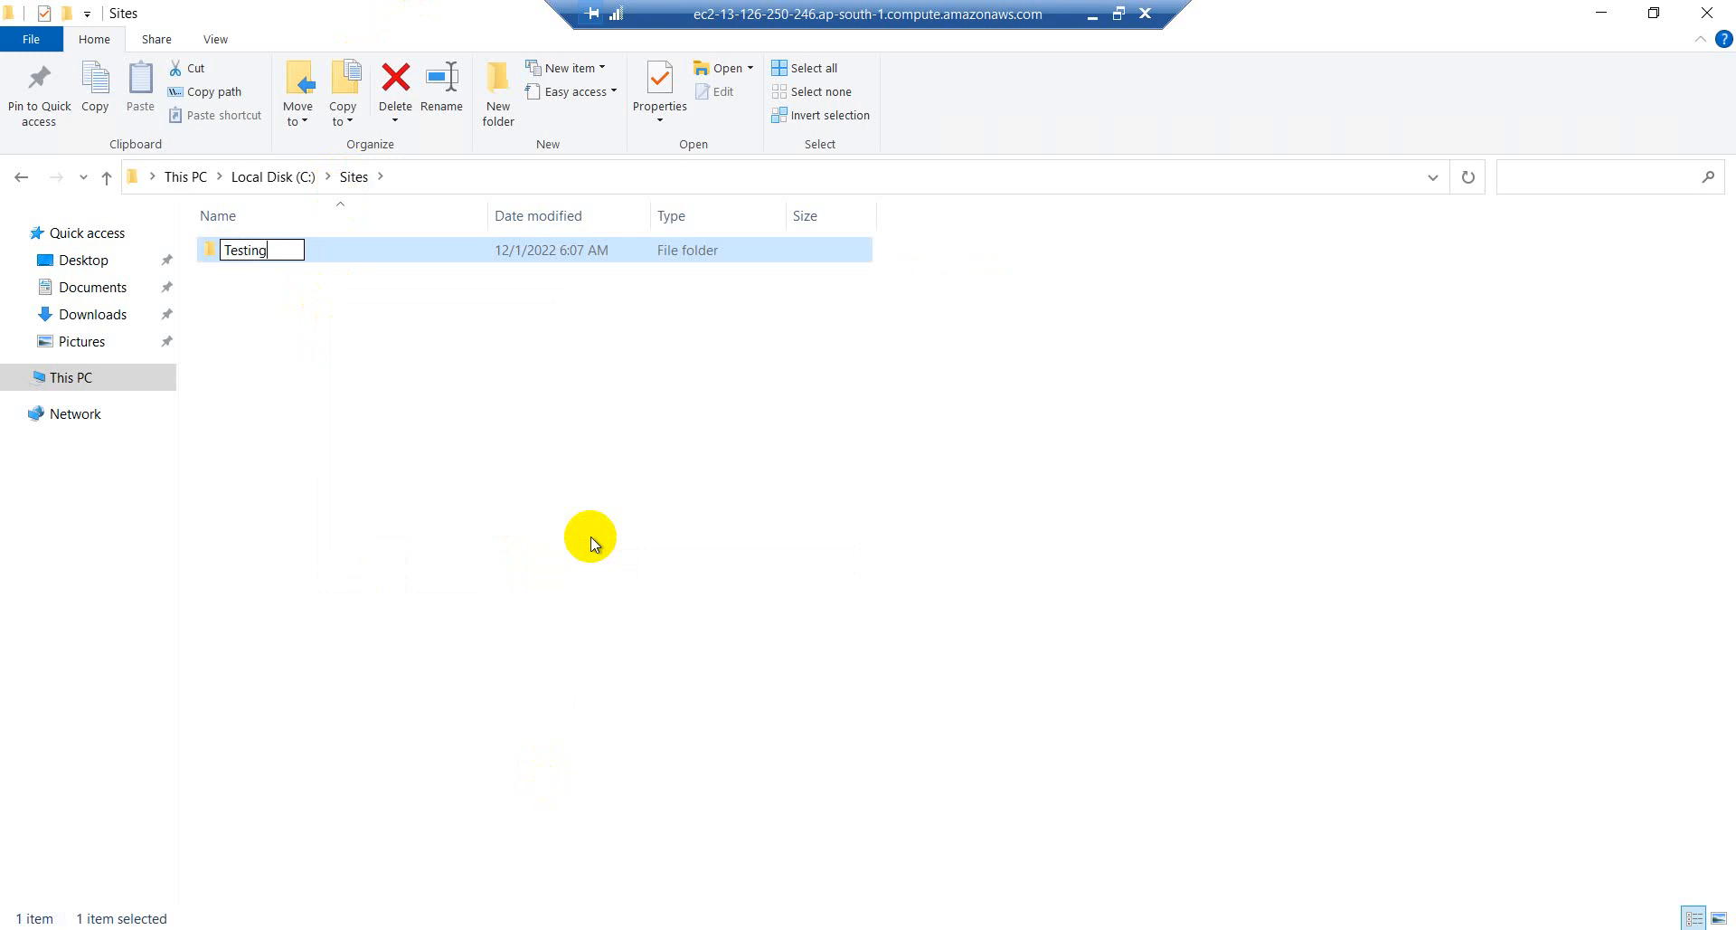
pyautogui.write('-')
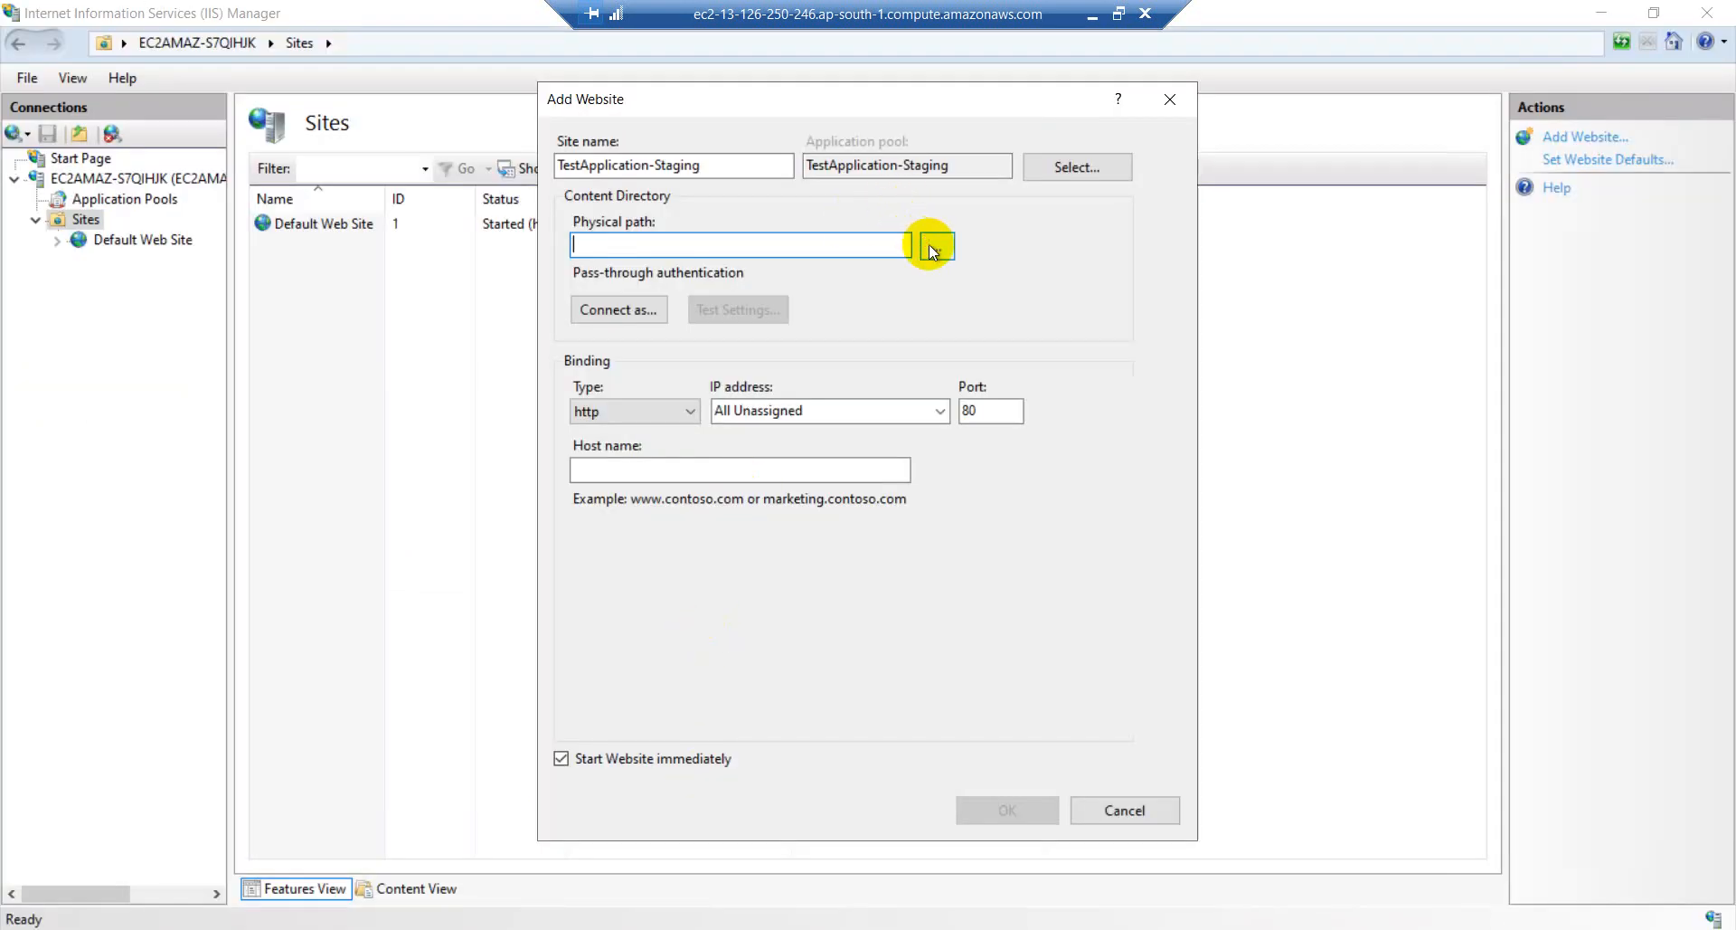
# - Choose C:\Sites\Testing-4.8 as the site's physical path
pyautogui.click(935, 244)
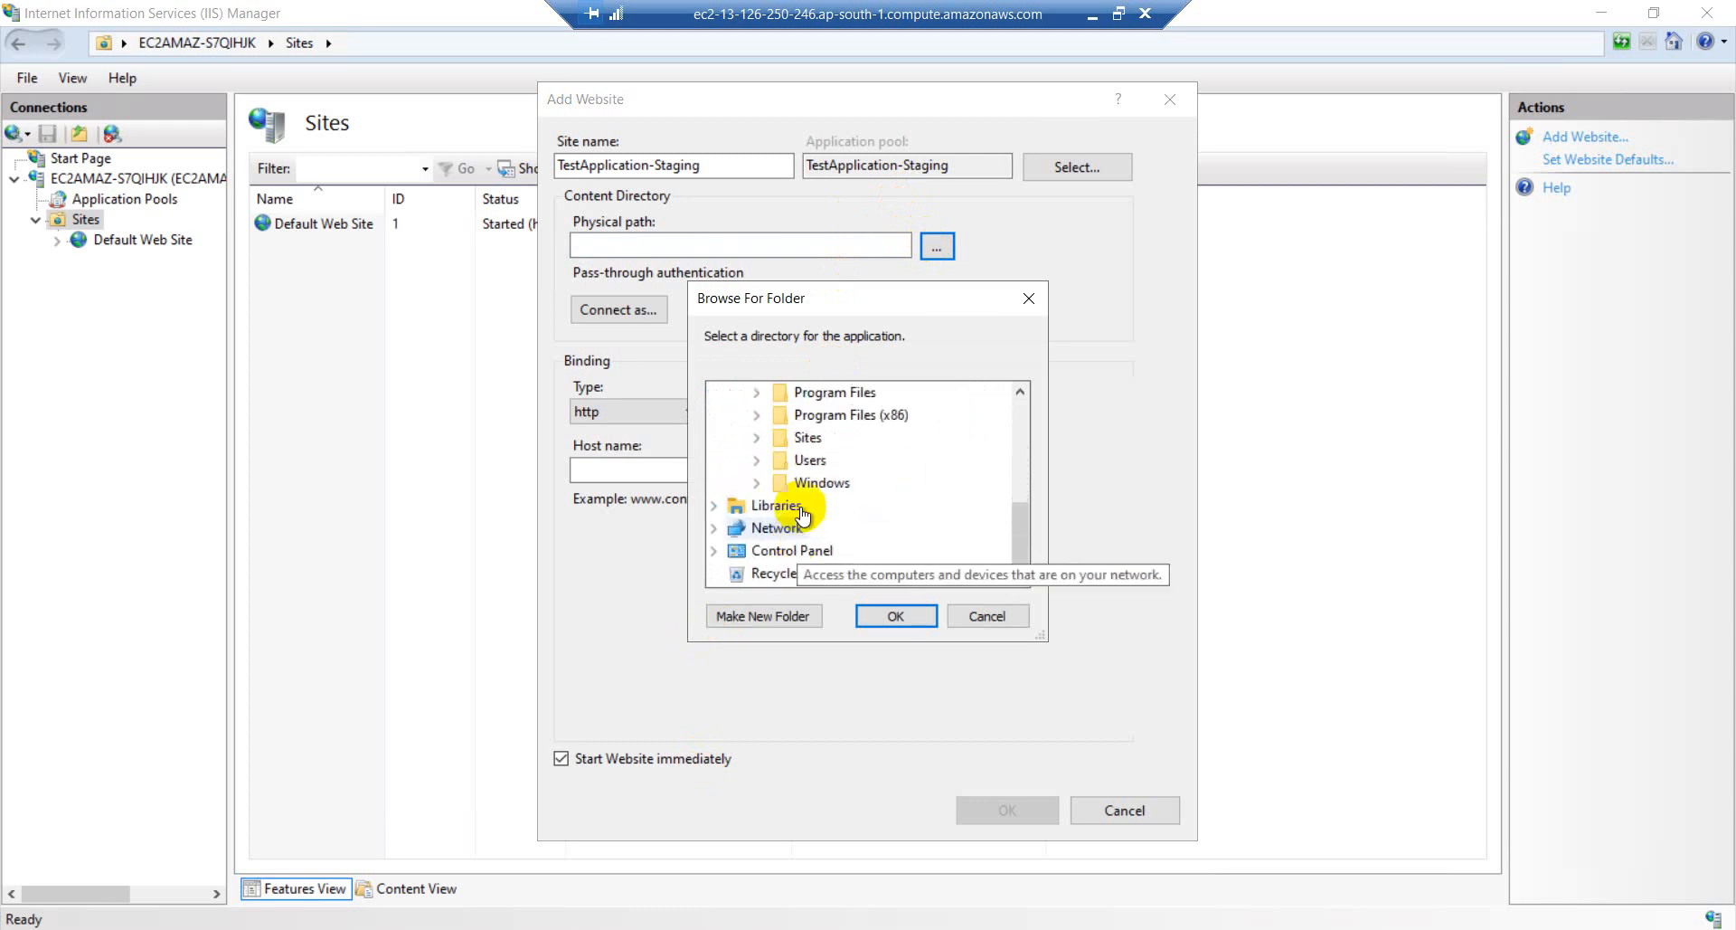
pyautogui.scroll(-3)
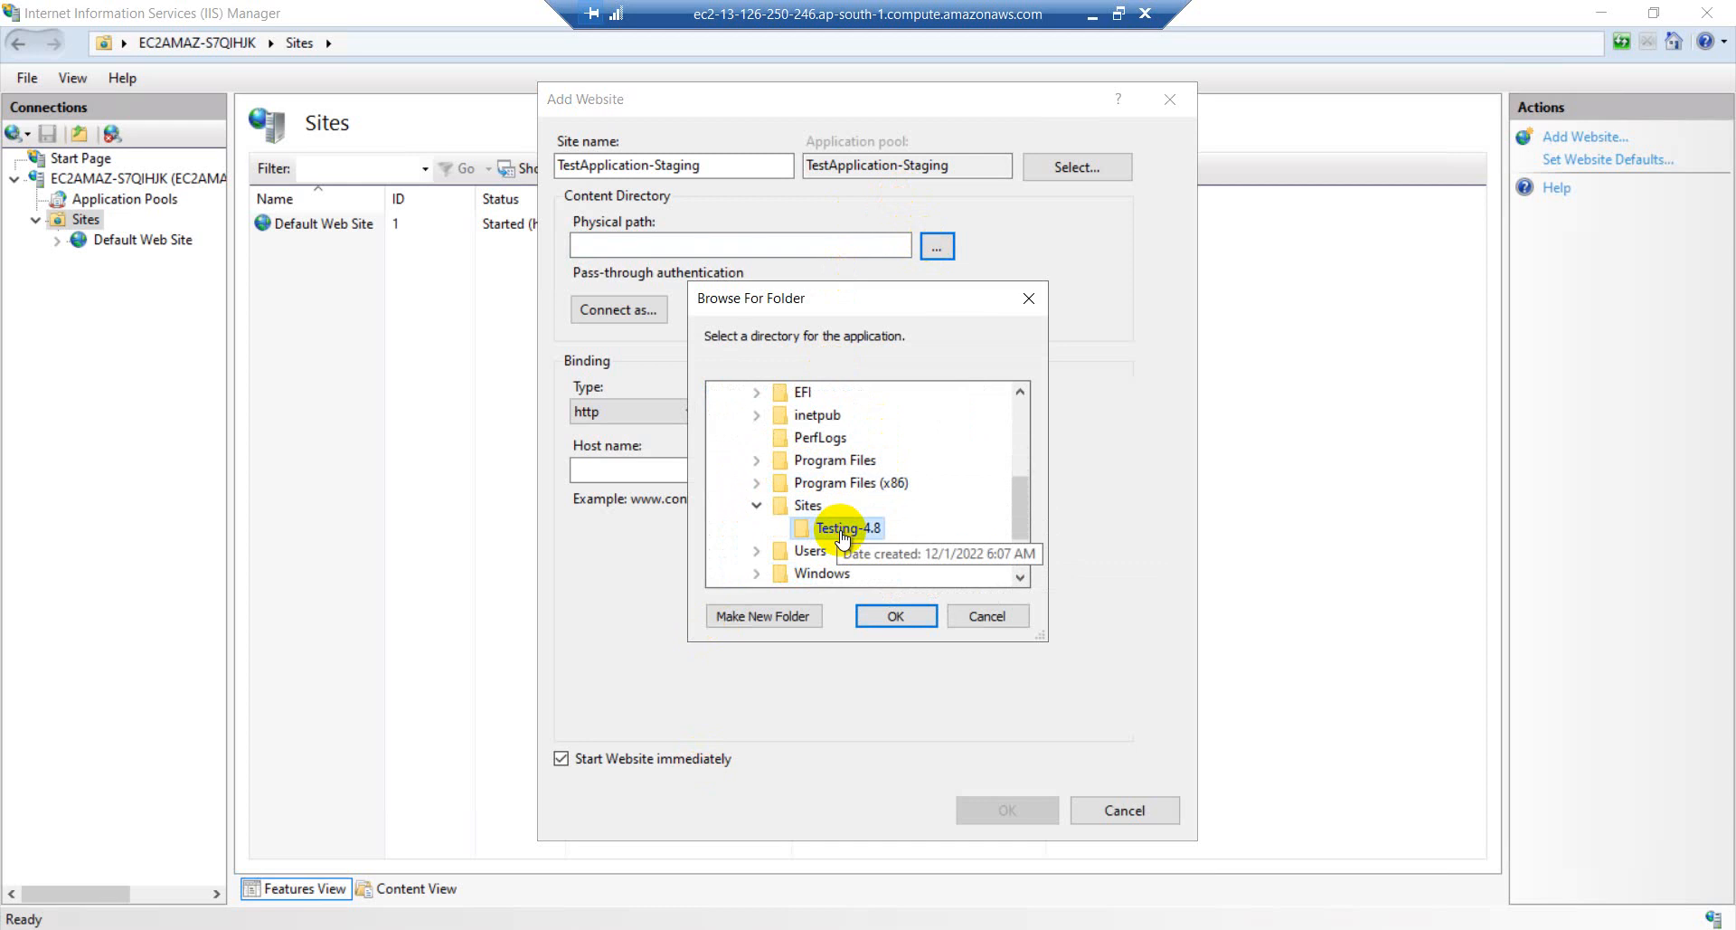
pyautogui.click(896, 615)
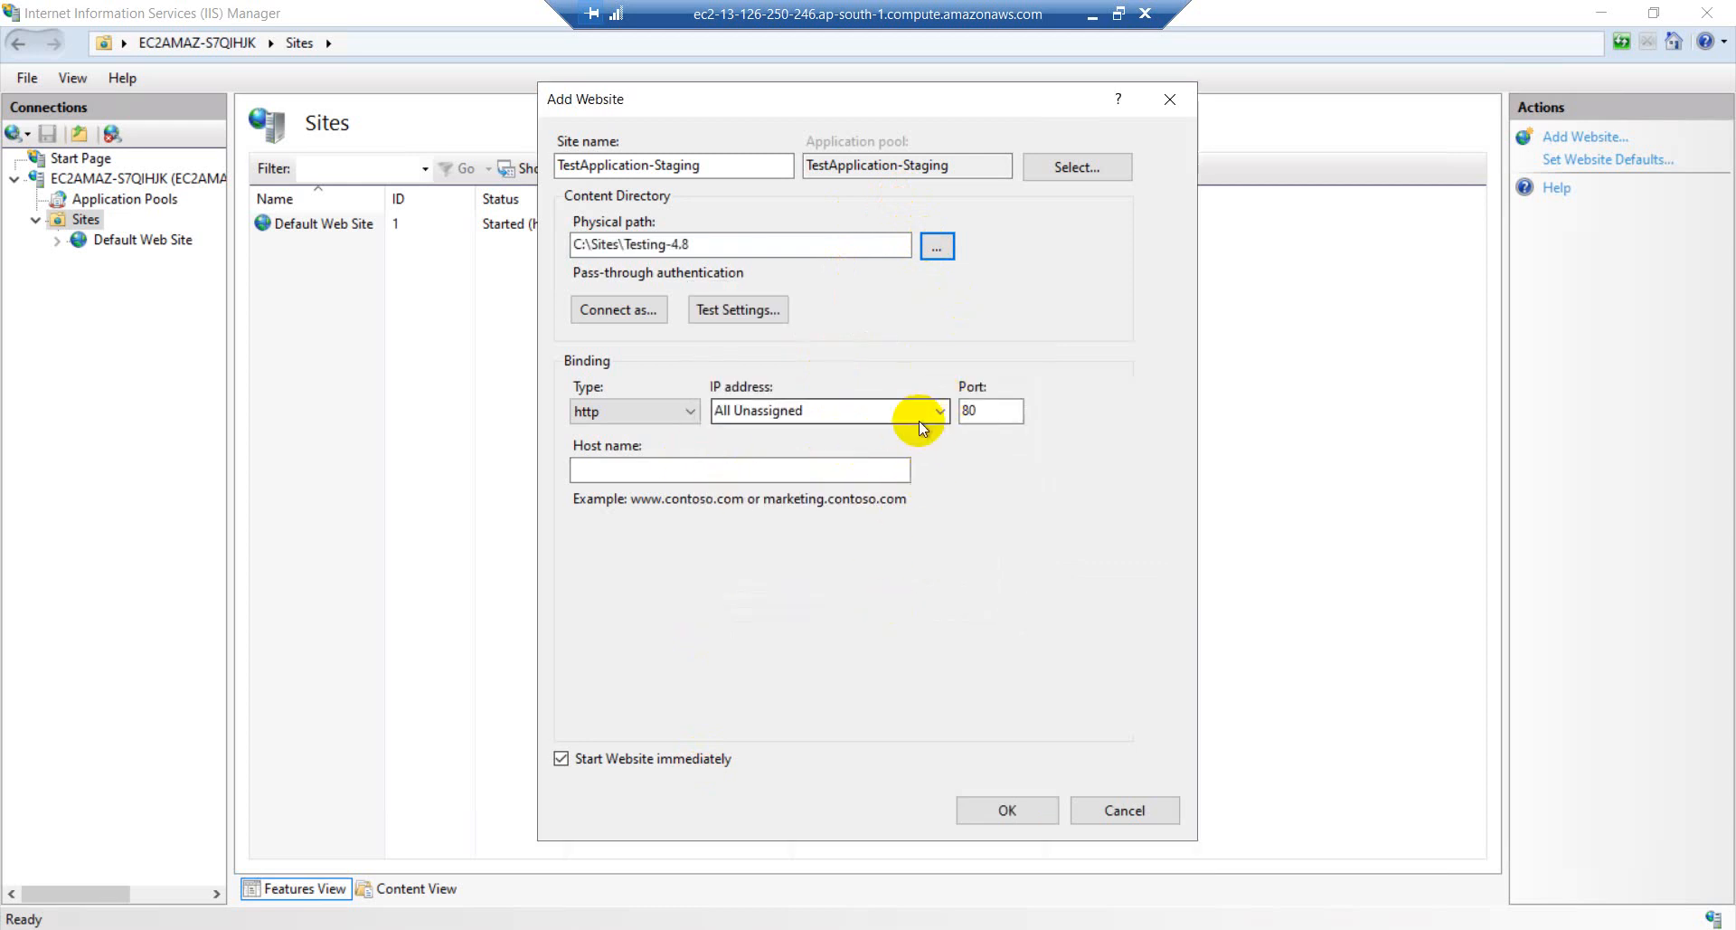
# - Bind the site over http to 172.31.42.128 on port 80 and create the website
pyautogui.click(633, 411)
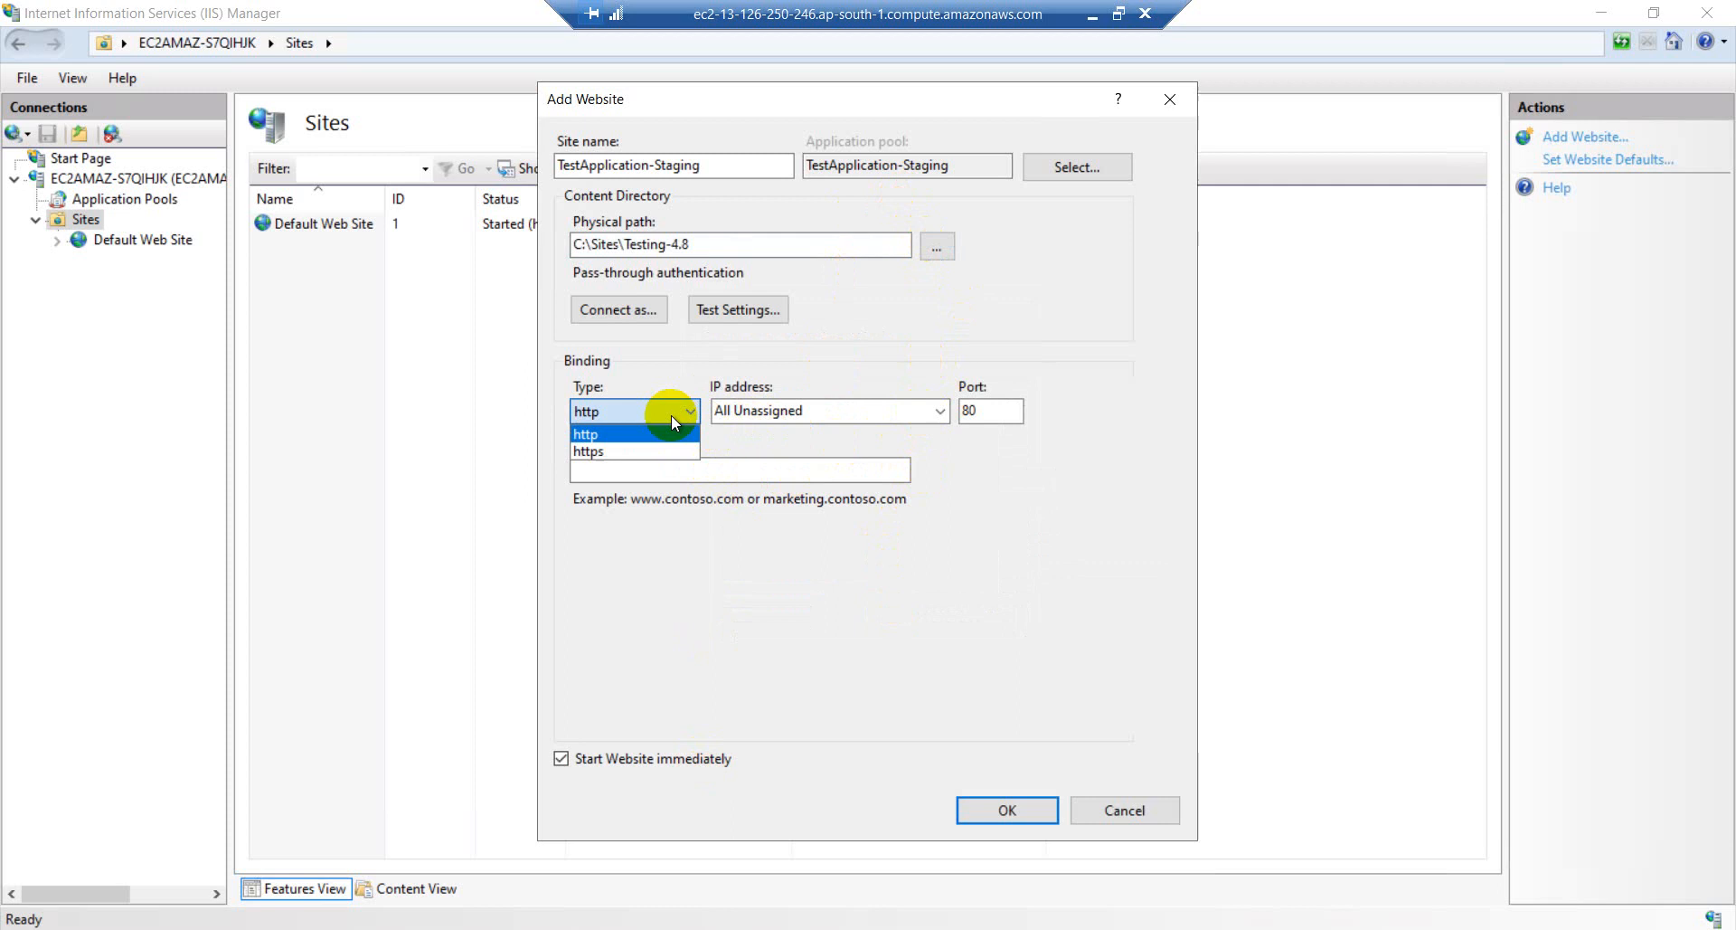
pyautogui.click(586, 451)
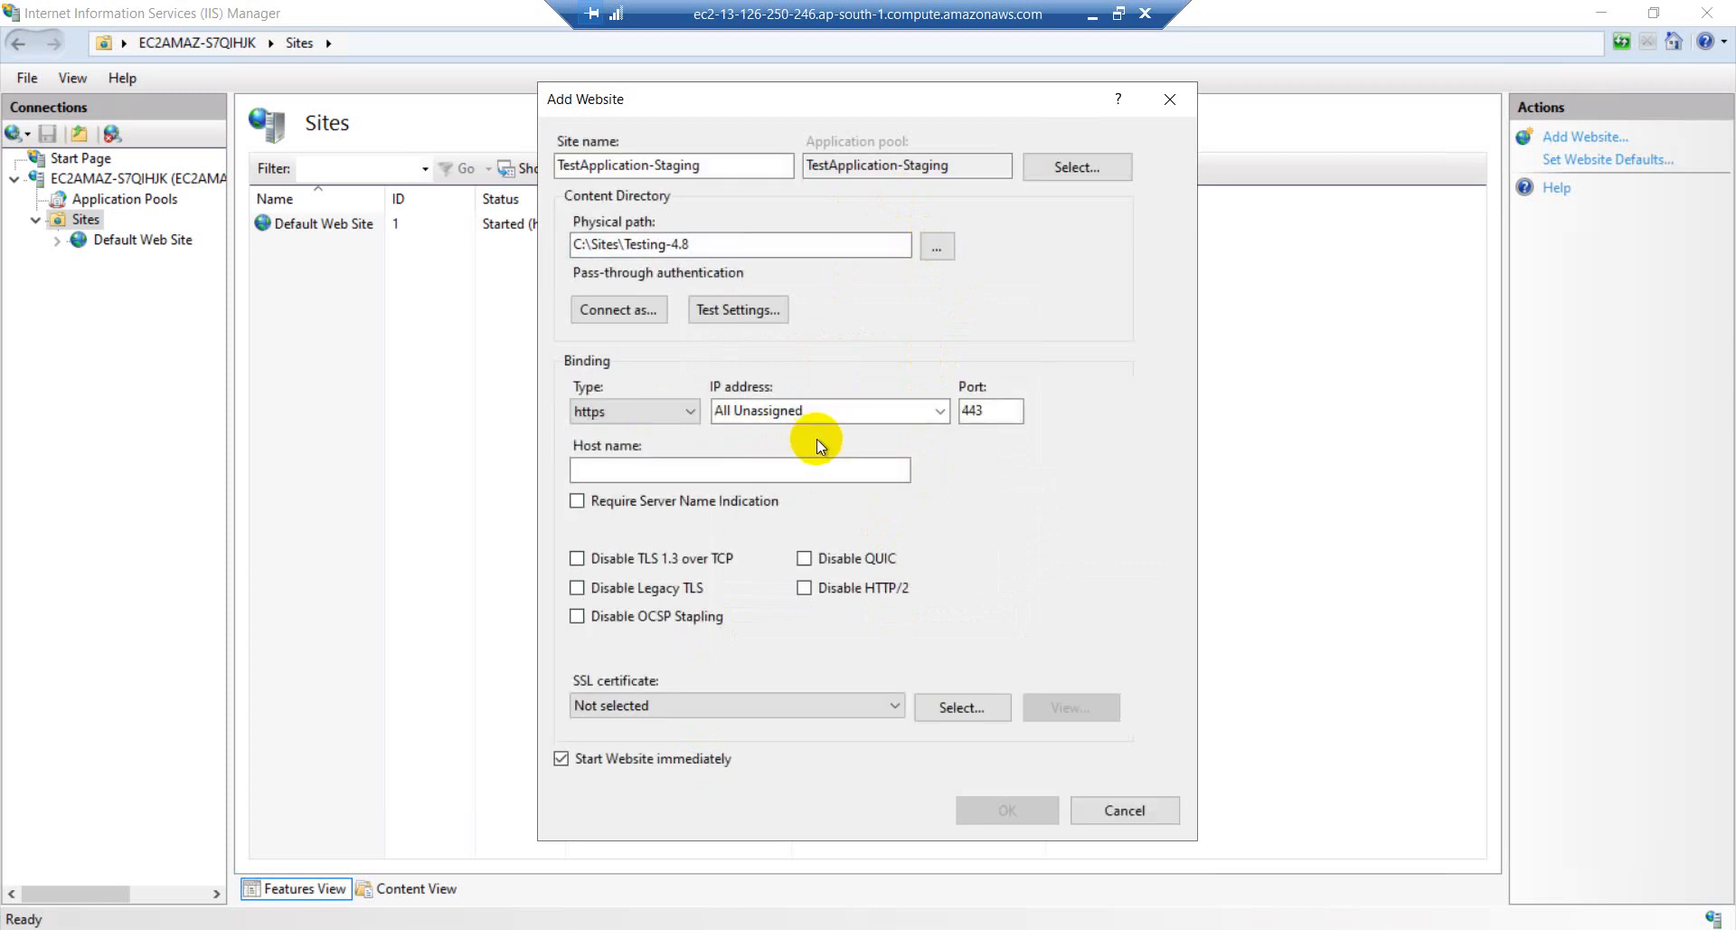
pyautogui.moveTo(715, 745)
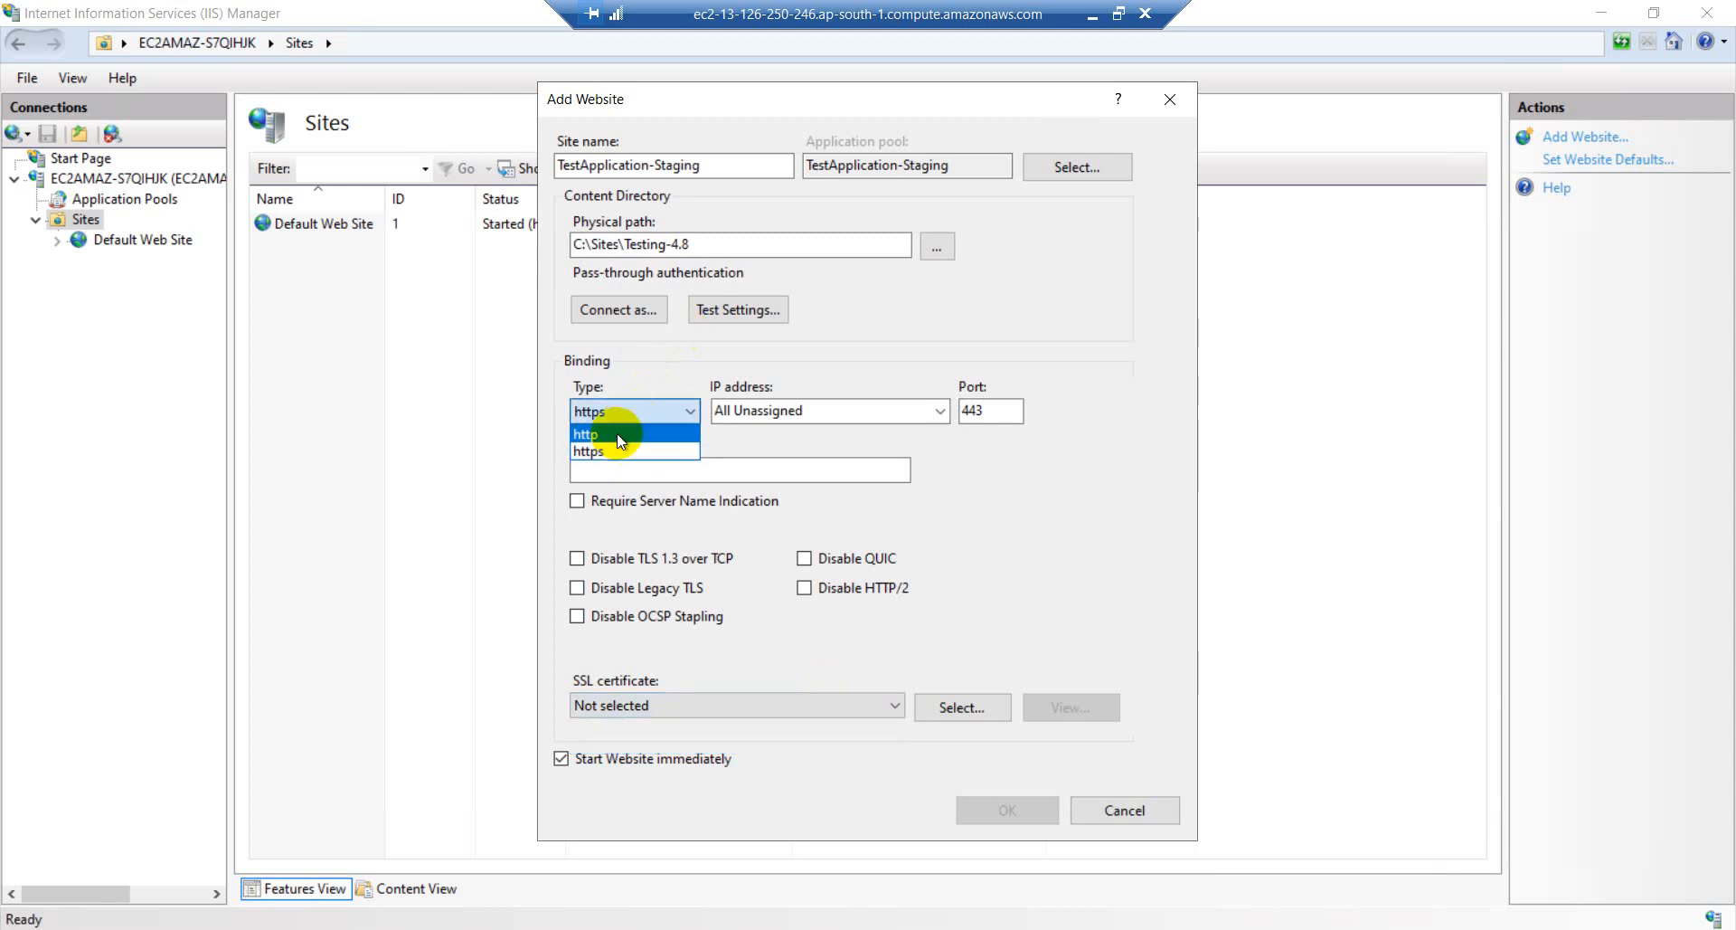
pyautogui.click(584, 433)
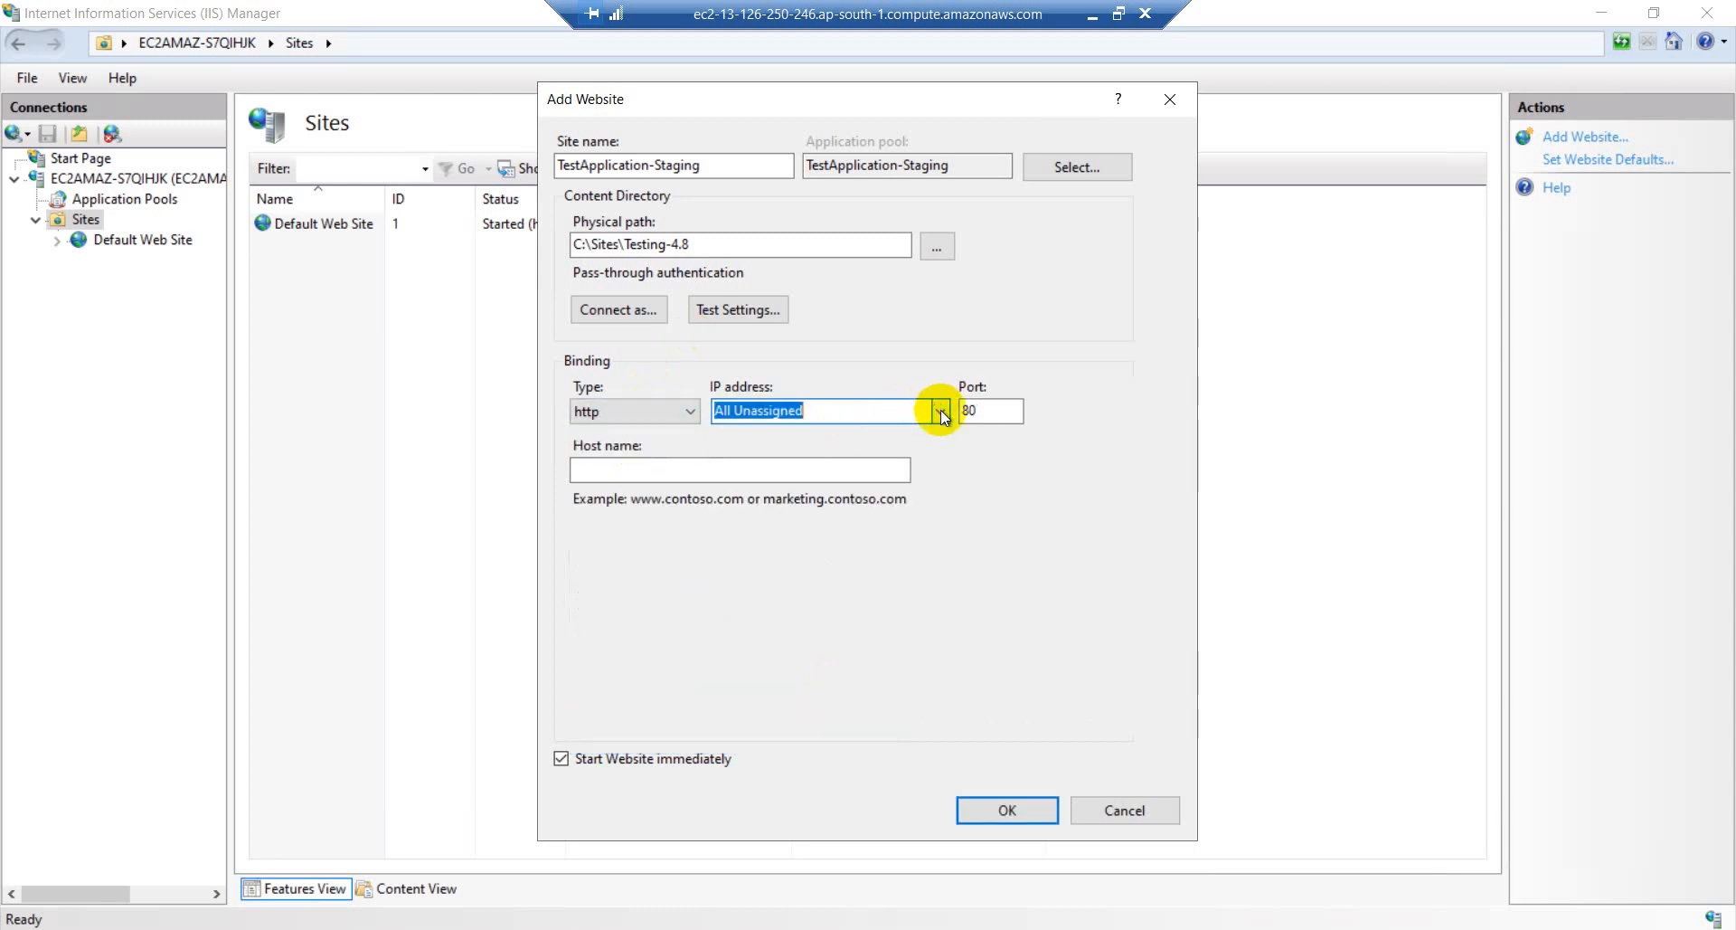
pyautogui.click(938, 411)
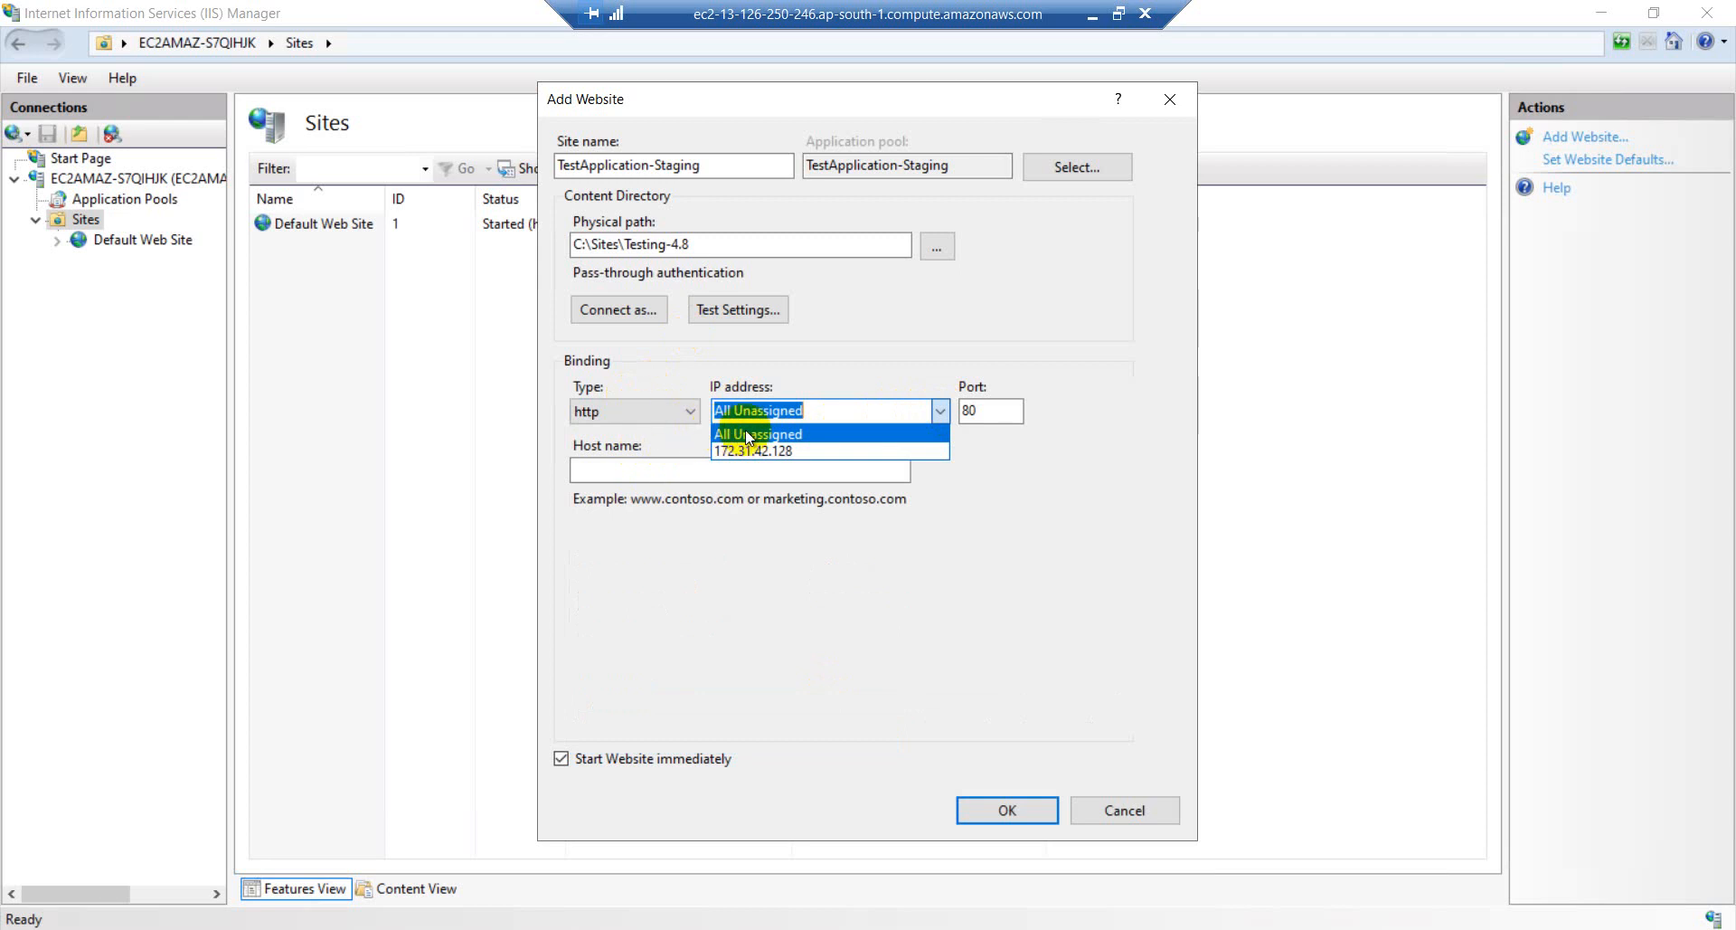
pyautogui.click(755, 450)
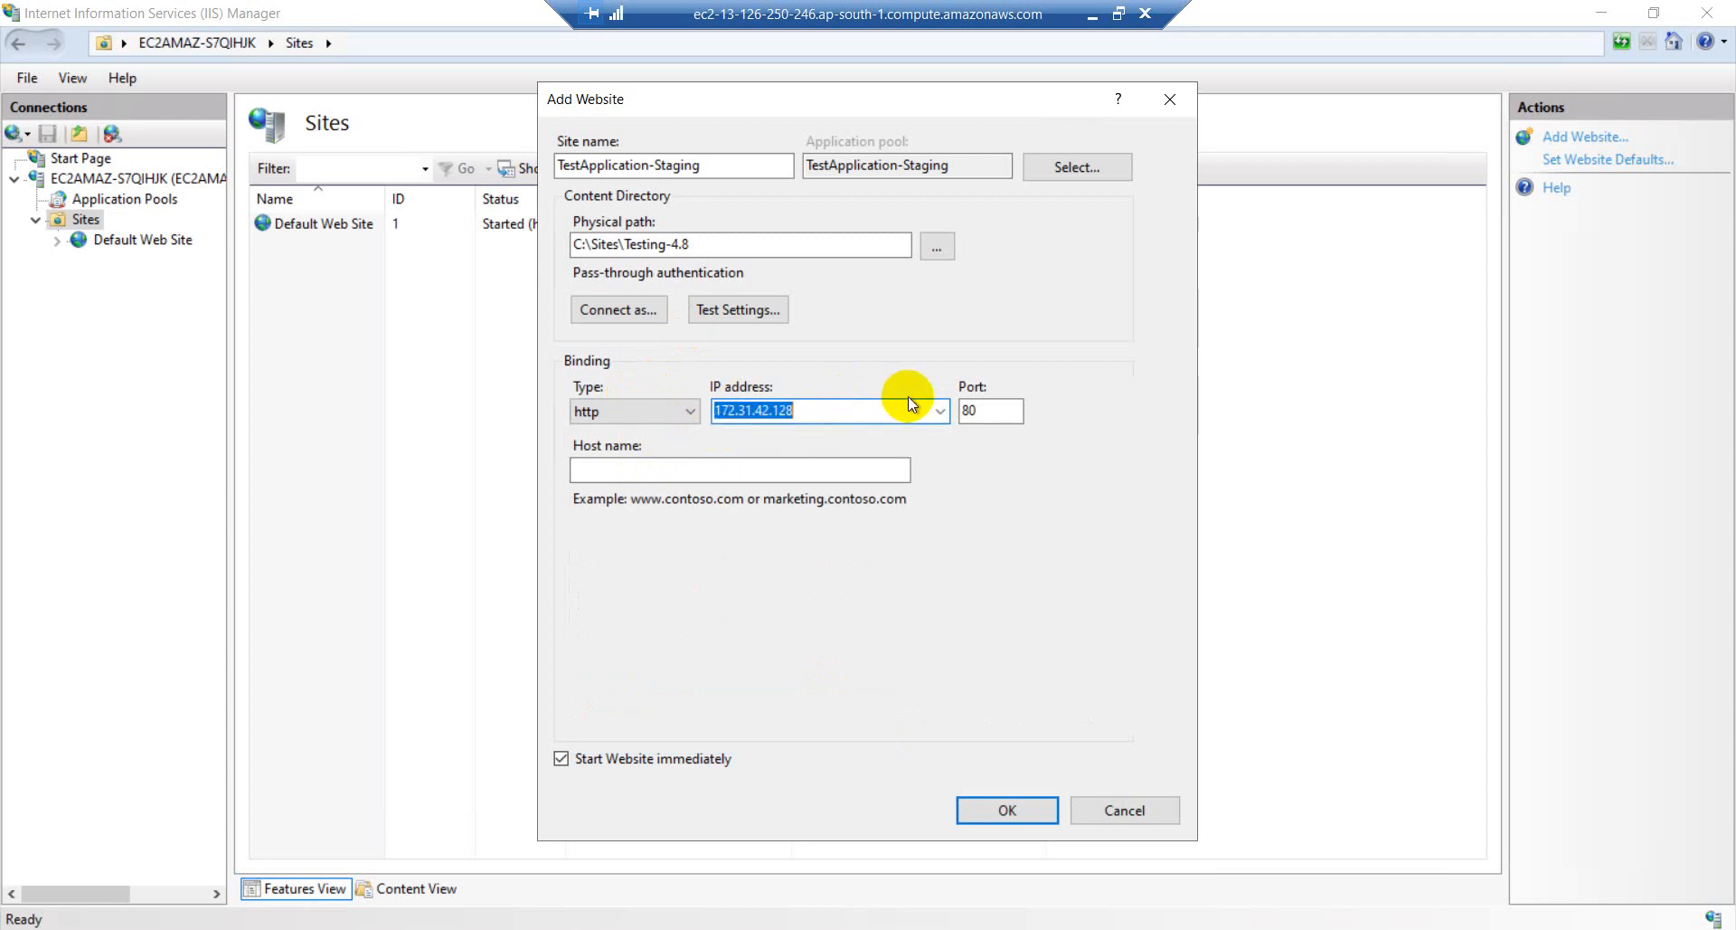
pyautogui.click(990, 410)
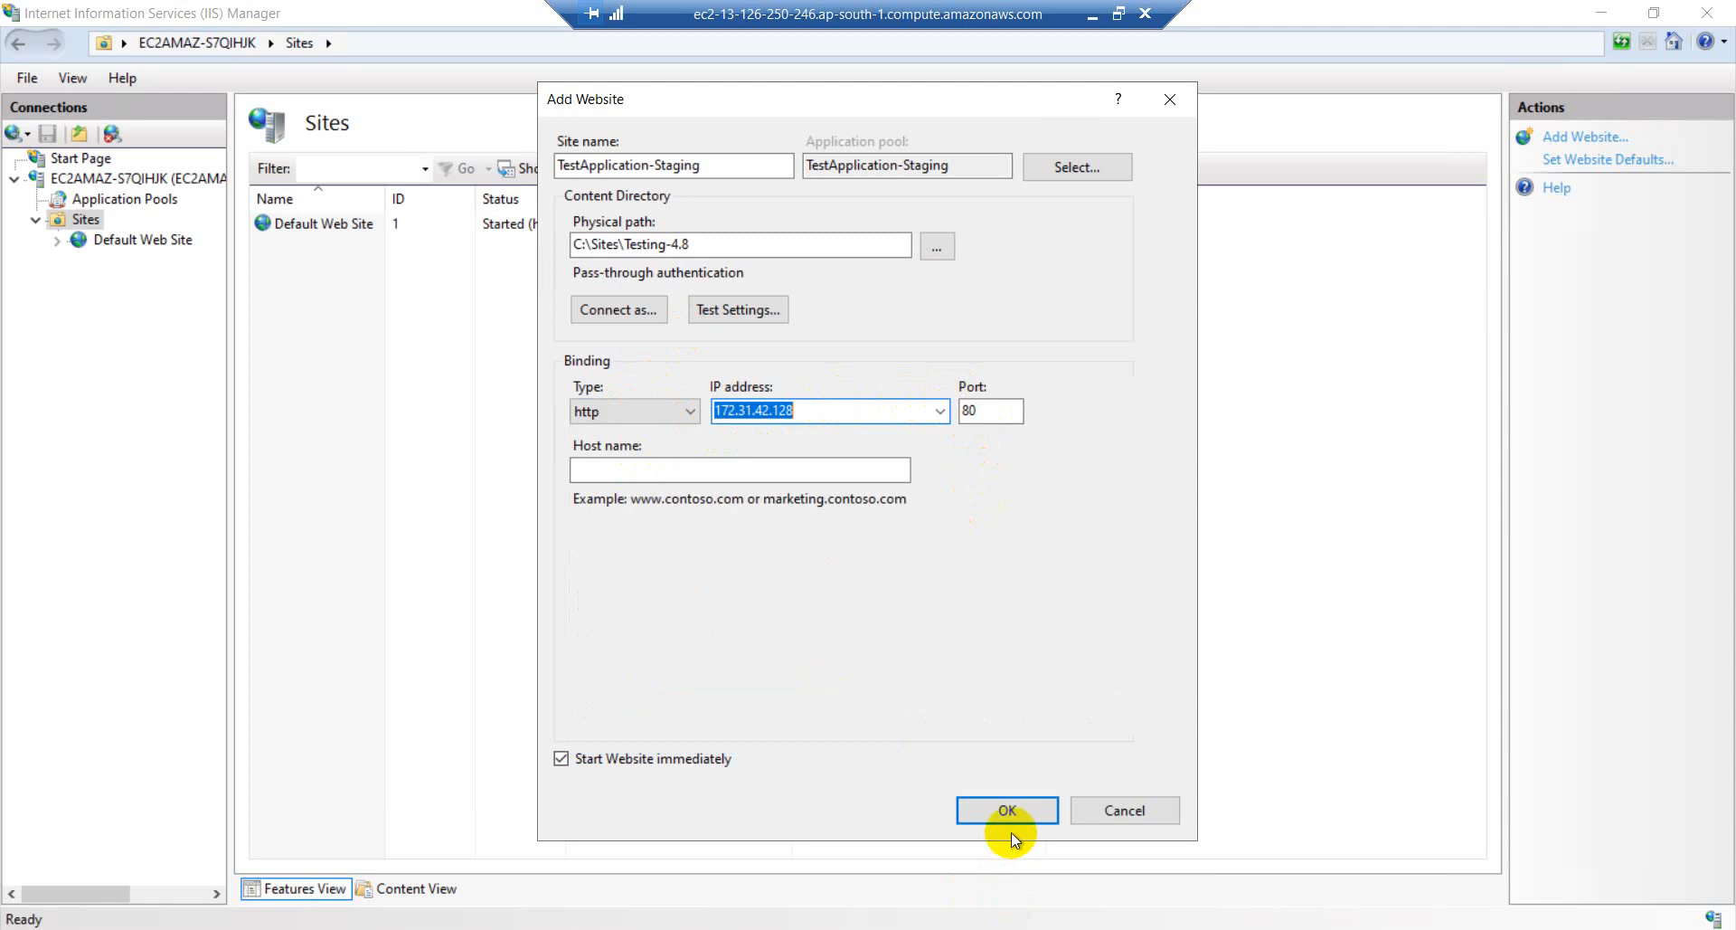
pyautogui.click(1006, 811)
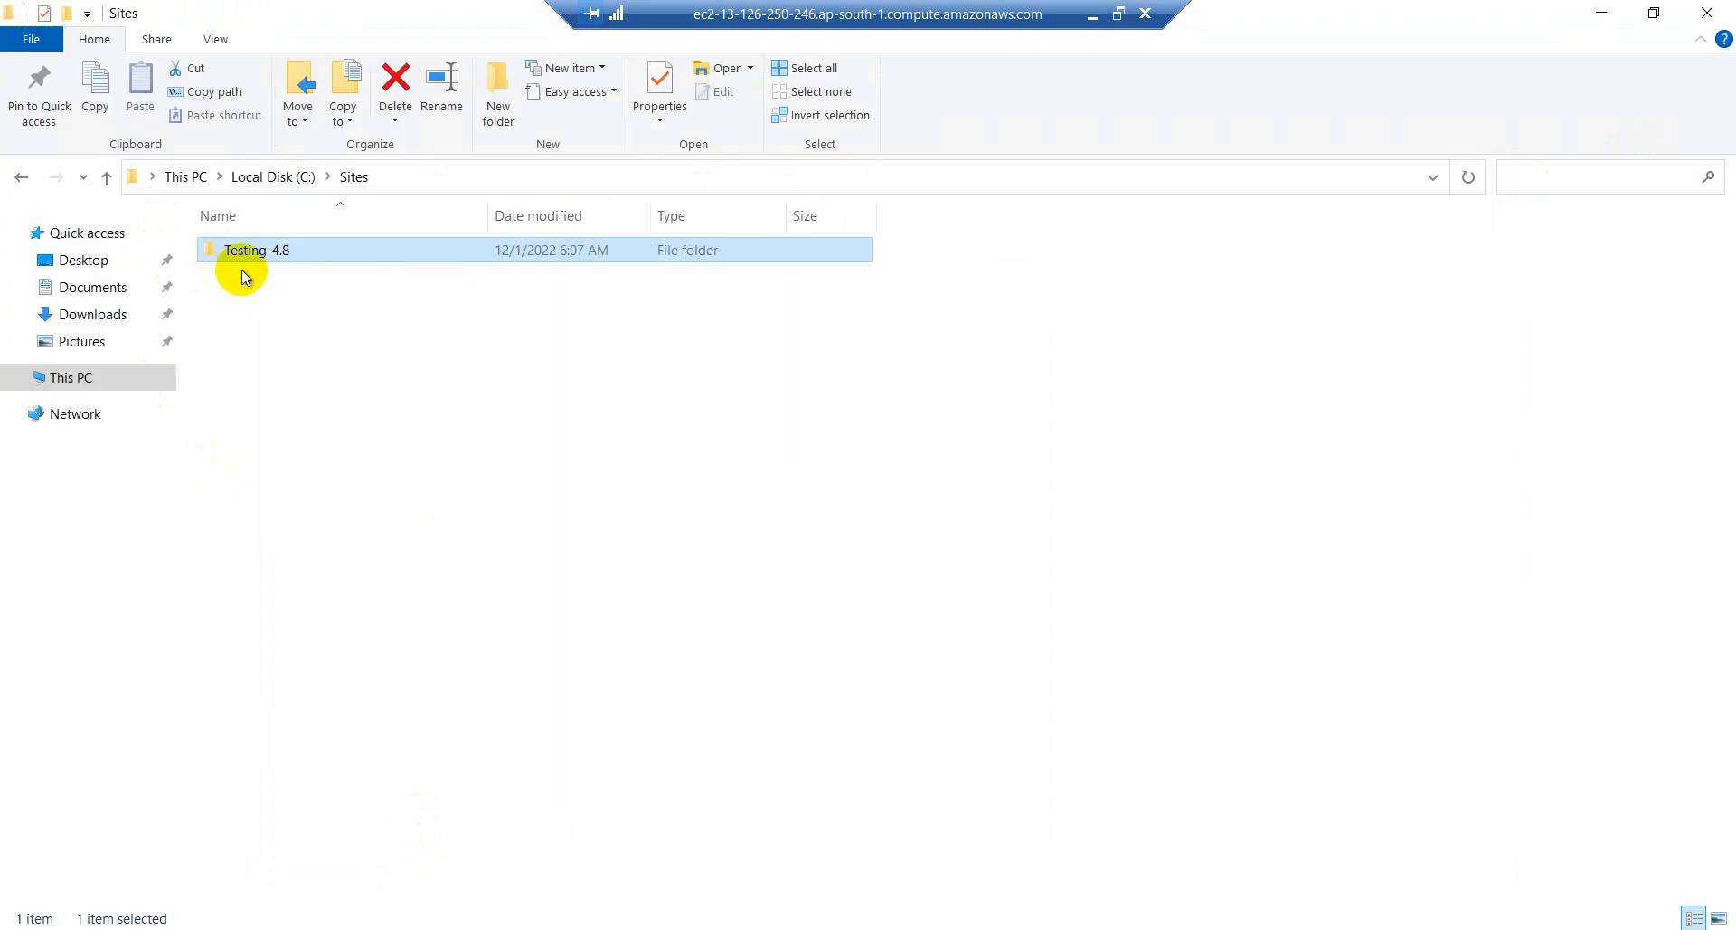
# - Open the Testing-4.8 folder inside C:\Sites
pyautogui.doubleClick(255, 250)
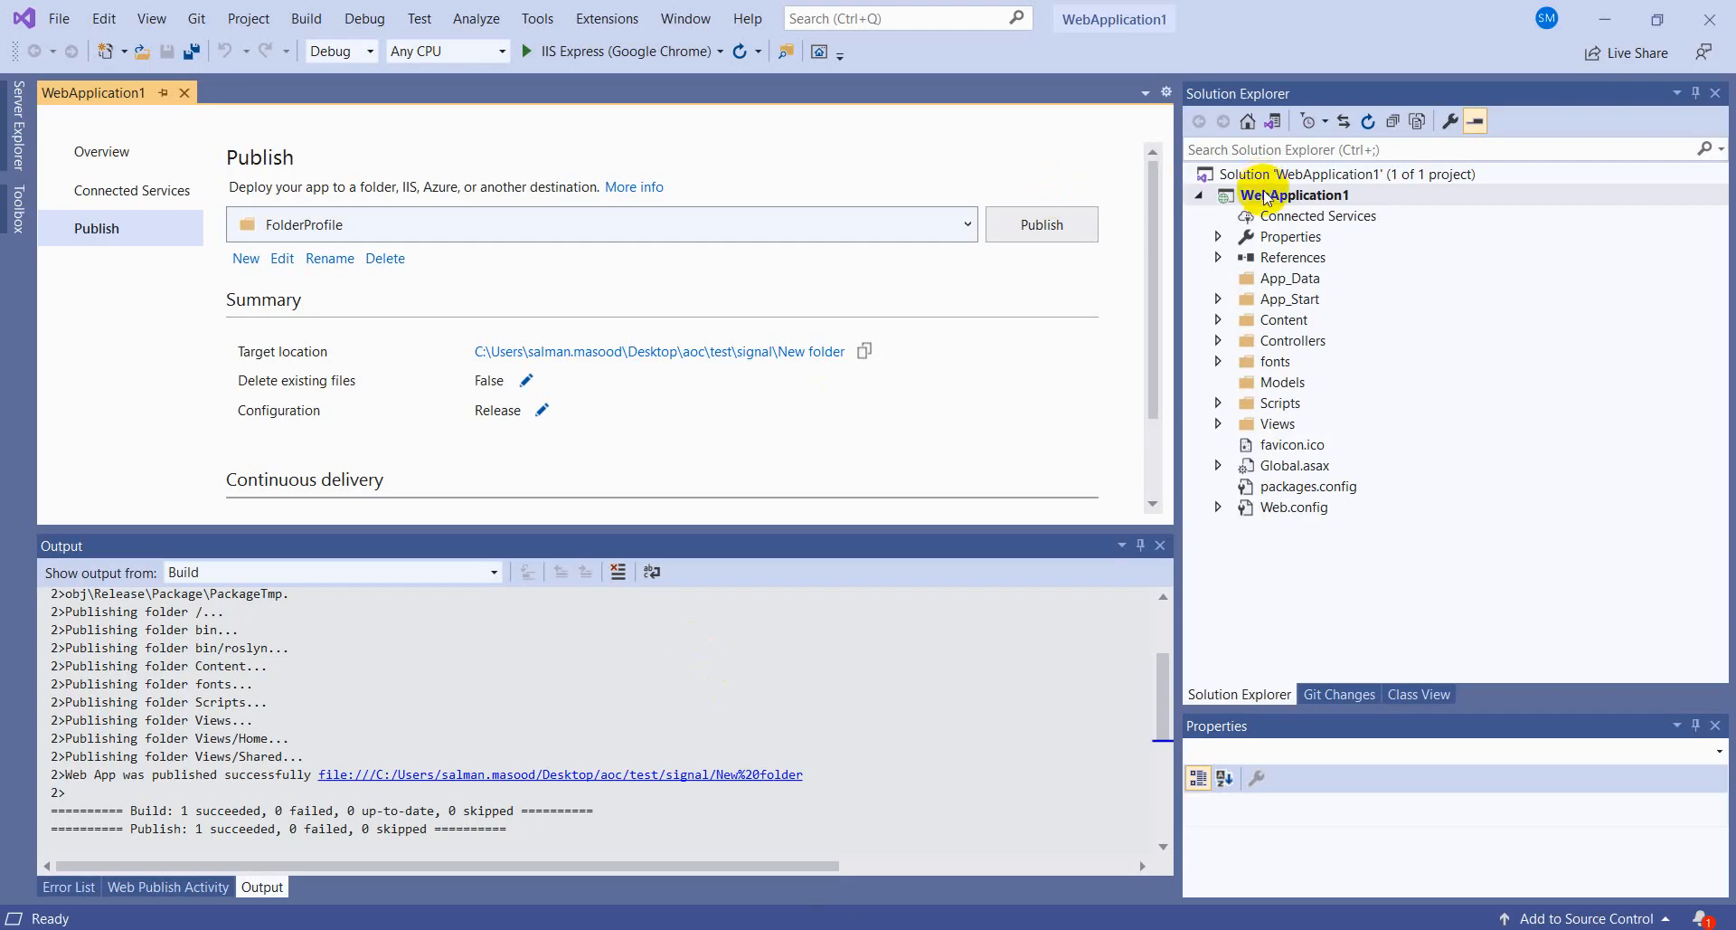
# - Set WebApplication1's target framework to .NET Framework 4.8 in project properties
pyautogui.rightClick(1293, 195)
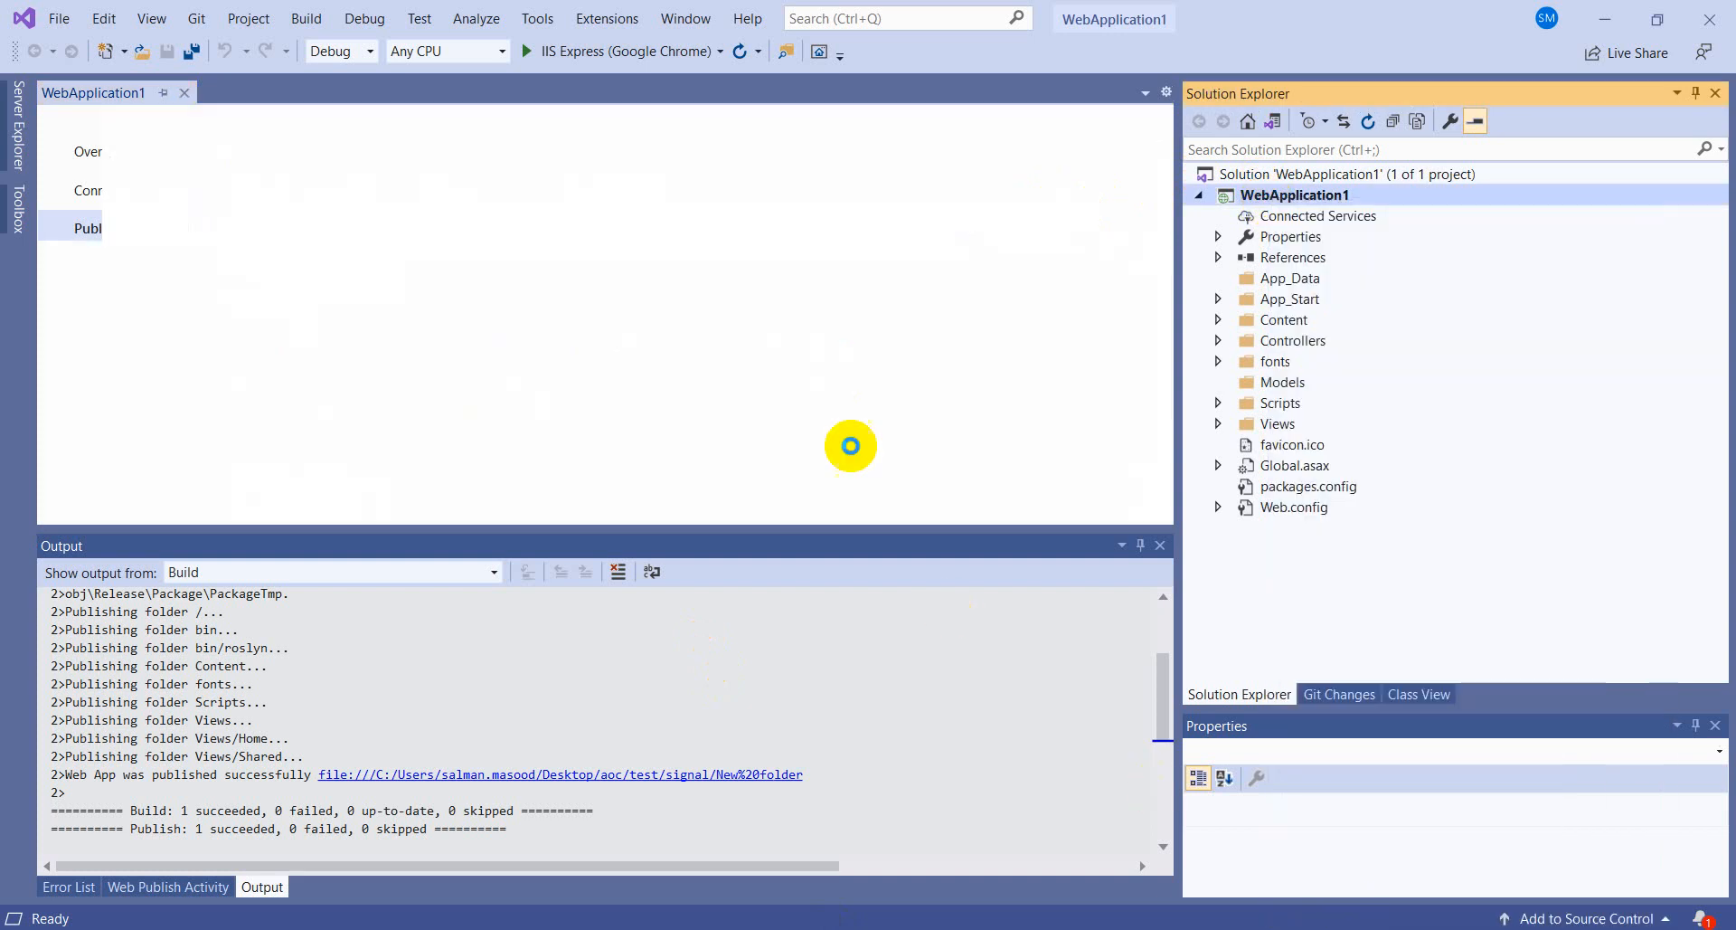
pyautogui.click(561, 775)
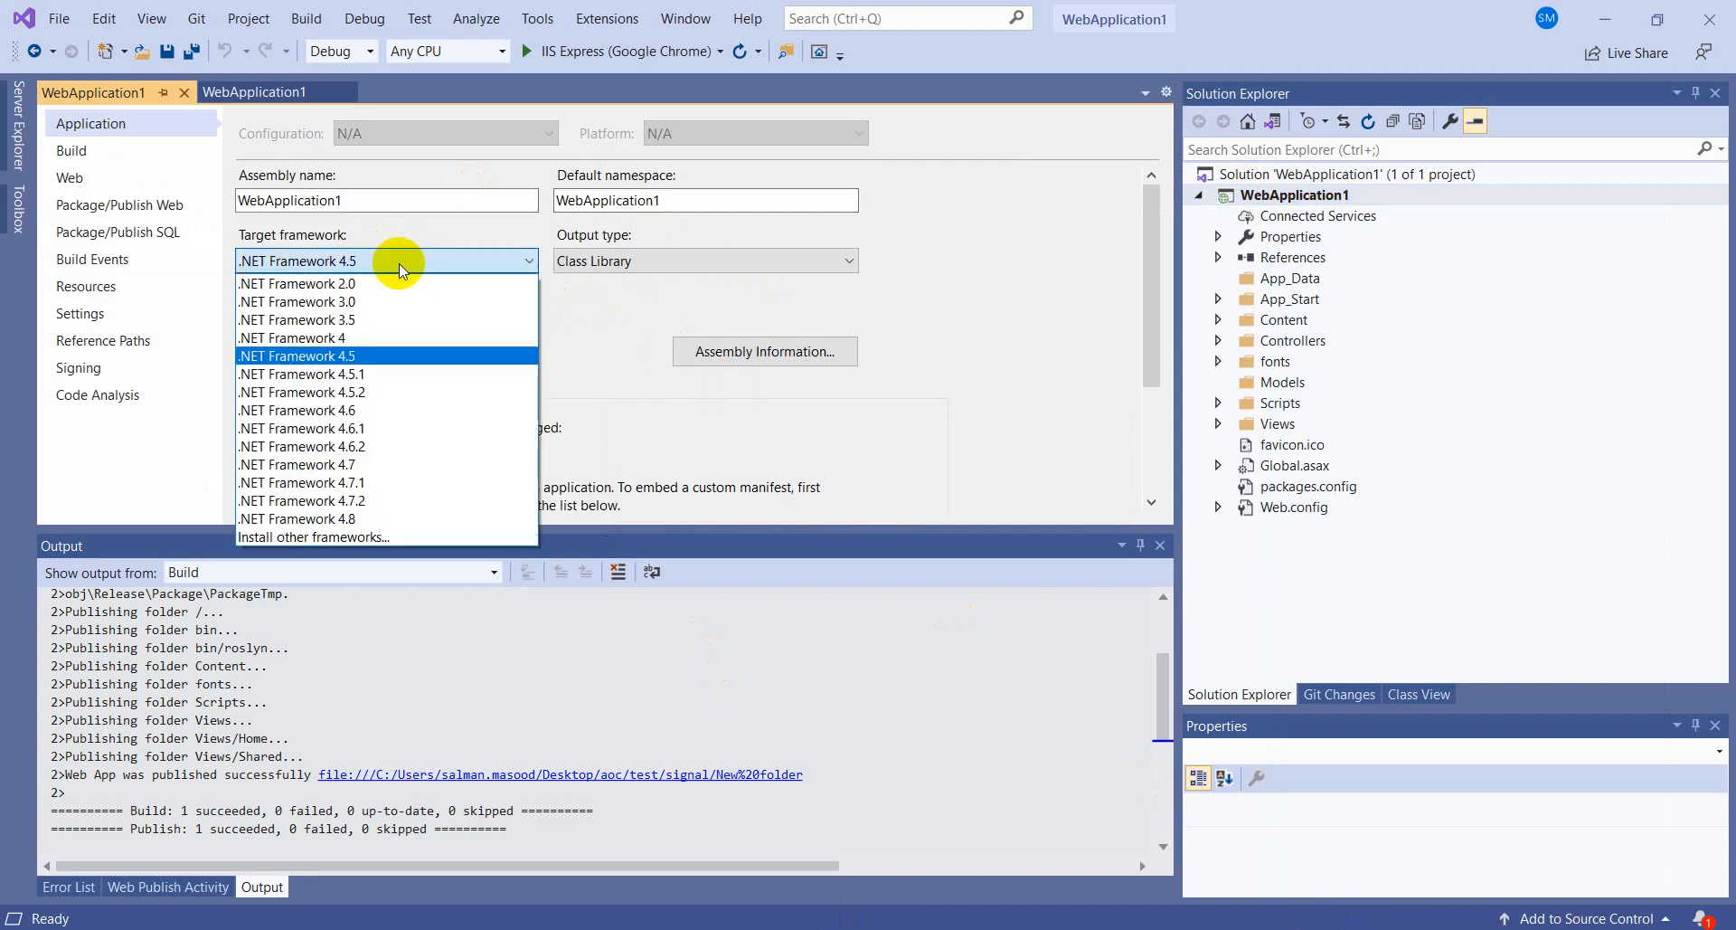
pyautogui.click(295, 517)
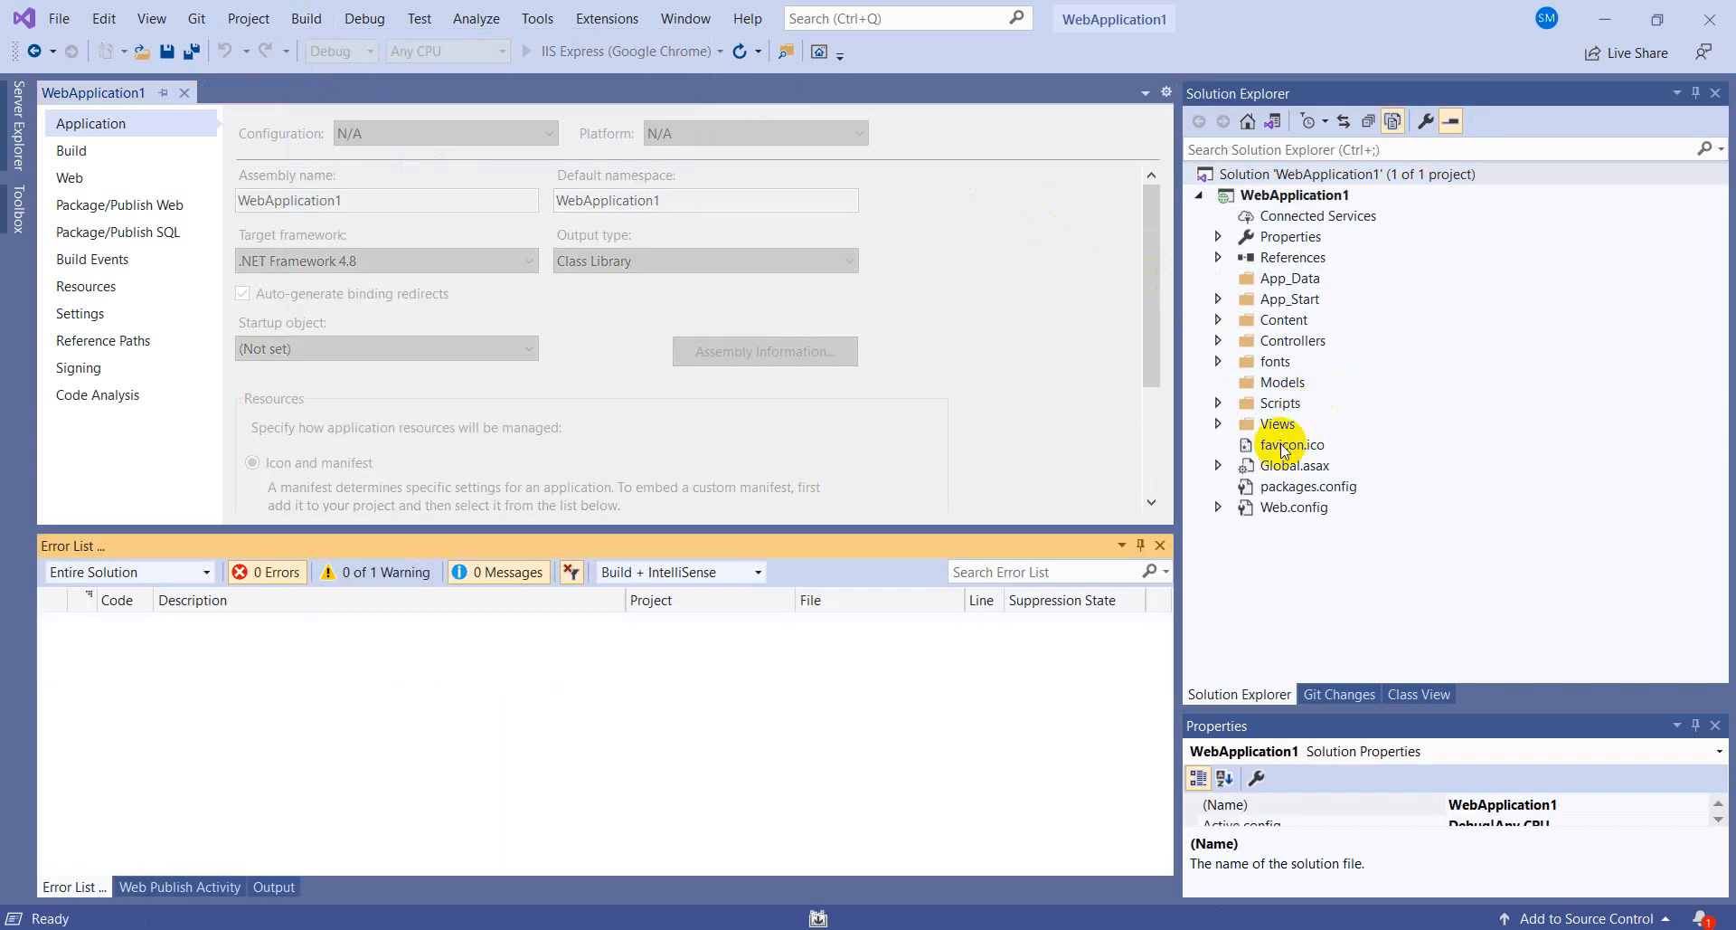
# - Open the Home Index.cshtml view from the Views folder for editing
pyautogui.click(1218, 423)
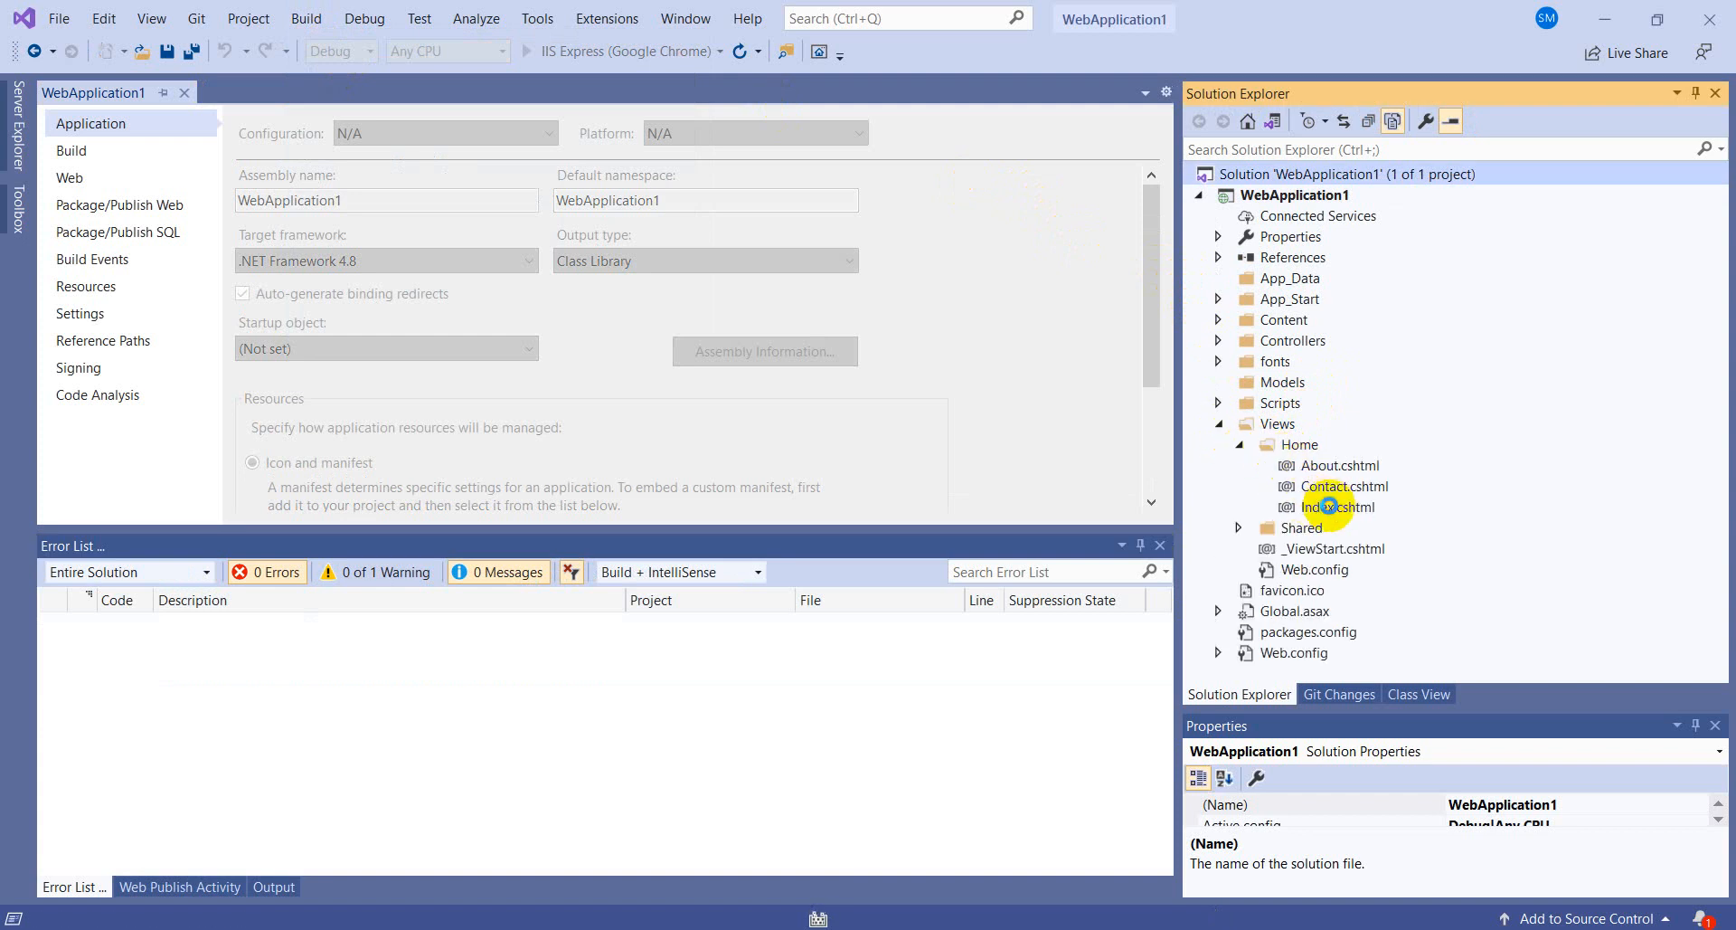
pyautogui.click(1339, 507)
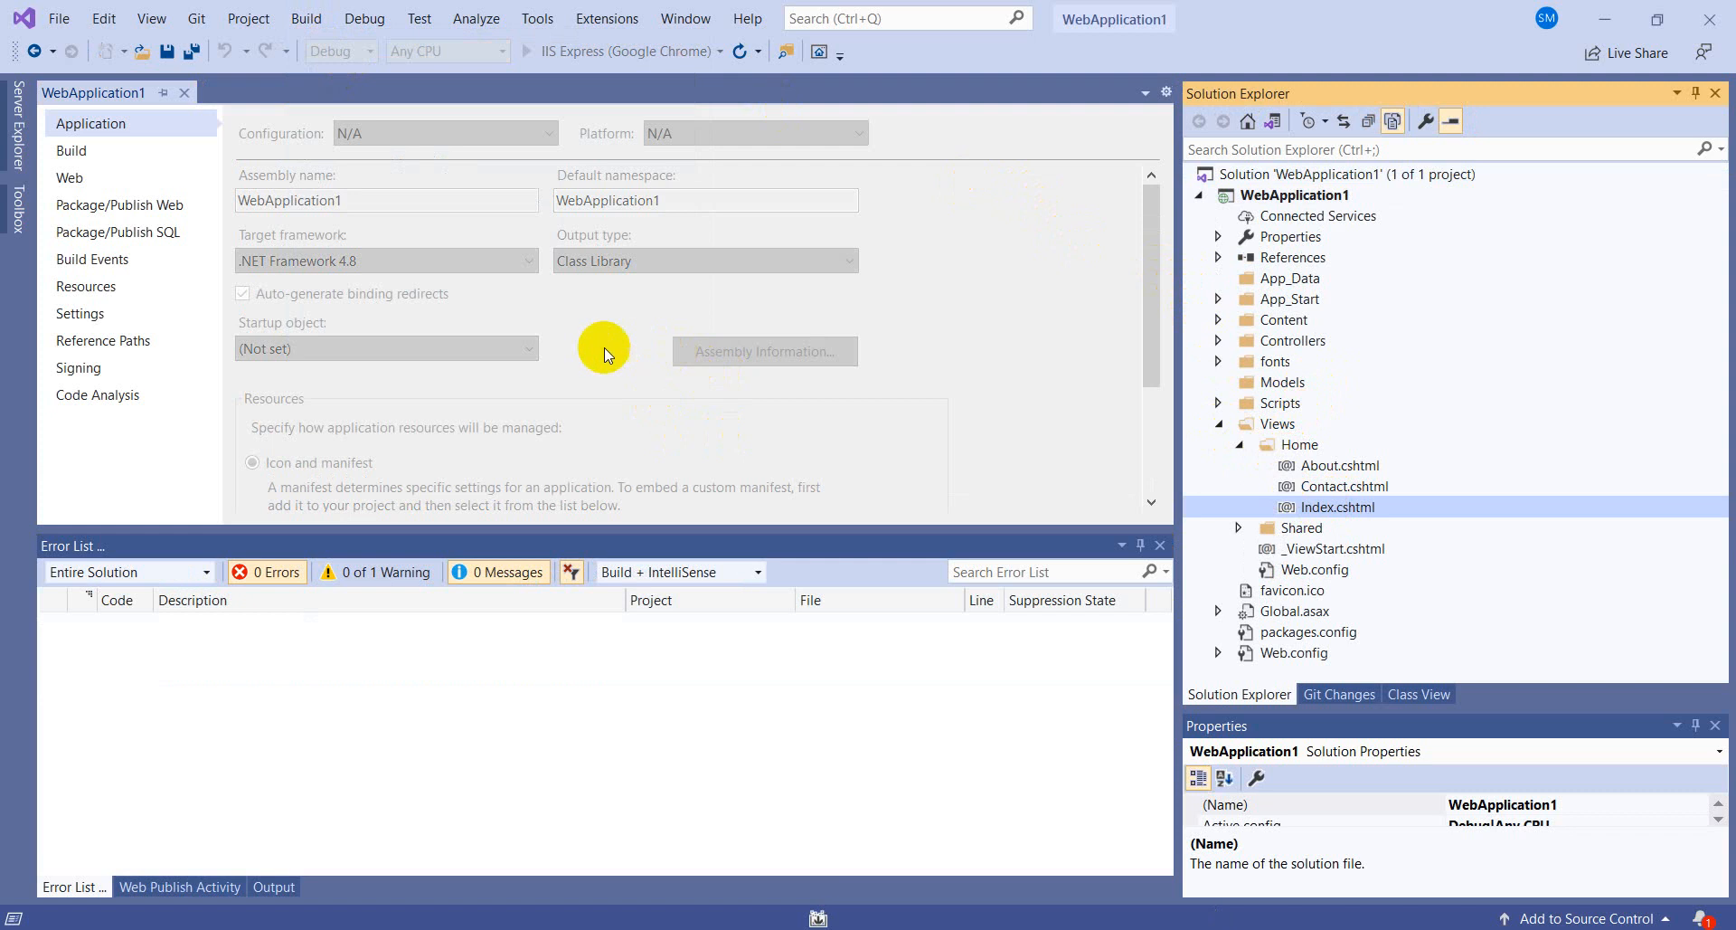
pyautogui.doubleClick(1338, 506)
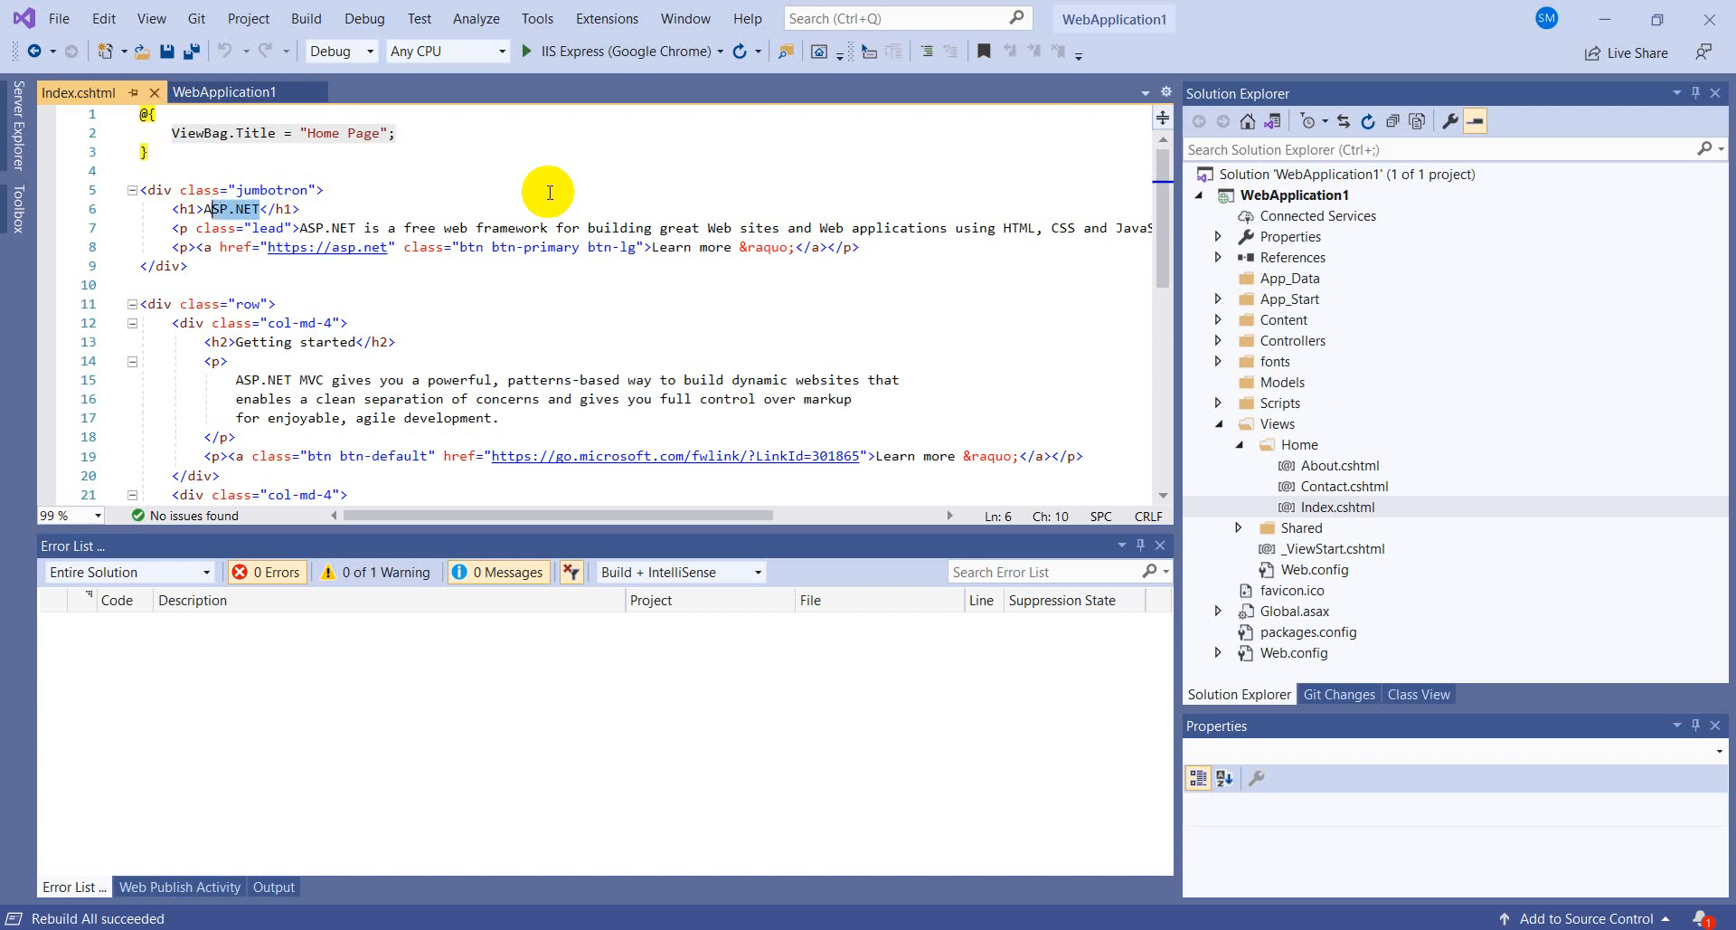
# - Replace the h1 text in Index.cshtml with 'Code with Salman' and save the file
pyautogui.write('Code with Sal,')
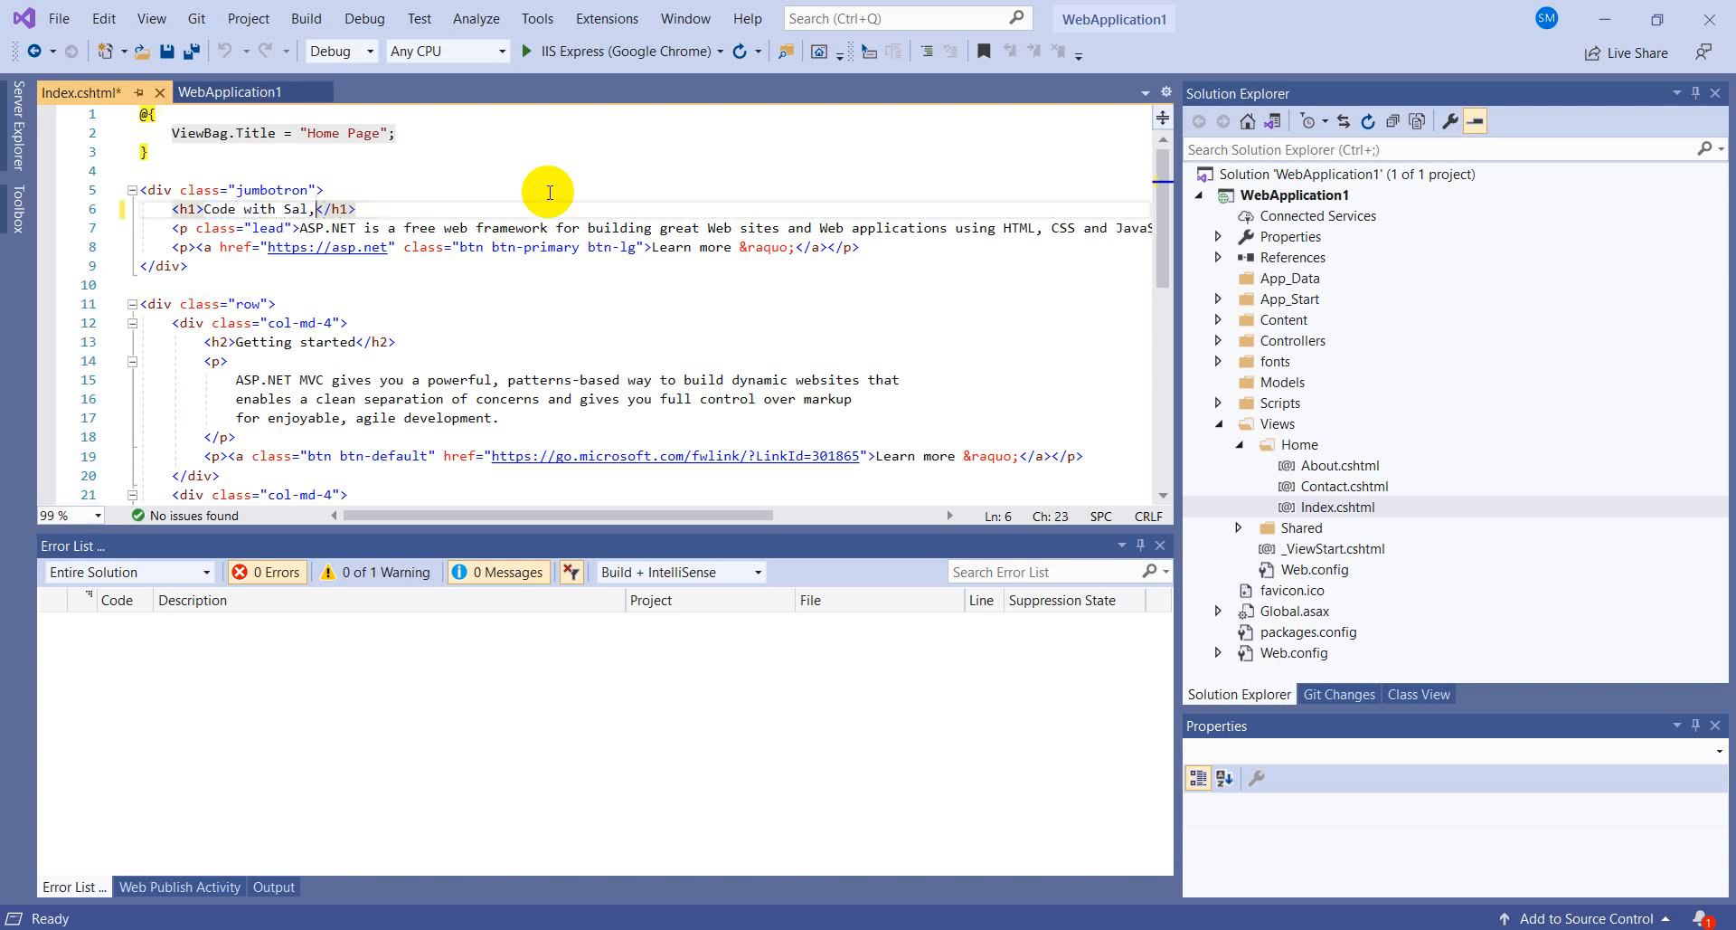
pyautogui.write('man')
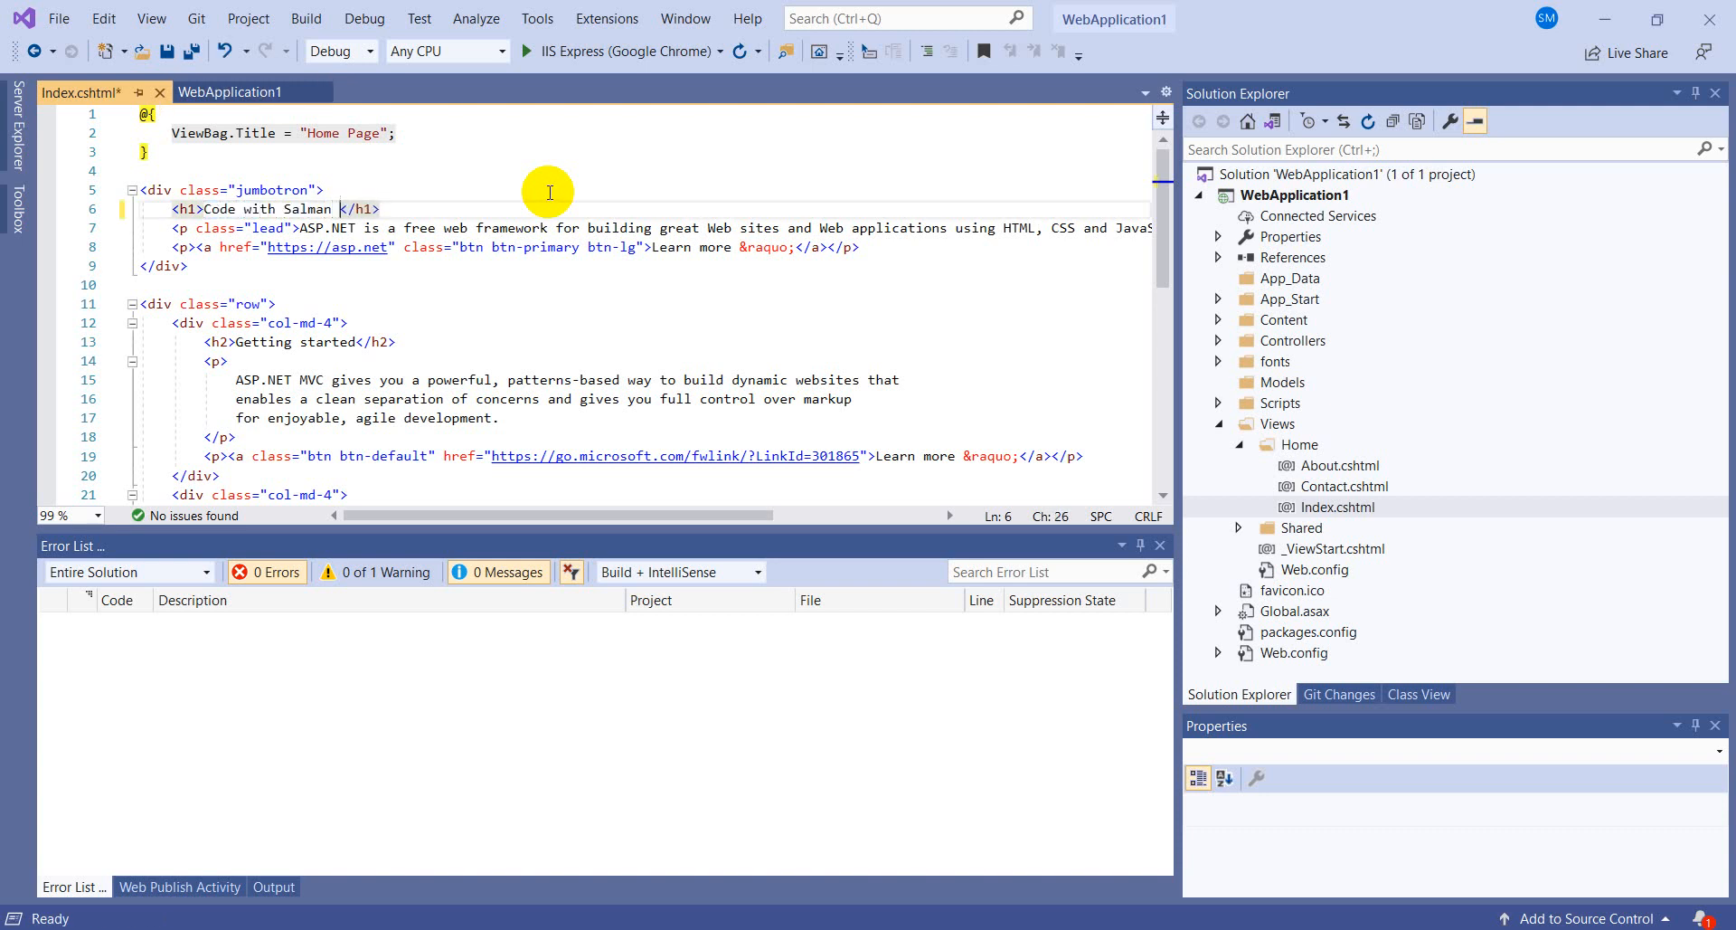
pyautogui.press('ctrl+s')
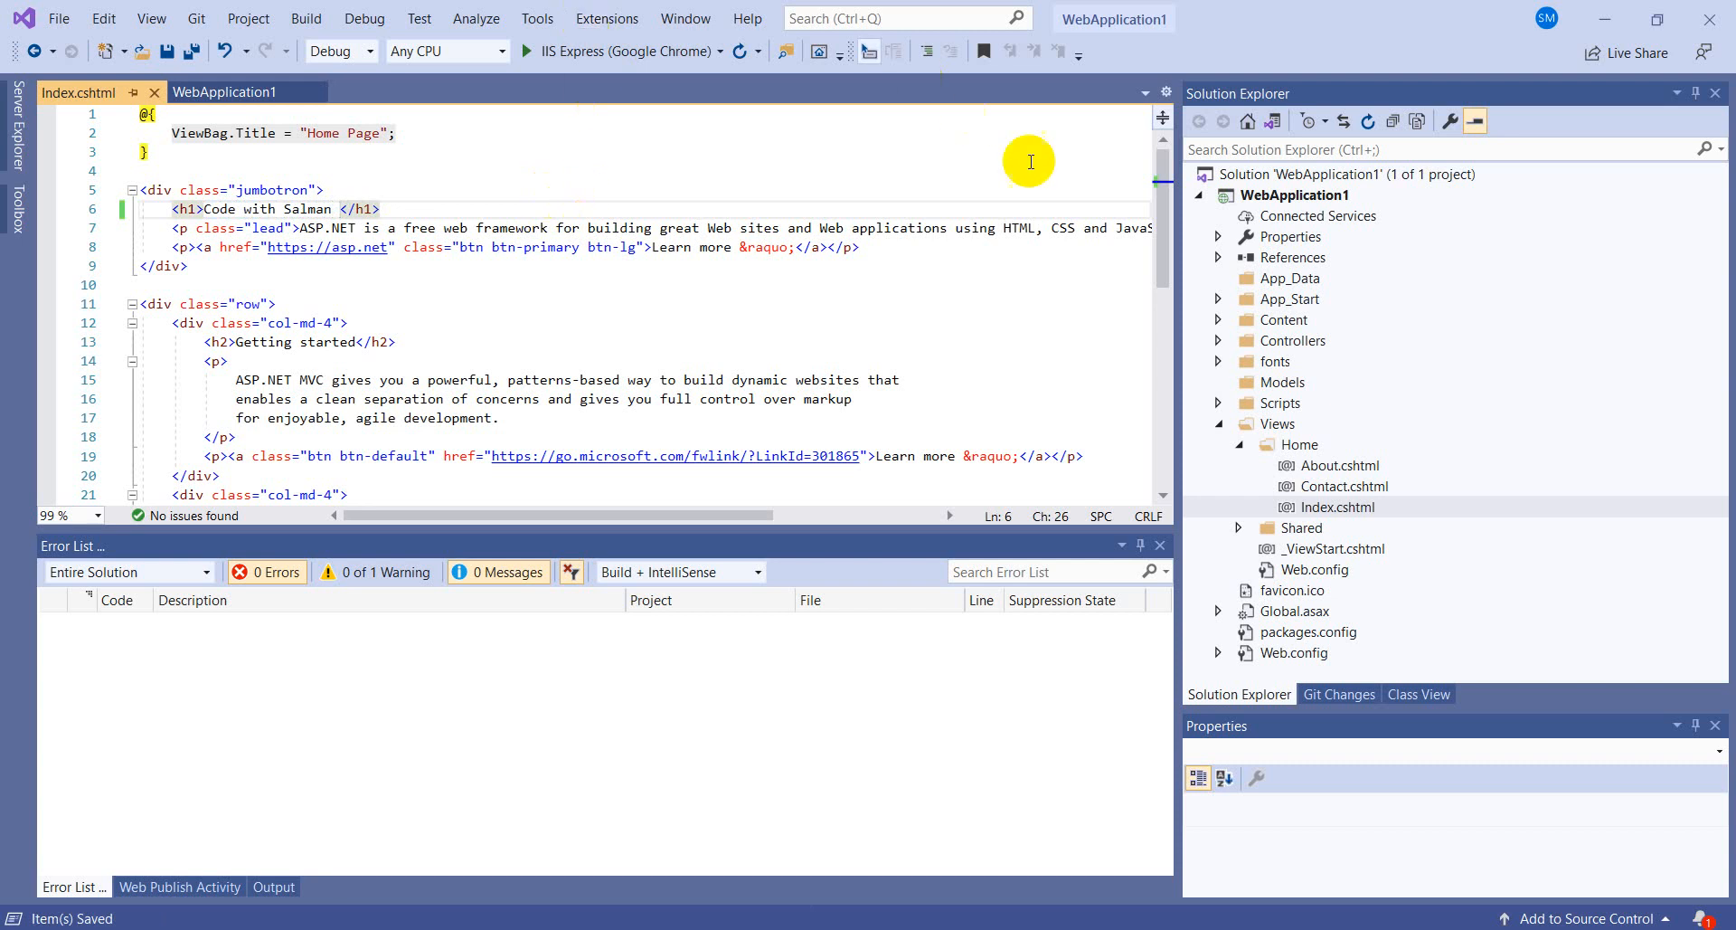
pyautogui.click(1293, 196)
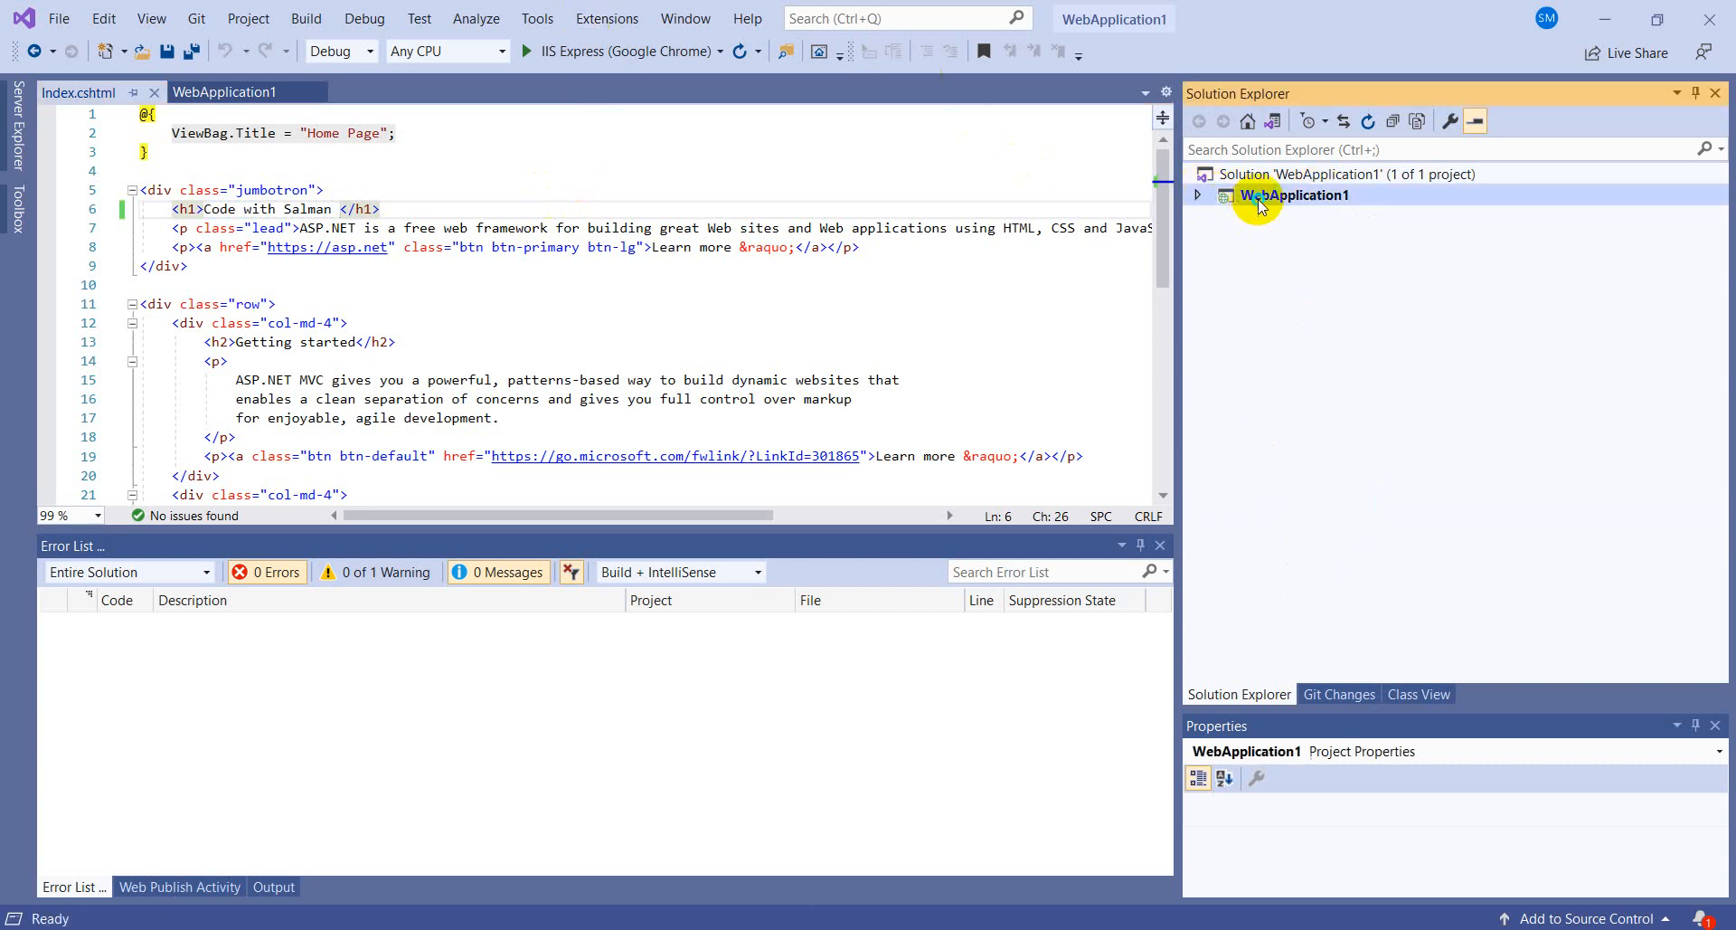
# - Publish WebApplication1 via its FolderProfile, finishing with Publish succeeded and 0 errors
pyautogui.rightClick(1293, 195)
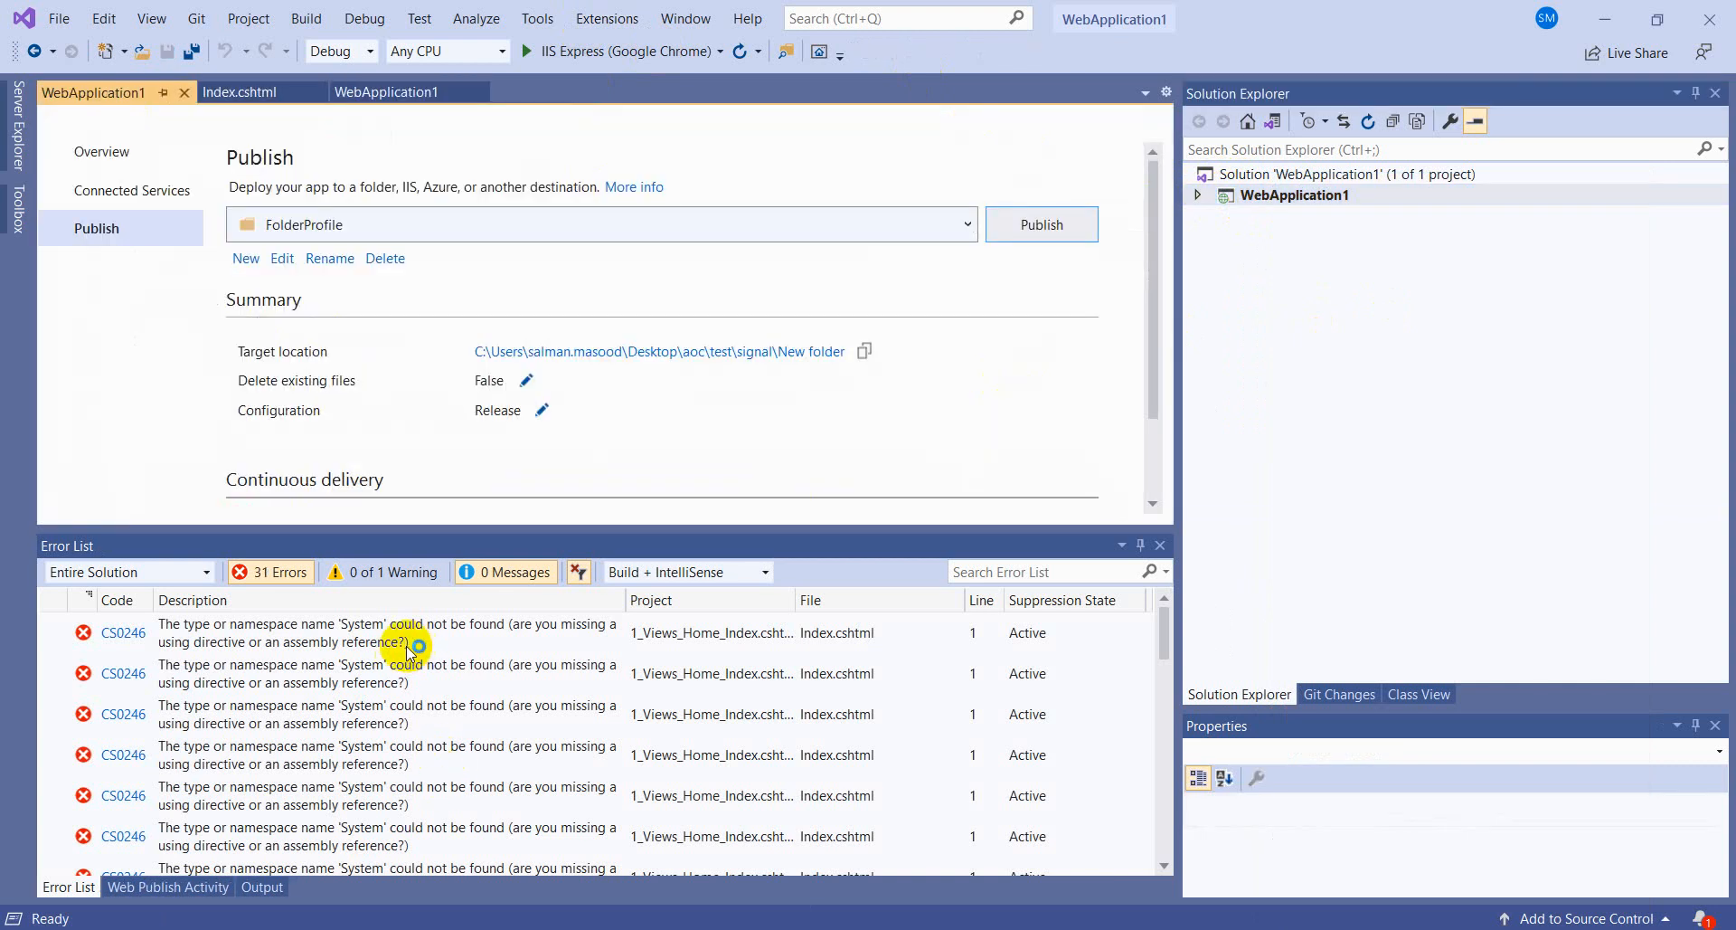
pyautogui.click(239, 90)
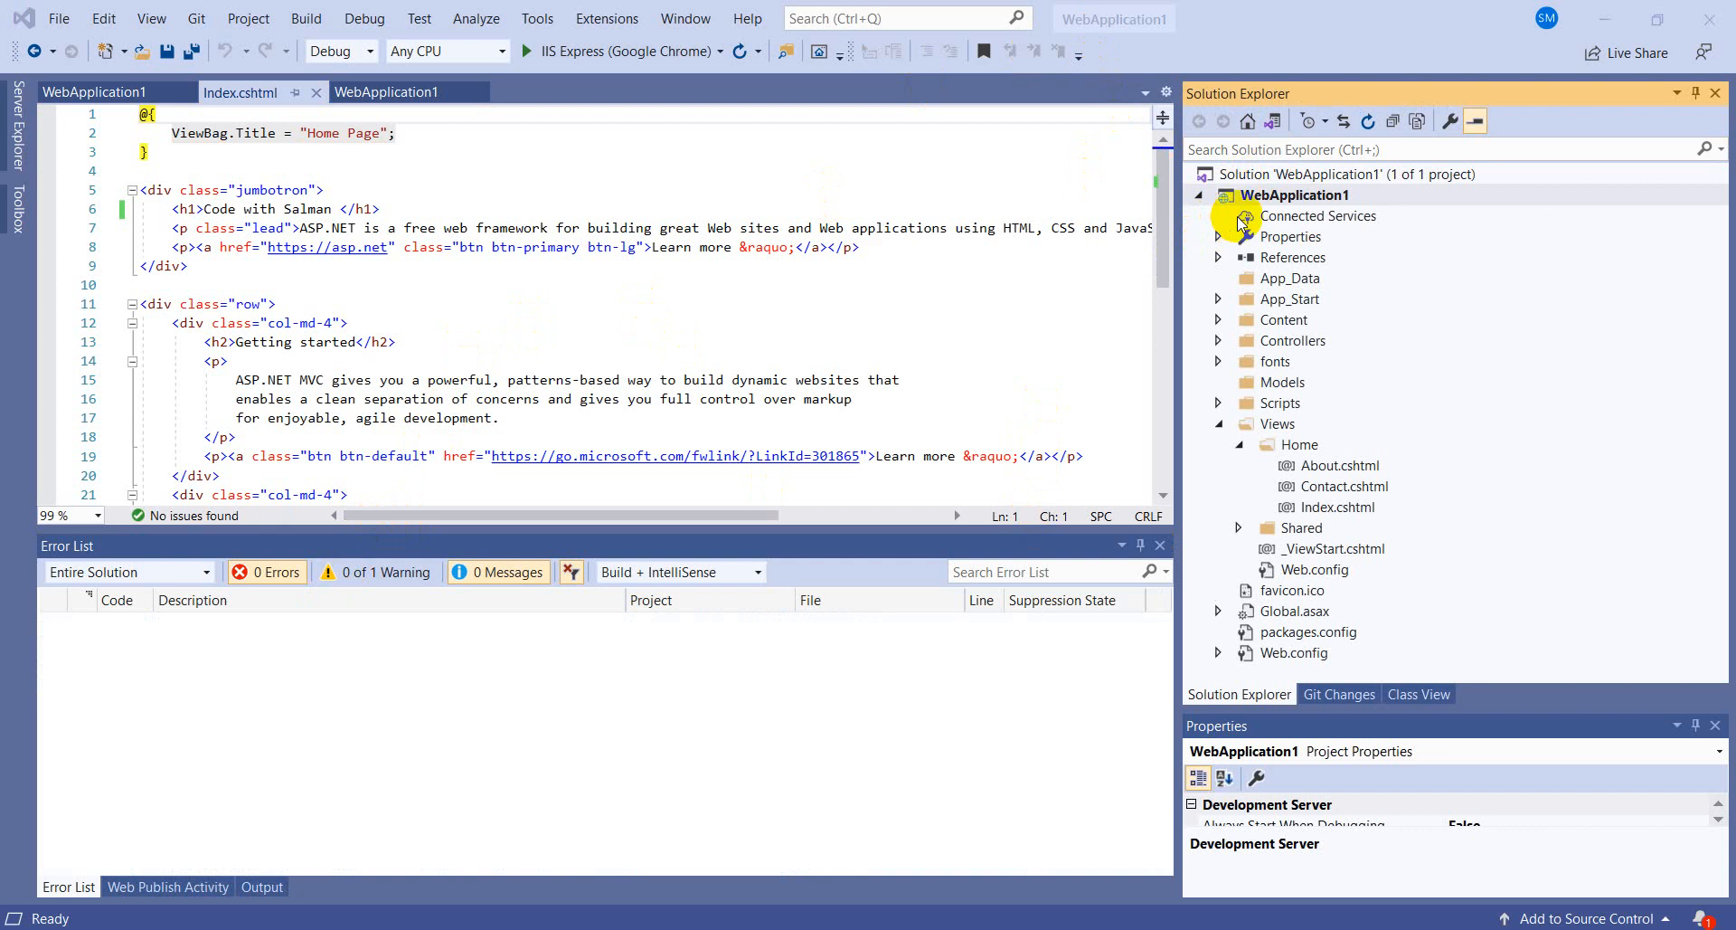
pyautogui.rightClick(1308, 195)
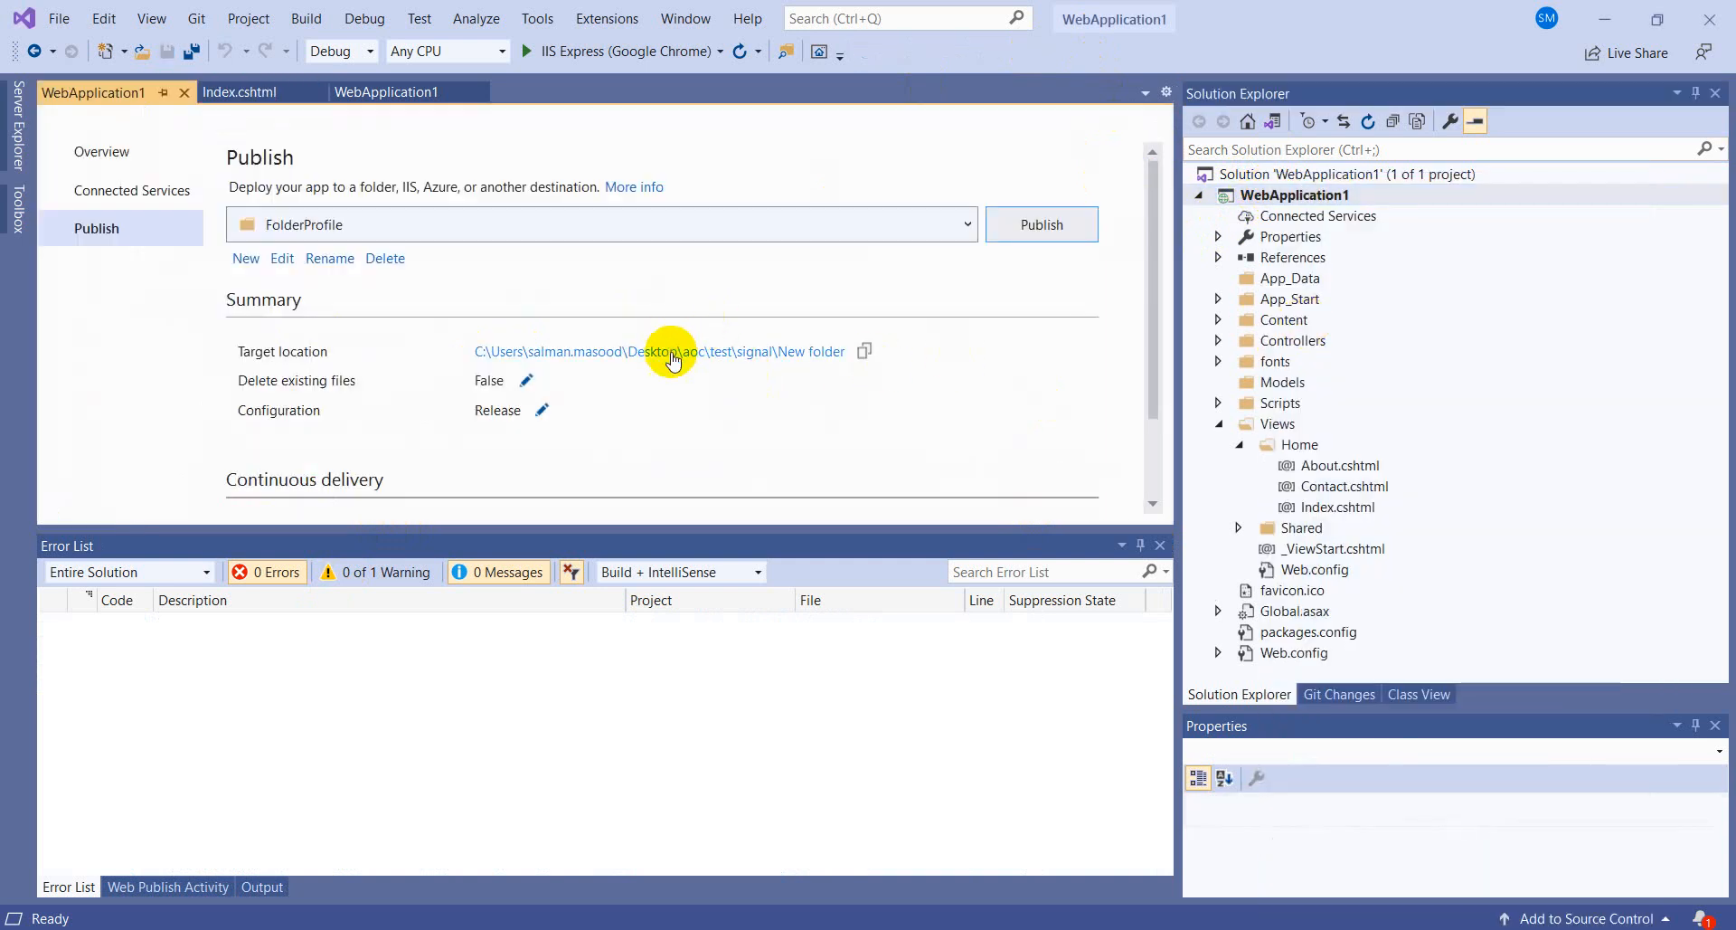
pyautogui.moveTo(273, 359)
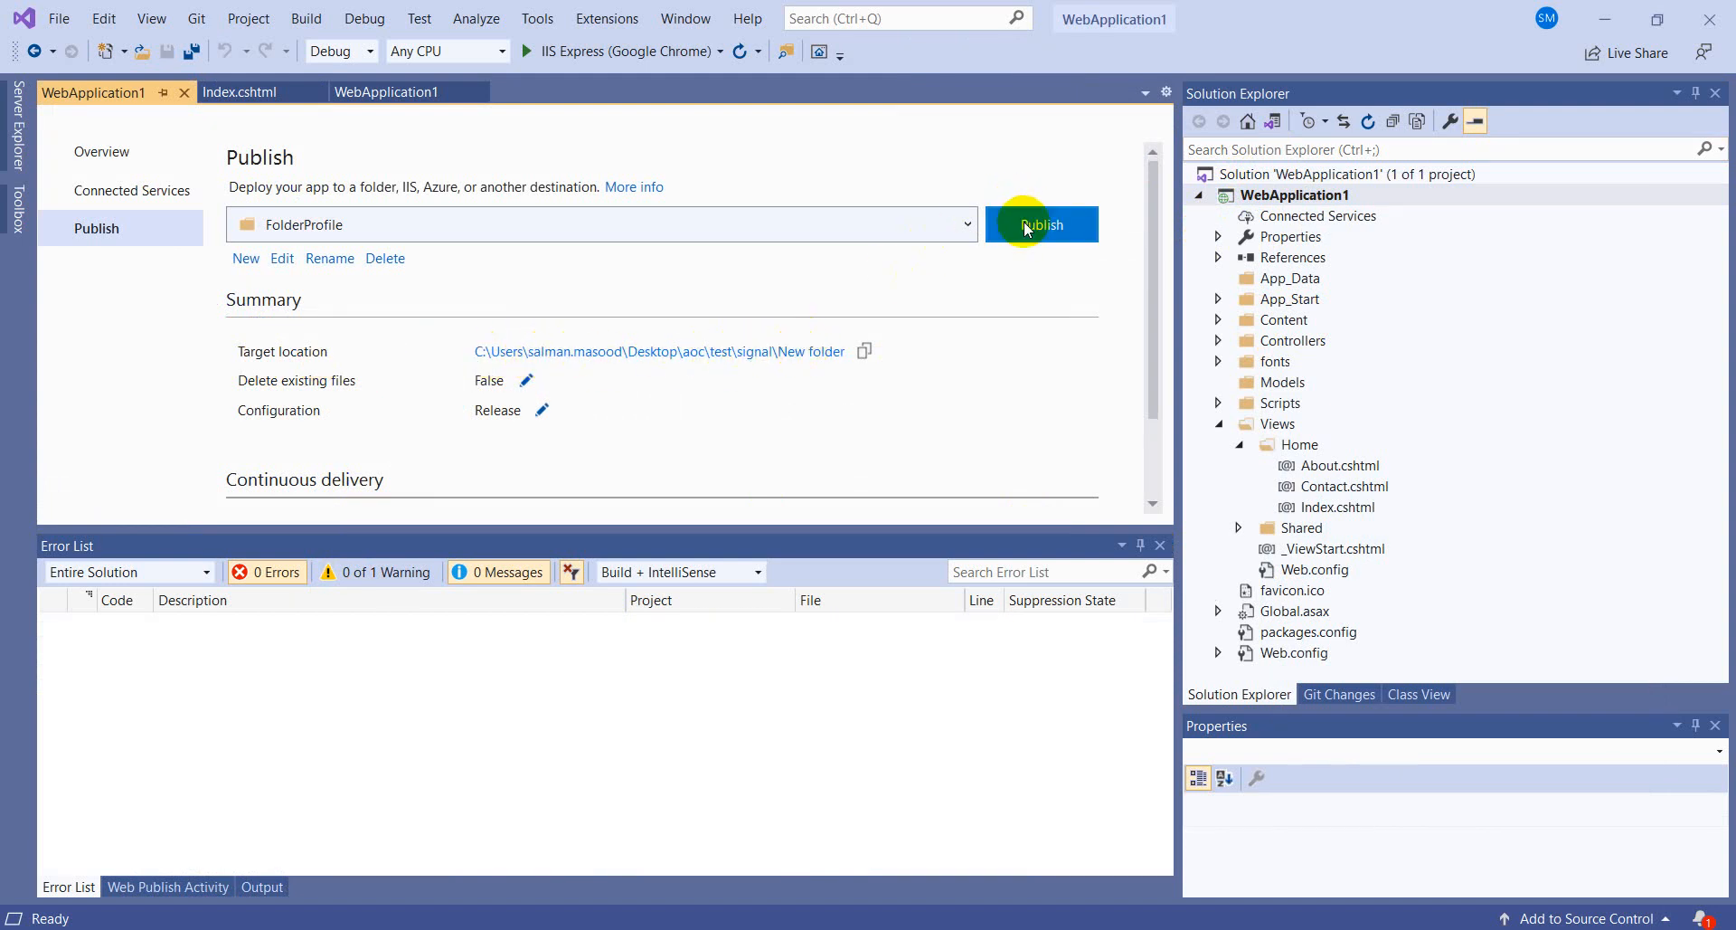
pyautogui.click(1040, 225)
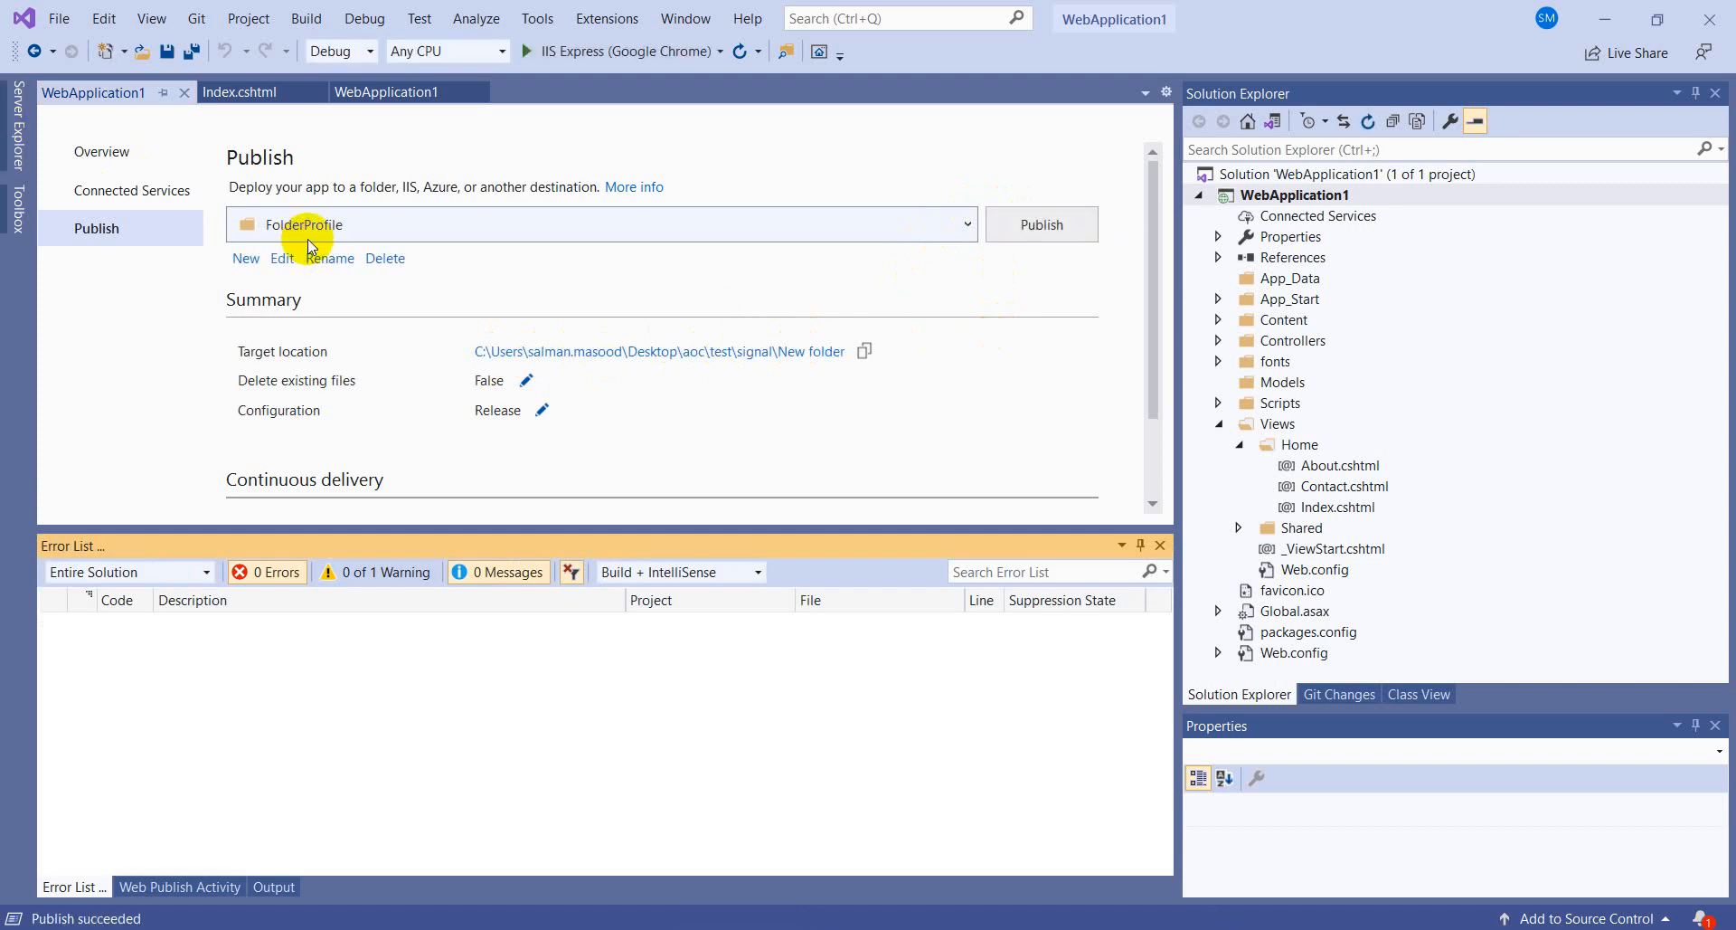
pyautogui.moveTo(812, 350)
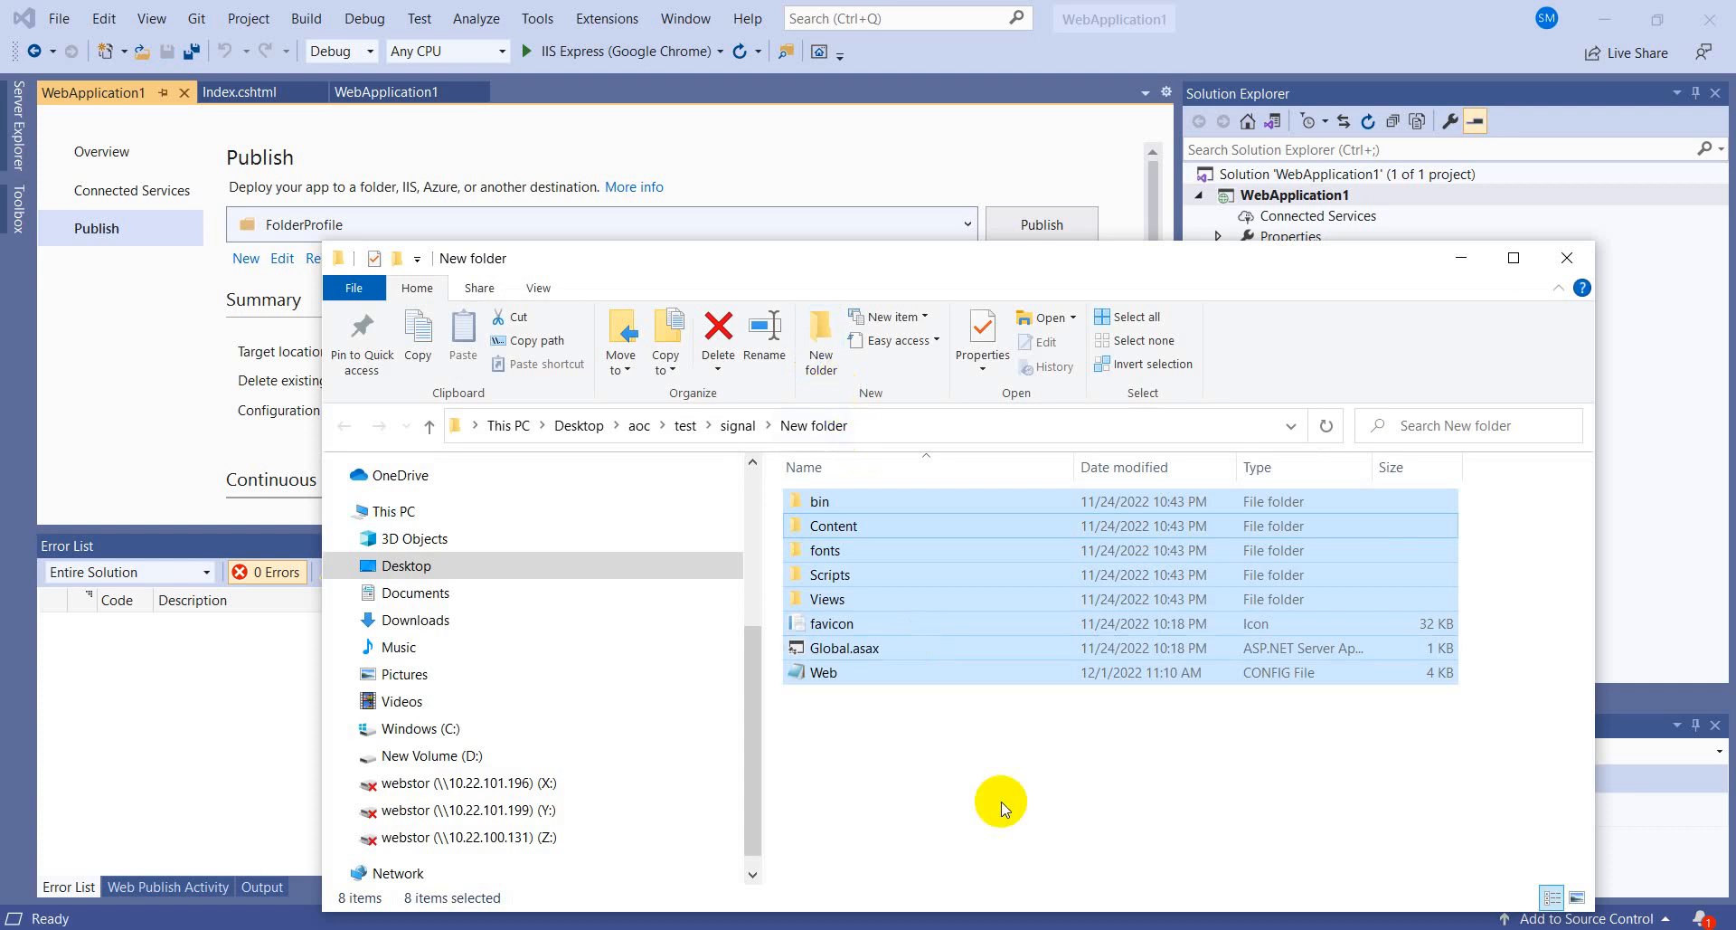
# - Copy the published files and paste them into C:\Sites\Testing-4.8 on the server
pyautogui.rightClick(819, 501)
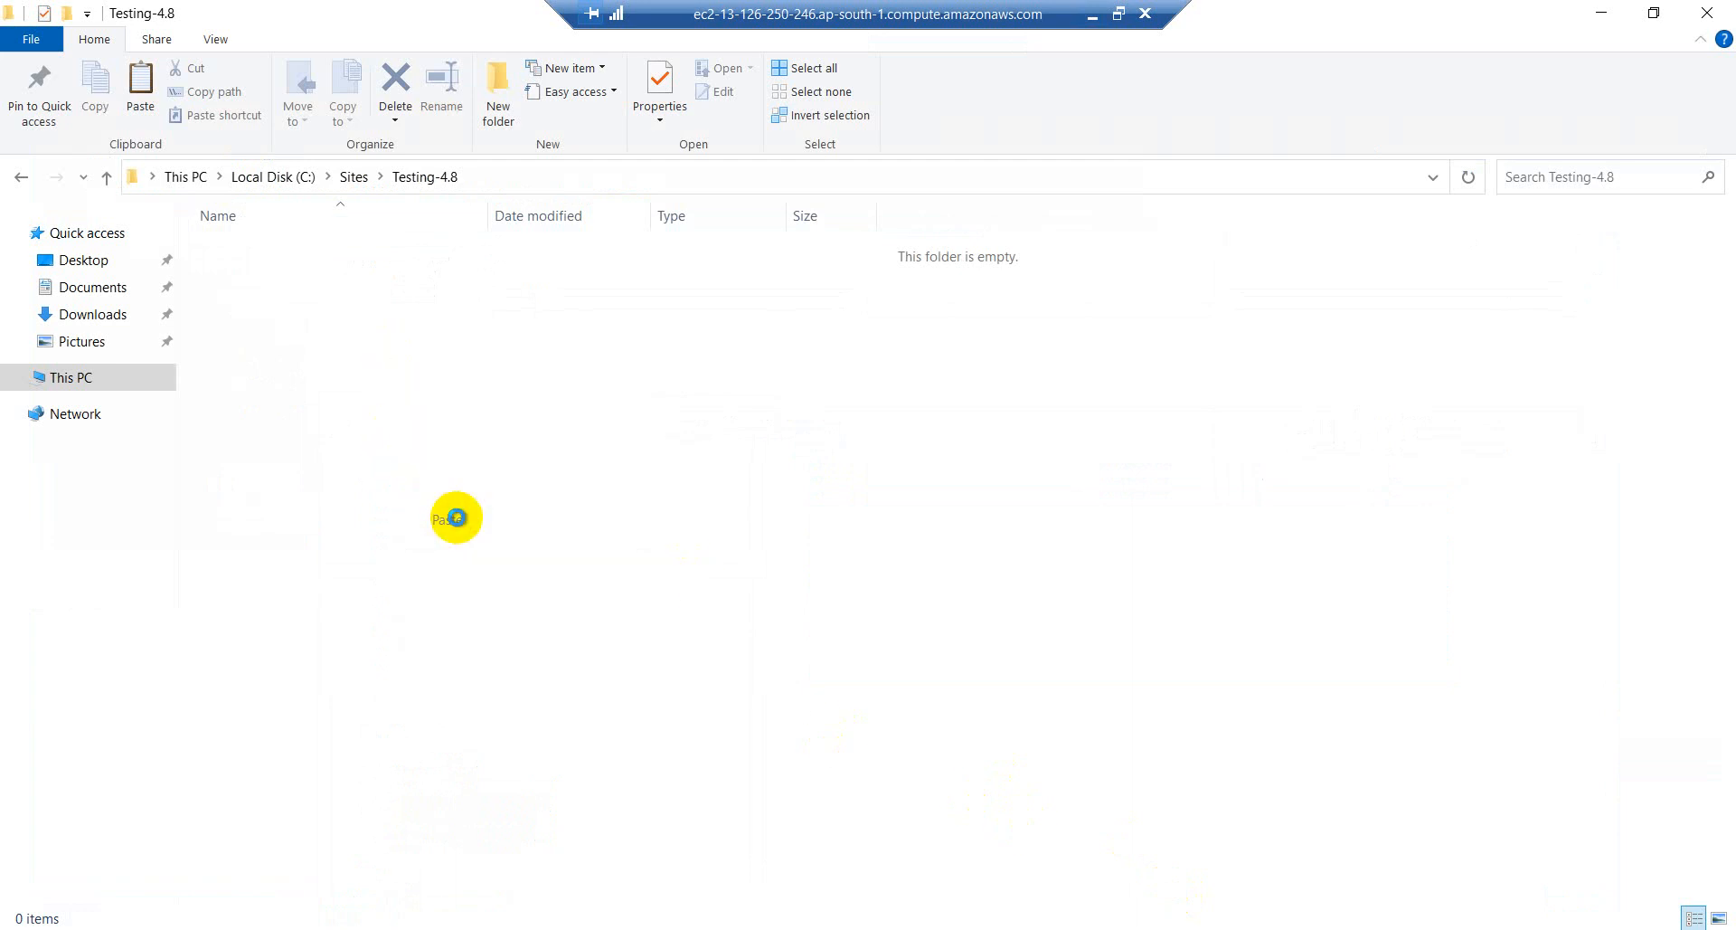
pyautogui.click(140, 89)
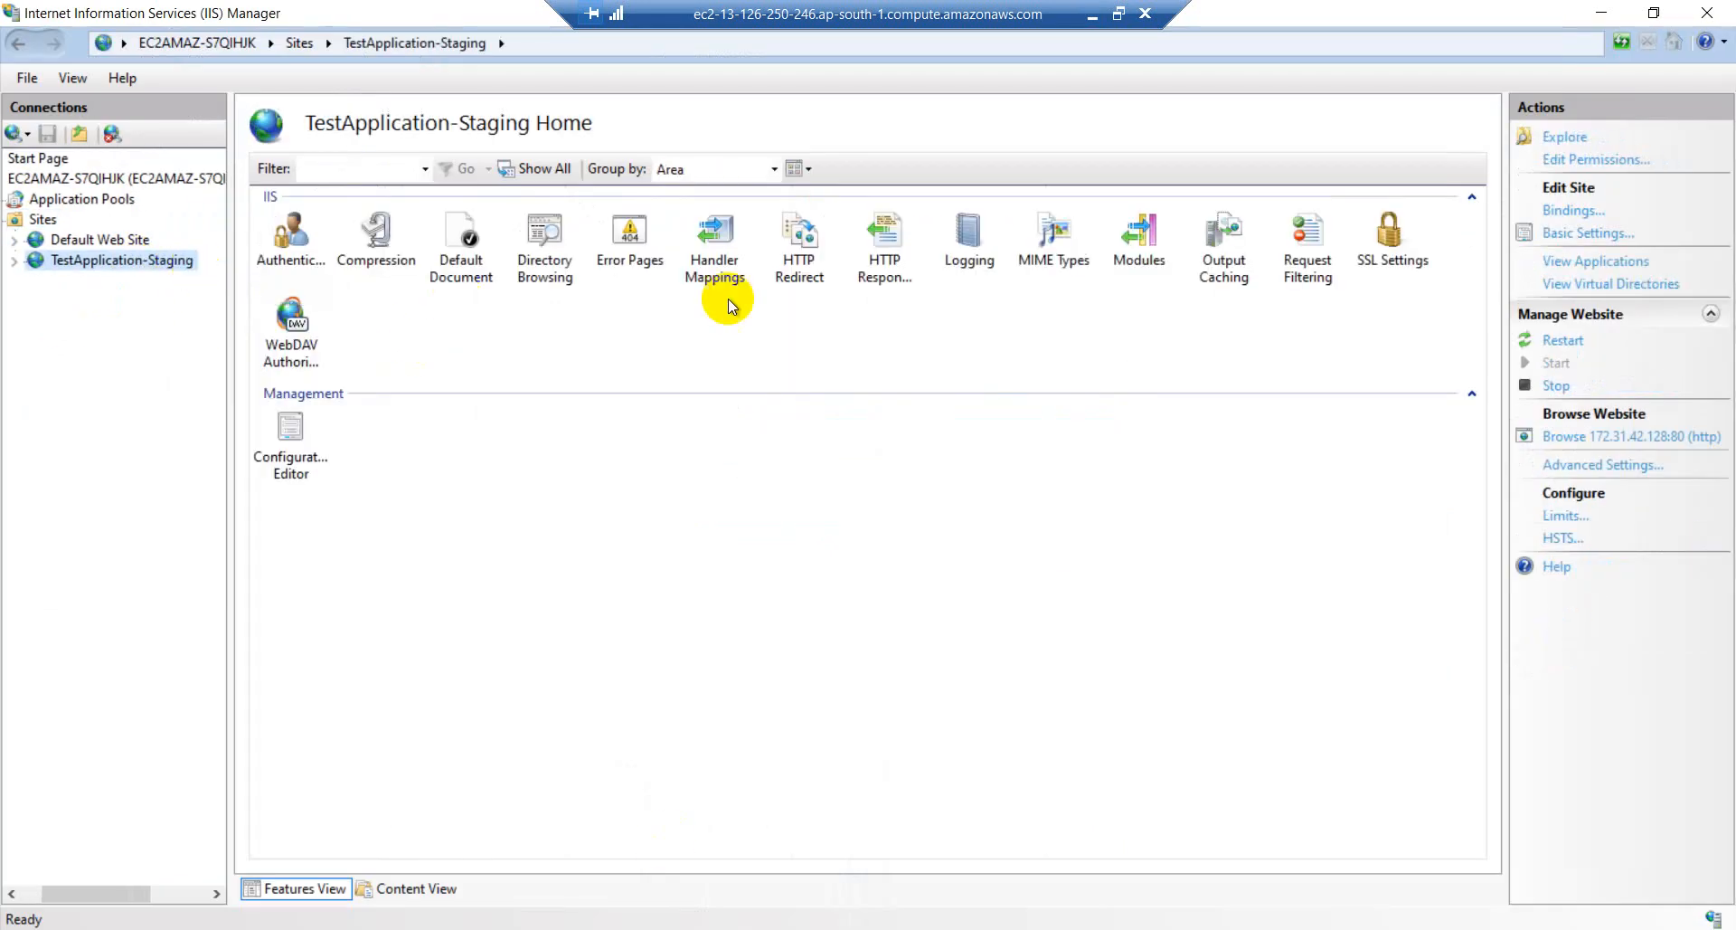
pyautogui.moveTo(1240, 330)
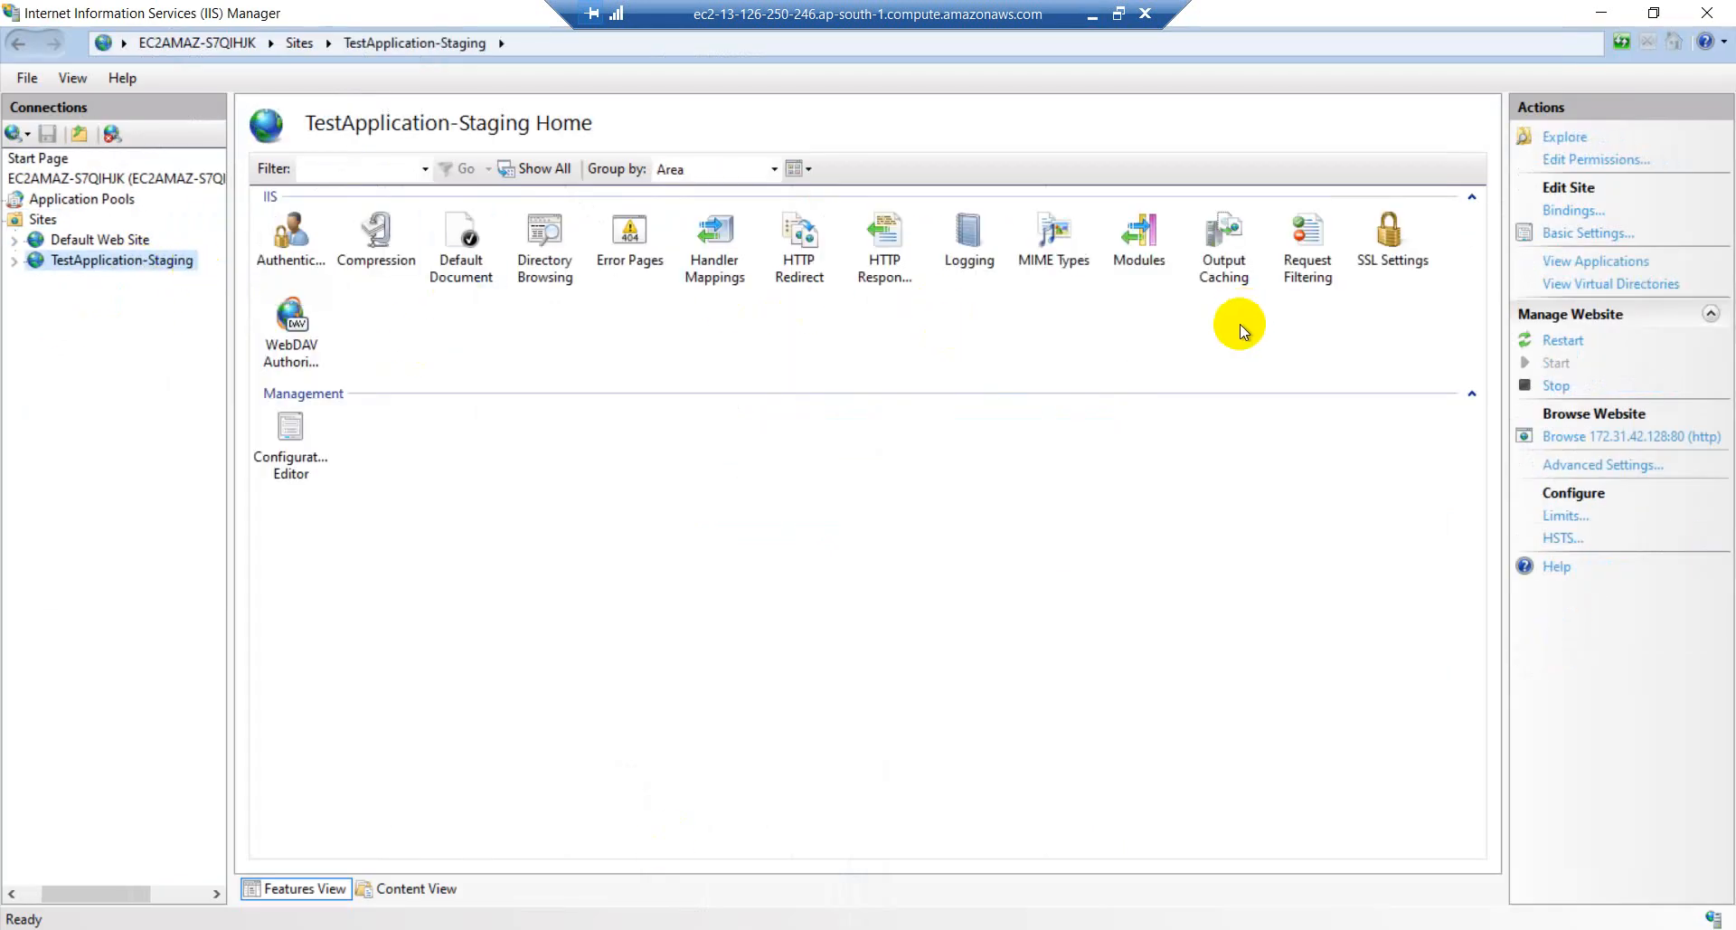
pyautogui.moveTo(1225, 360)
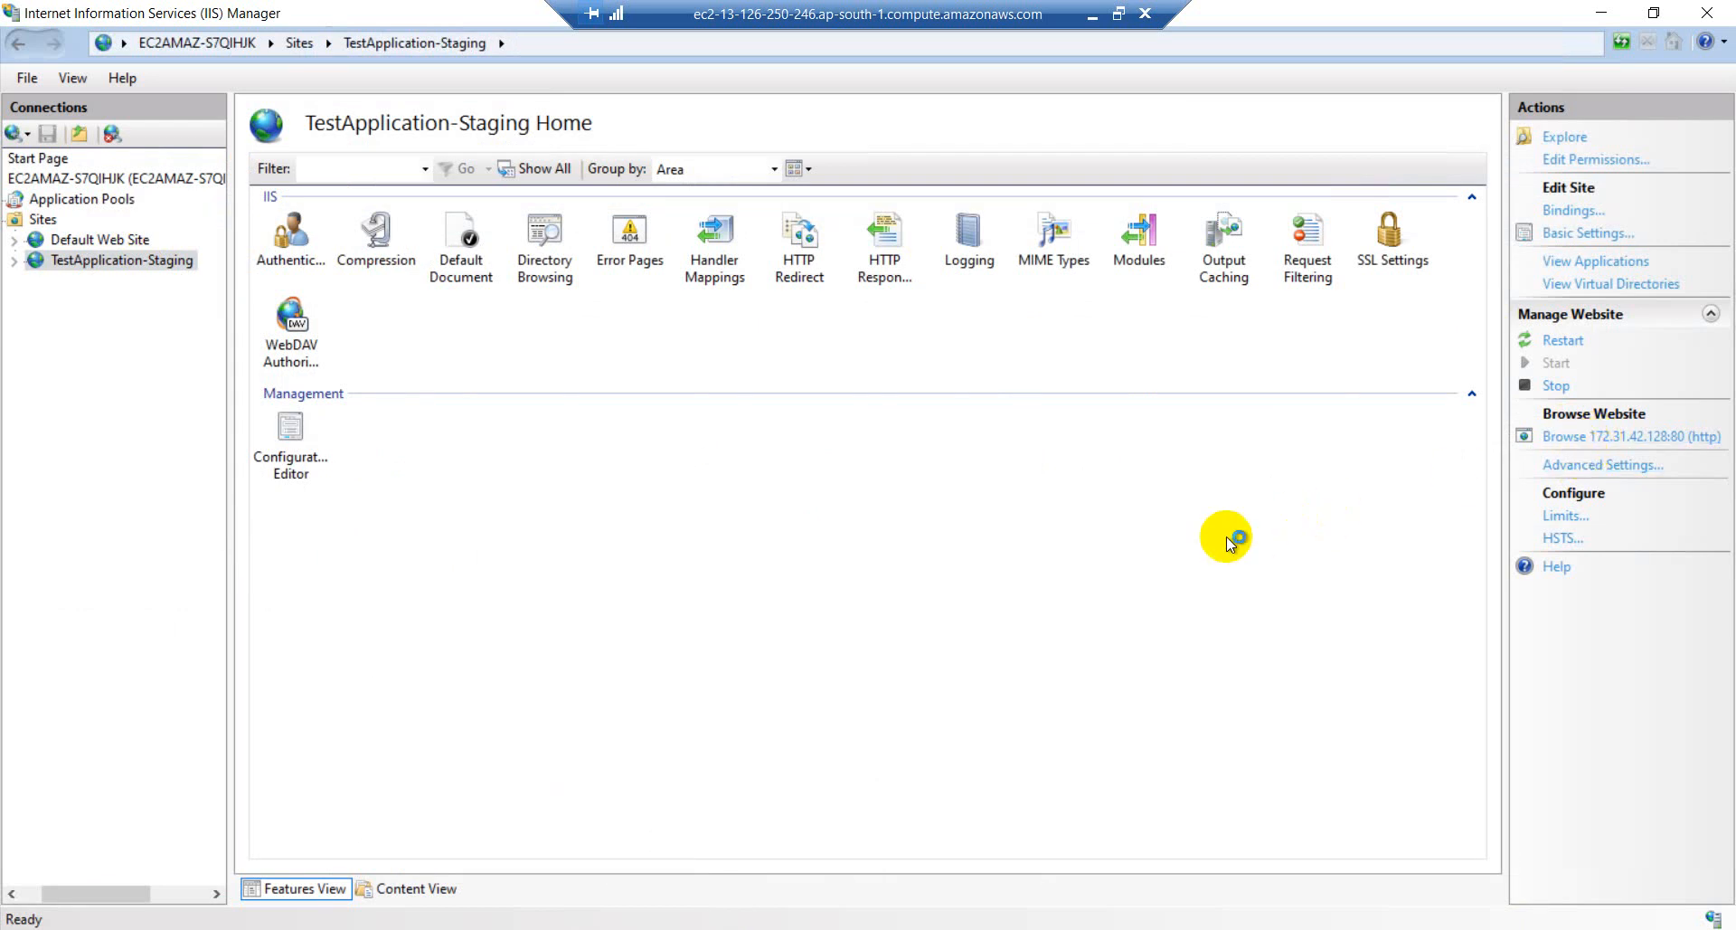
pyautogui.moveTo(382, 549)
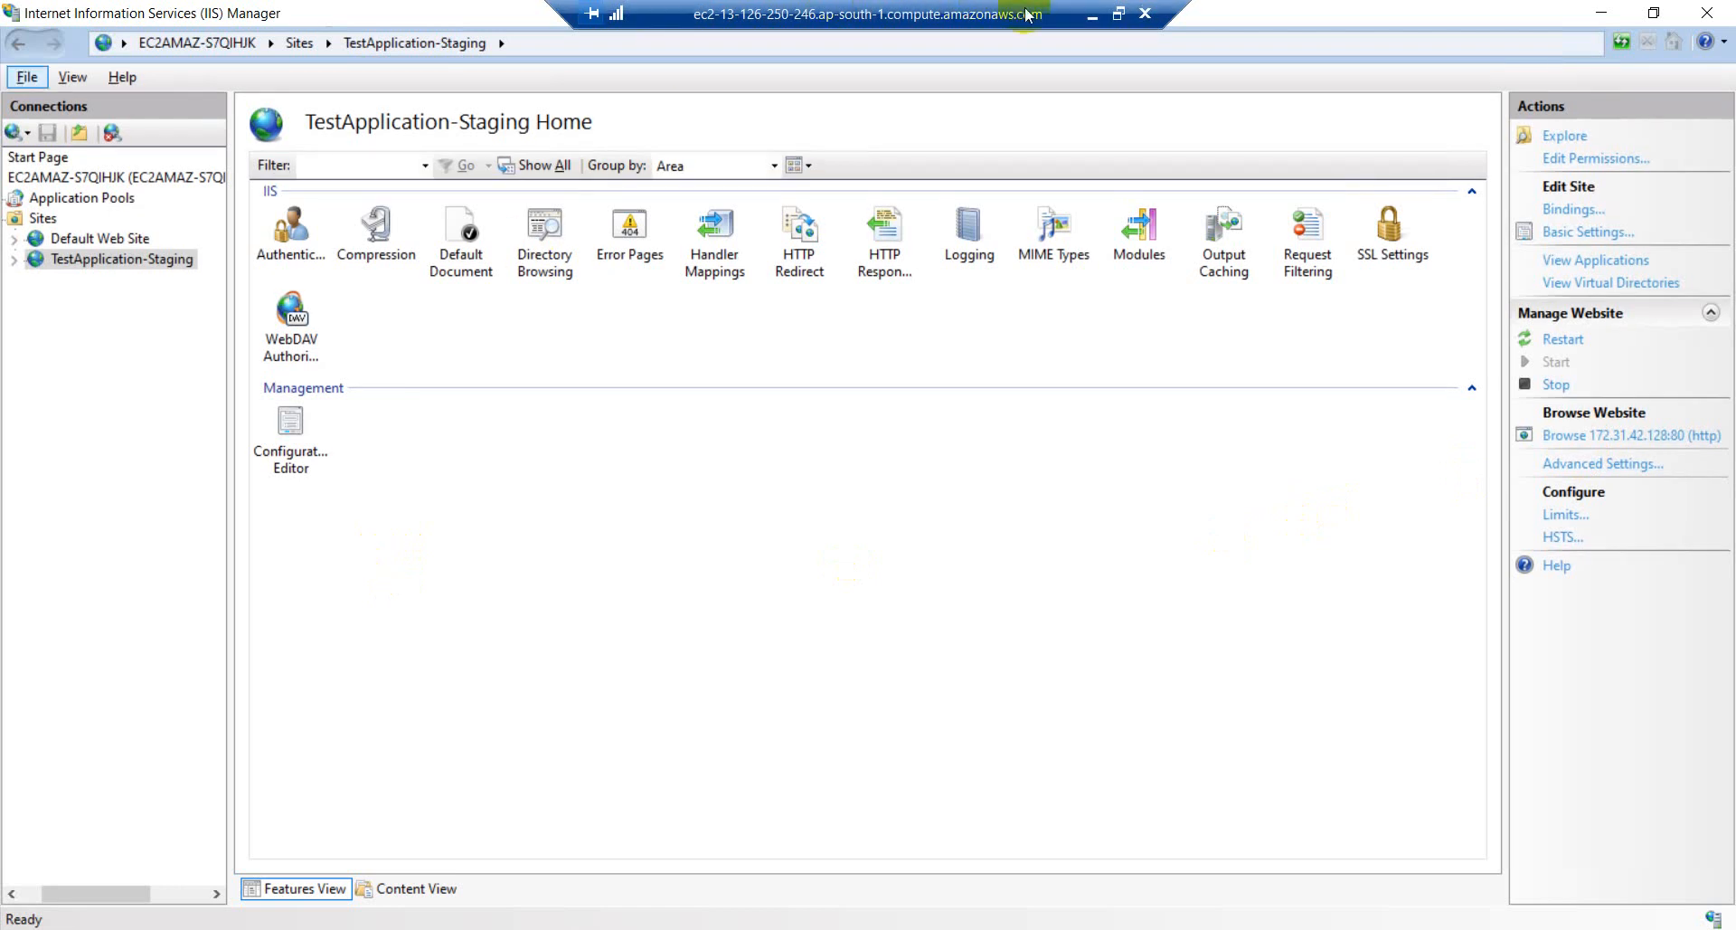
pyautogui.moveTo(1120, 13)
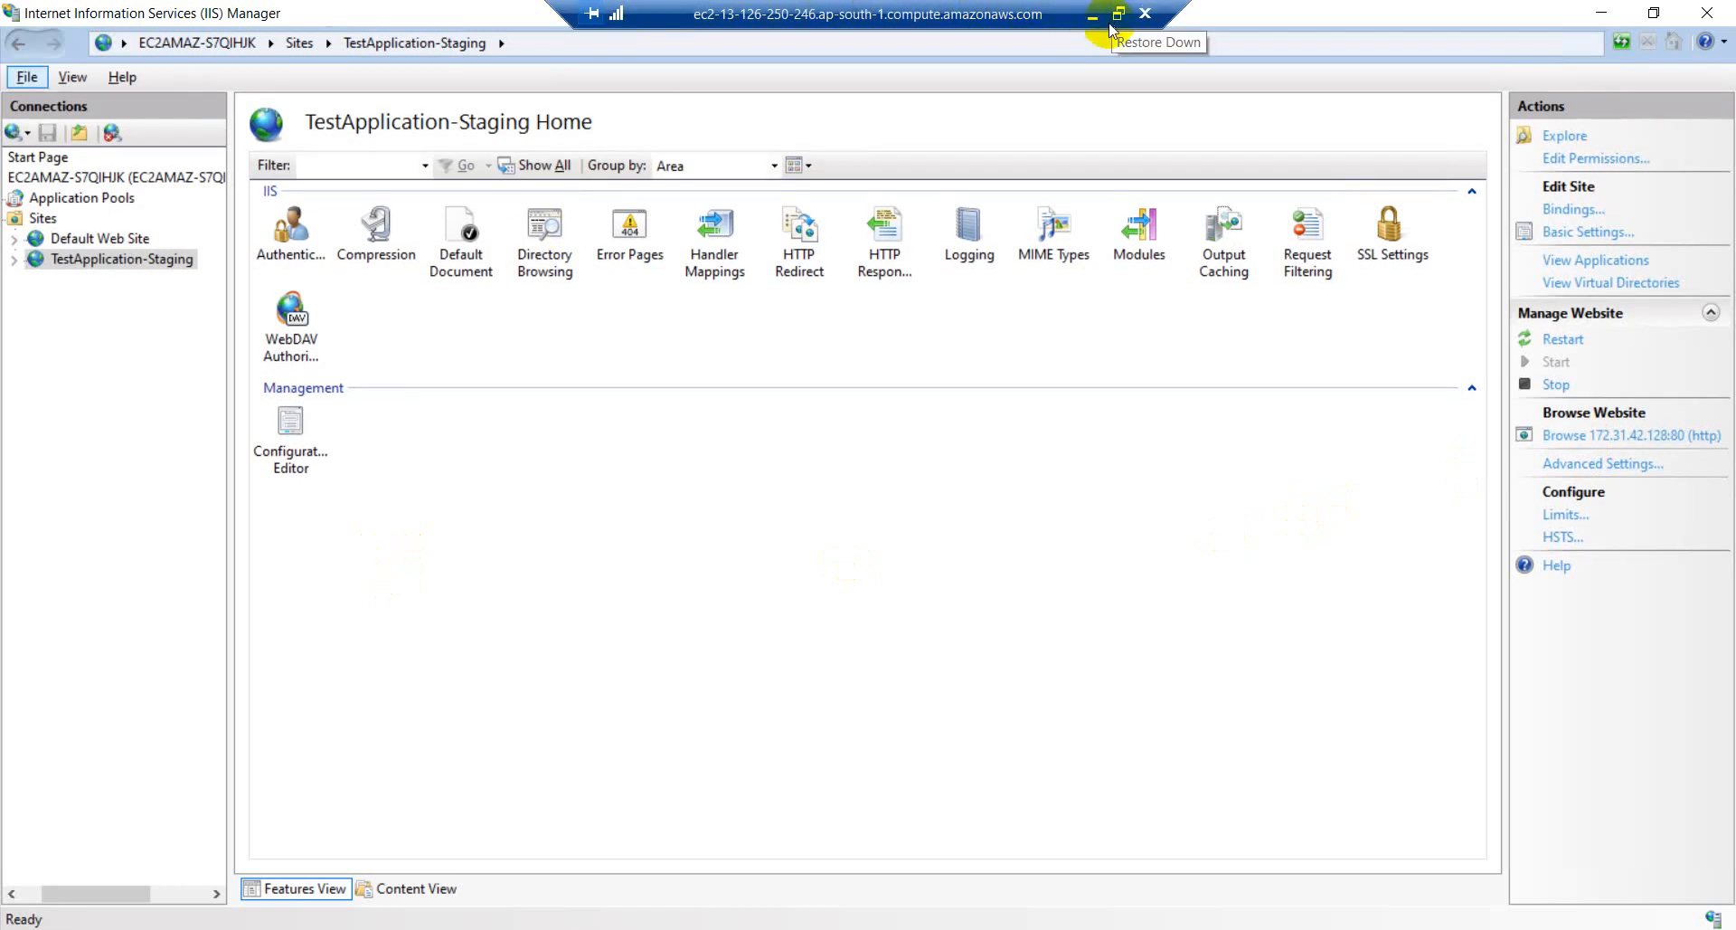
# - Browse TestApplication-Staging at 172.31.42.128:80 from the IIS Actions pane
pyautogui.click(1631, 434)
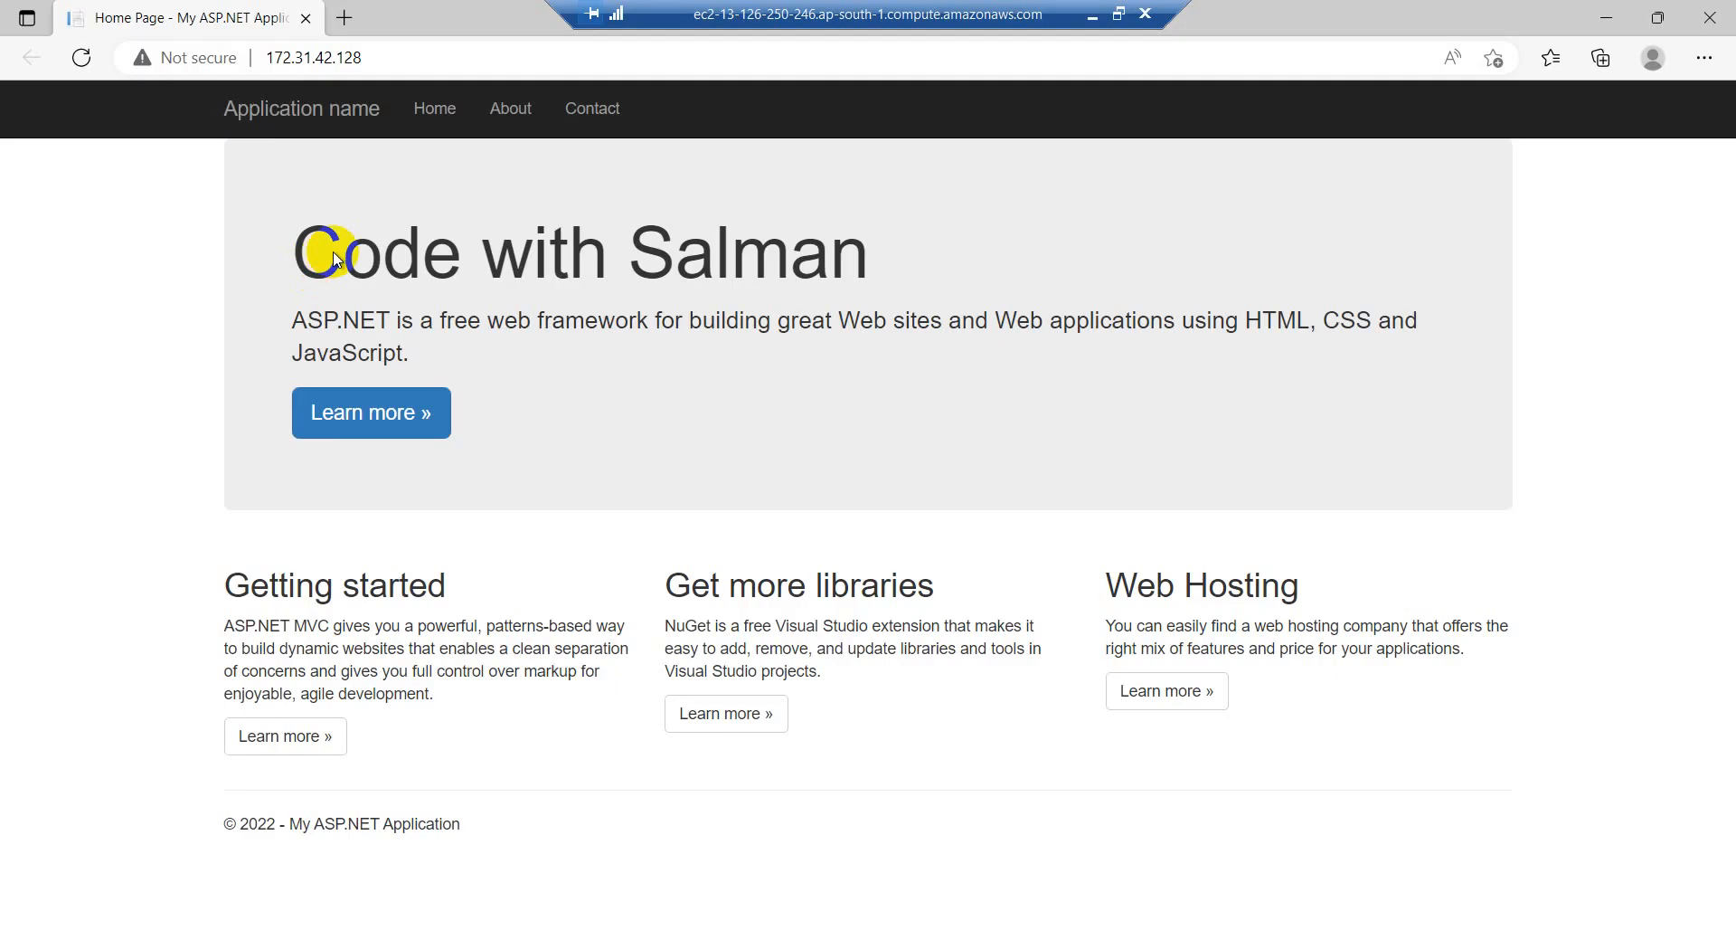
# - Check the 'Code with Salman' heading and the 172.31.42.128 address in Edge
pyautogui.click(313, 58)
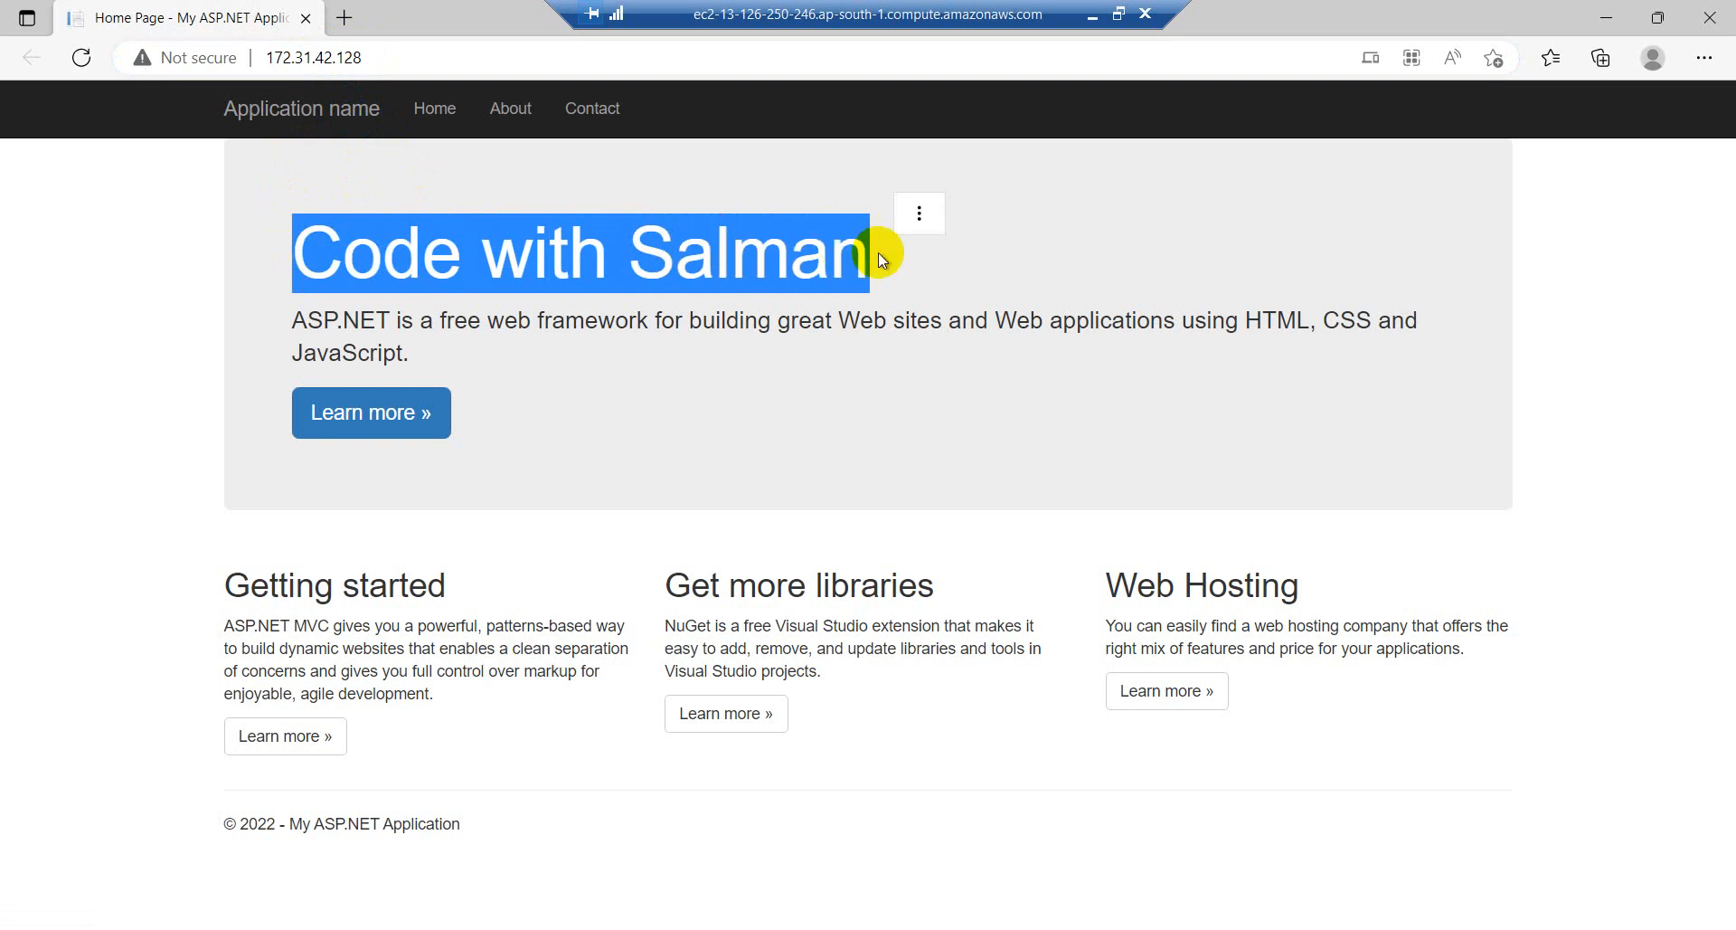
pyautogui.click(315, 58)
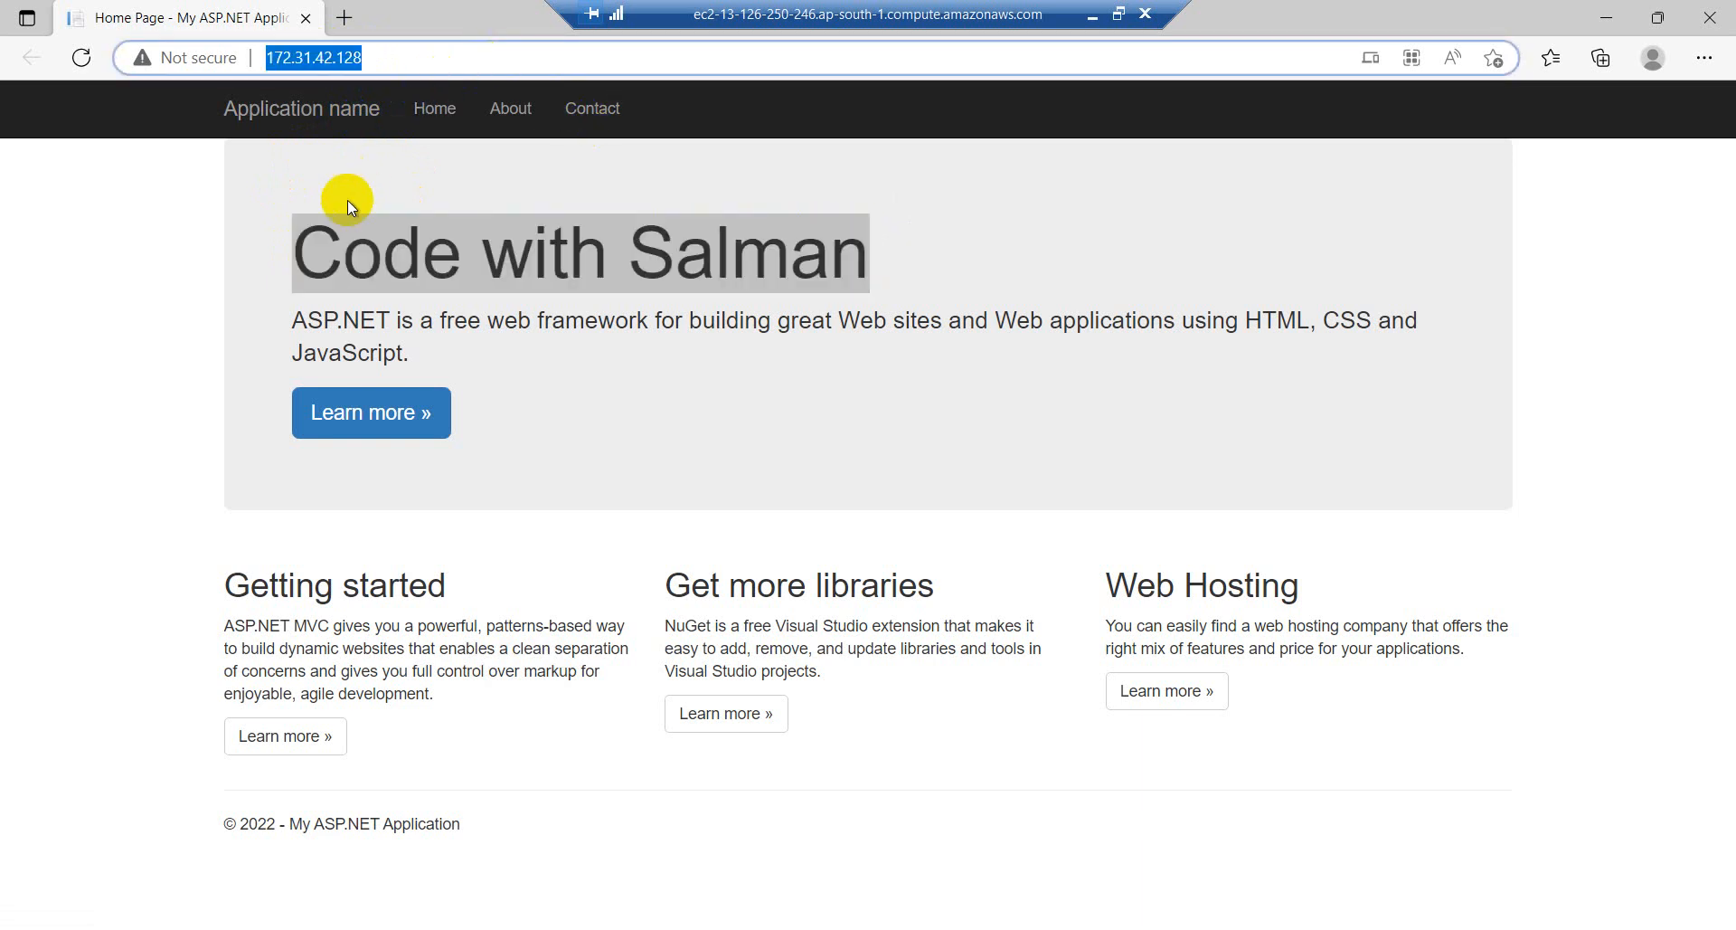
pyautogui.moveTo(349, 80)
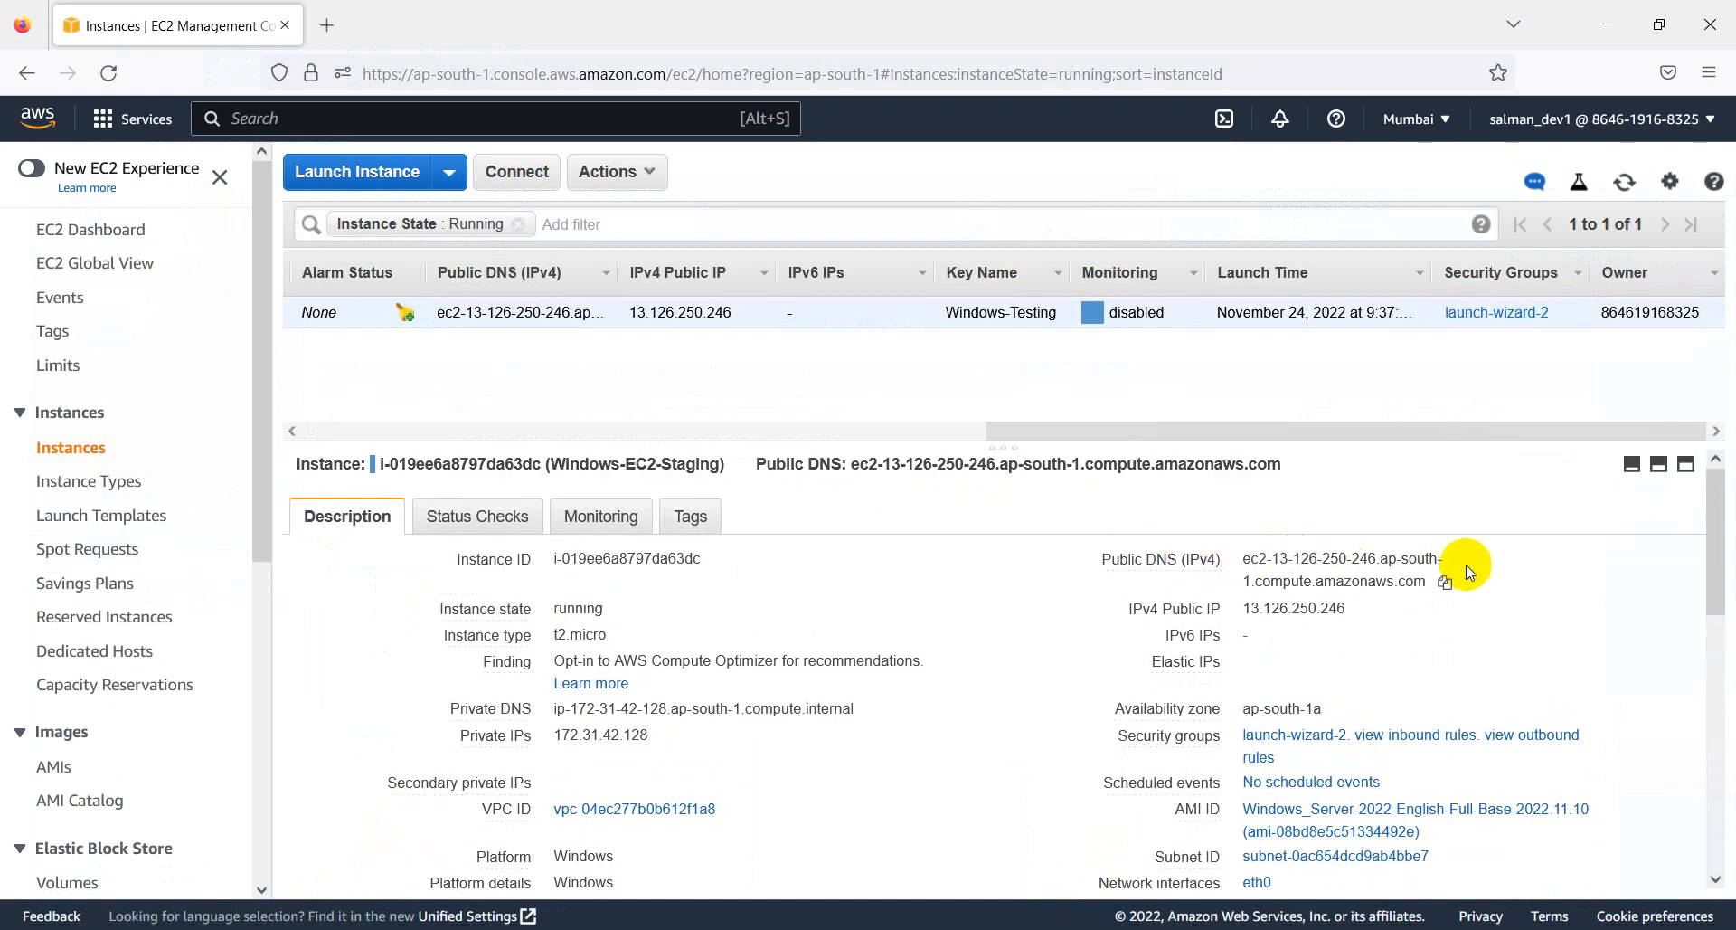
# - Select the instance's Public DNS (IPv4) value in the EC2 Description tab
pyautogui.doubleClick(1333, 557)
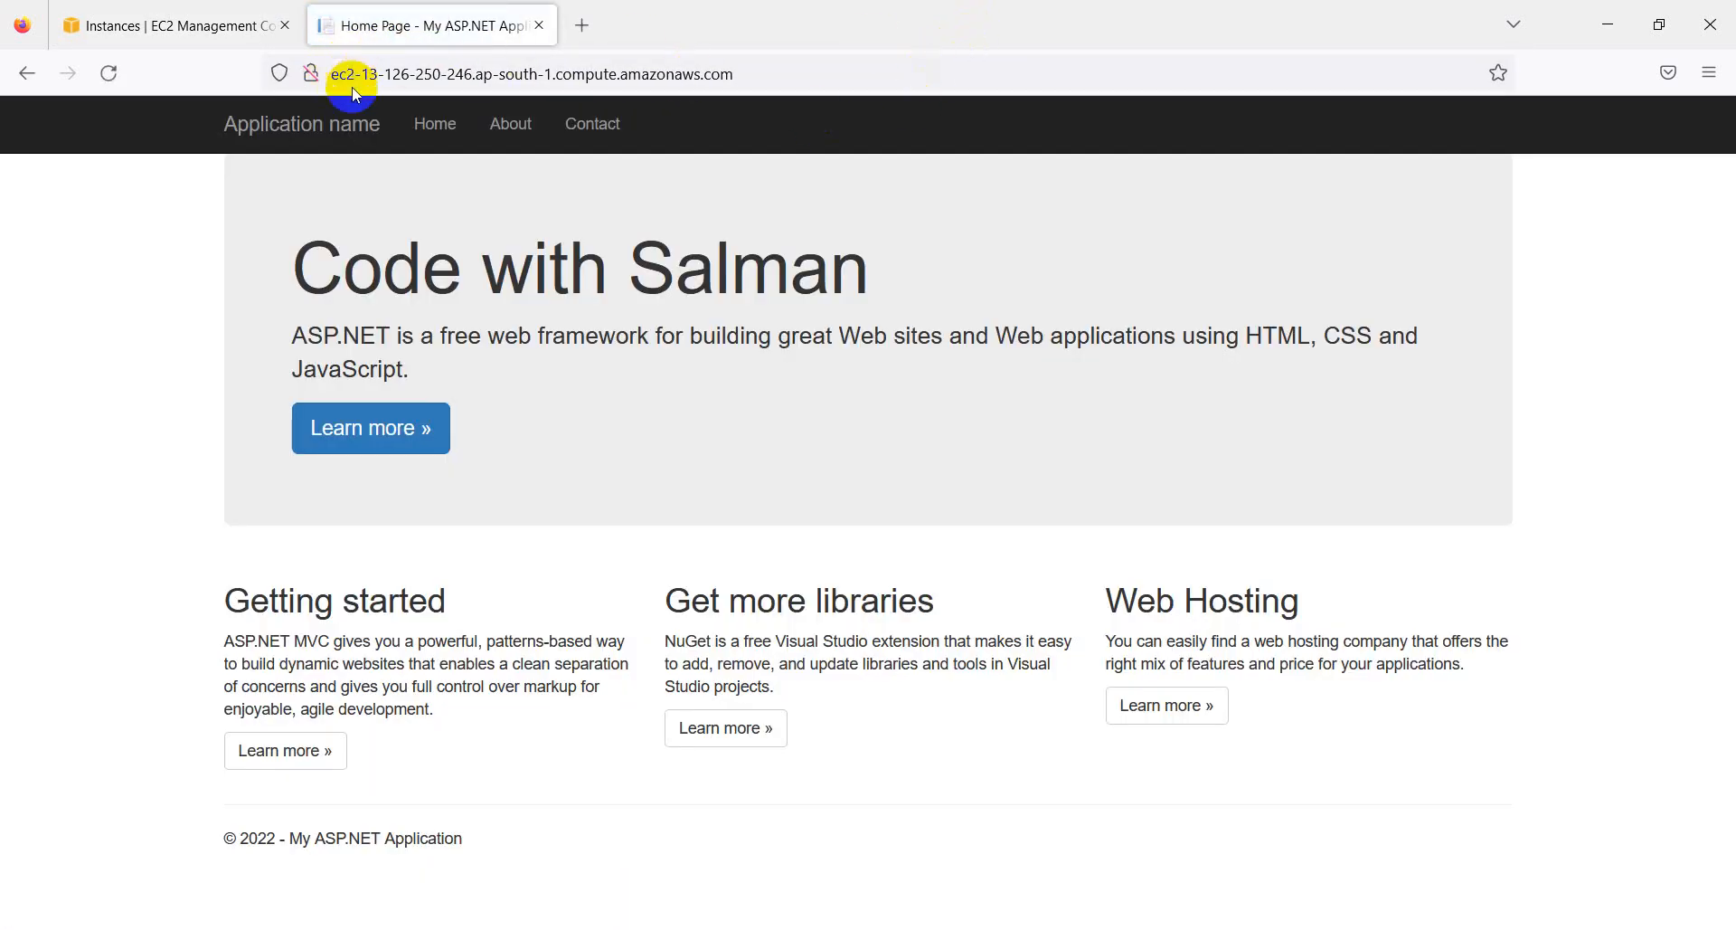
# - Load the site by public DNS in Firefox and visit its About, Home and Contact pages
pyautogui.click(532, 73)
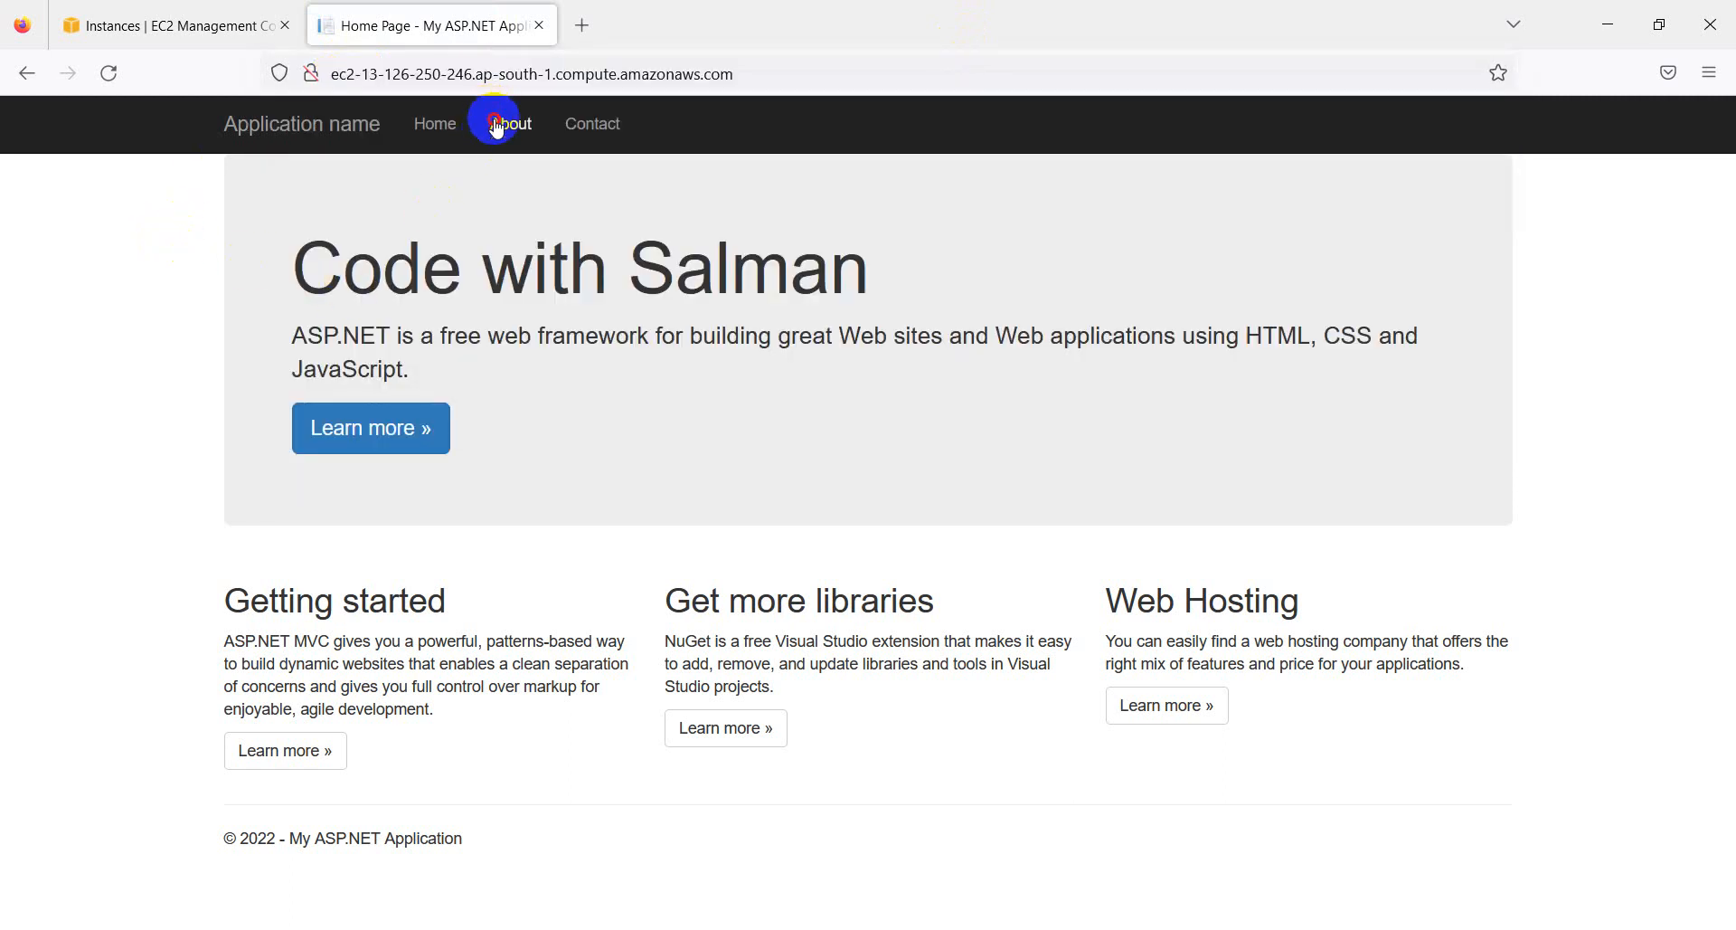
pyautogui.click(592, 123)
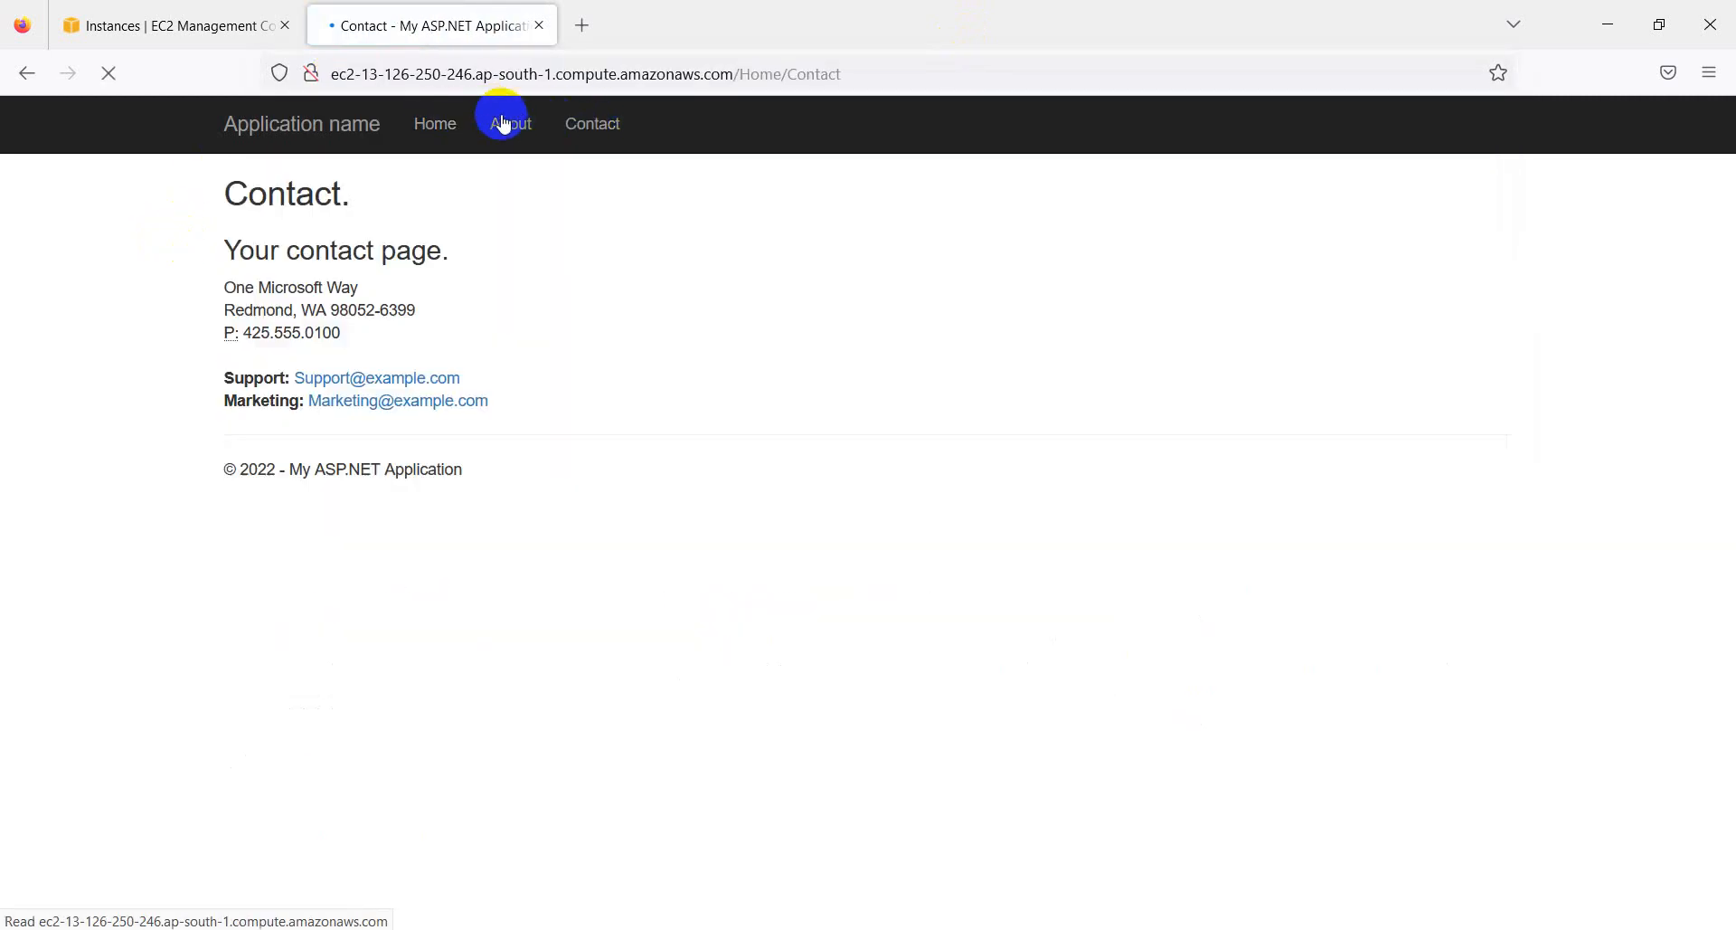
pyautogui.click(510, 123)
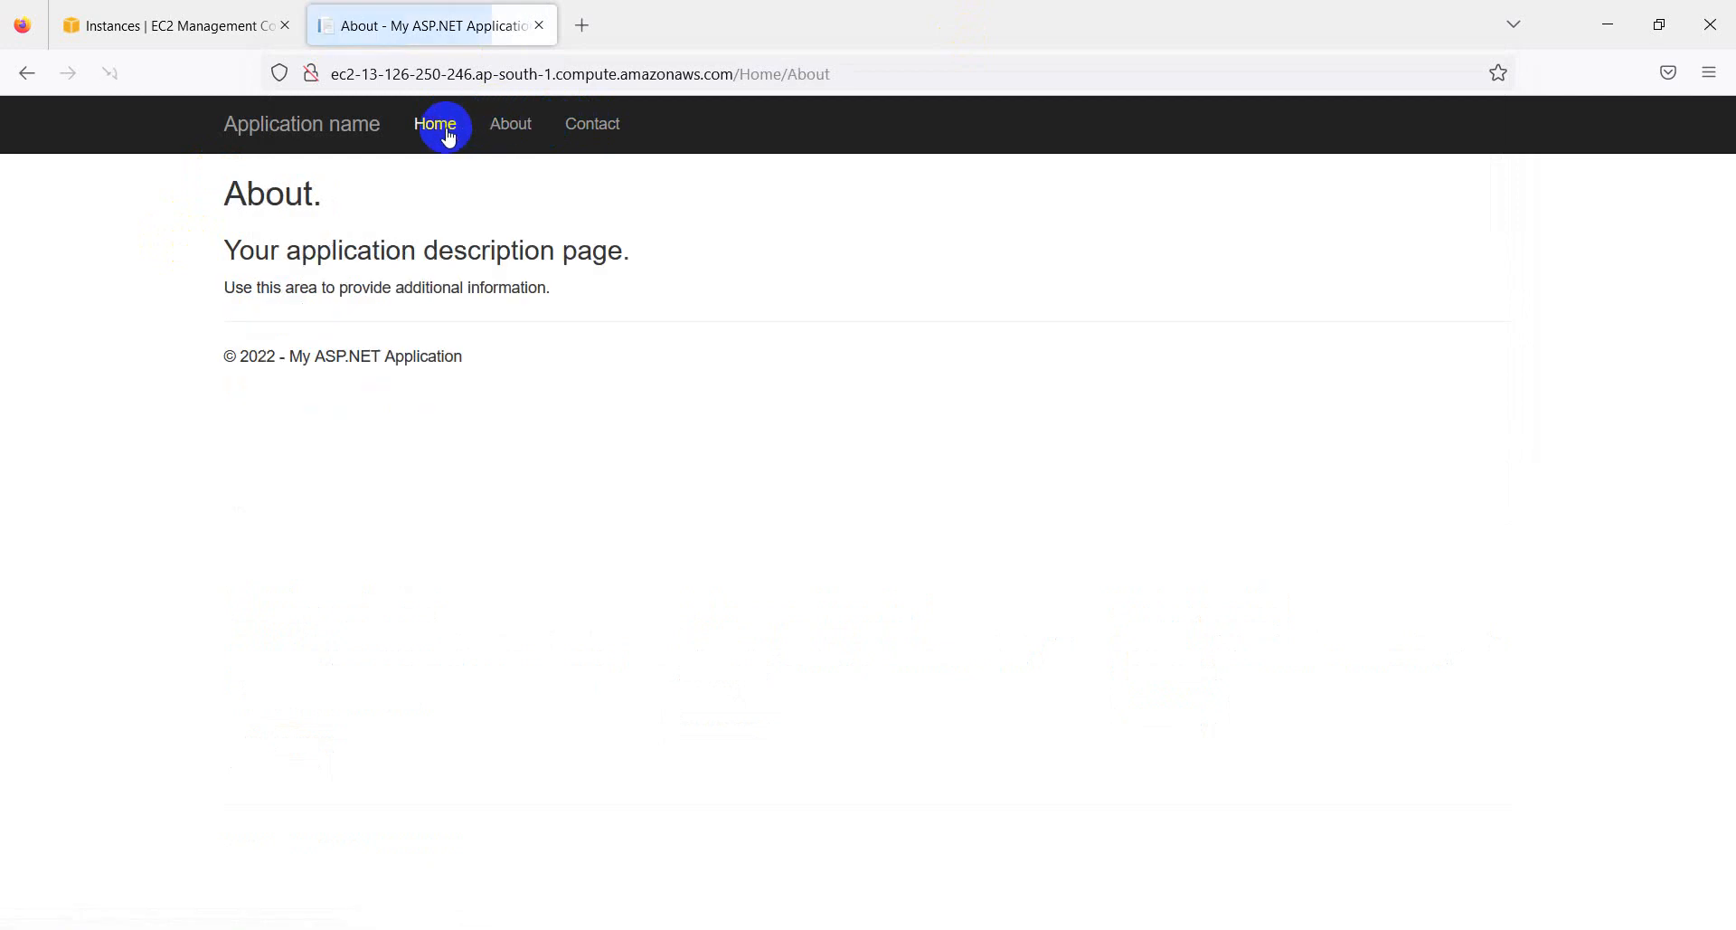
pyautogui.moveTo(592, 123)
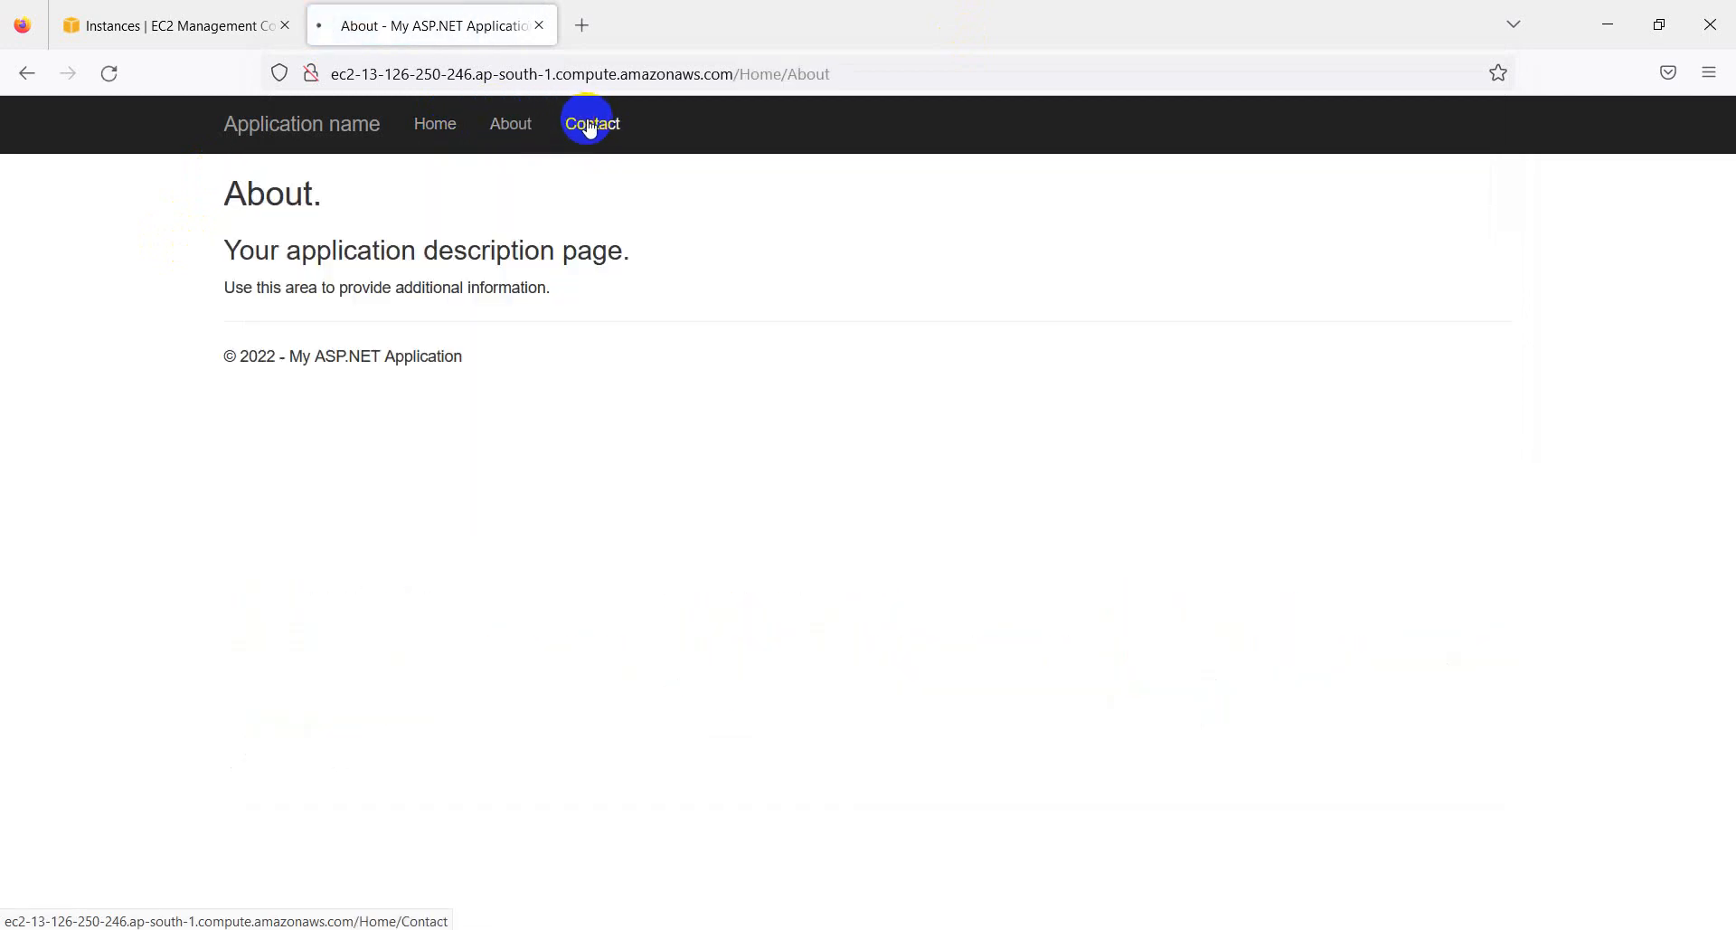
pyautogui.click(166, 23)
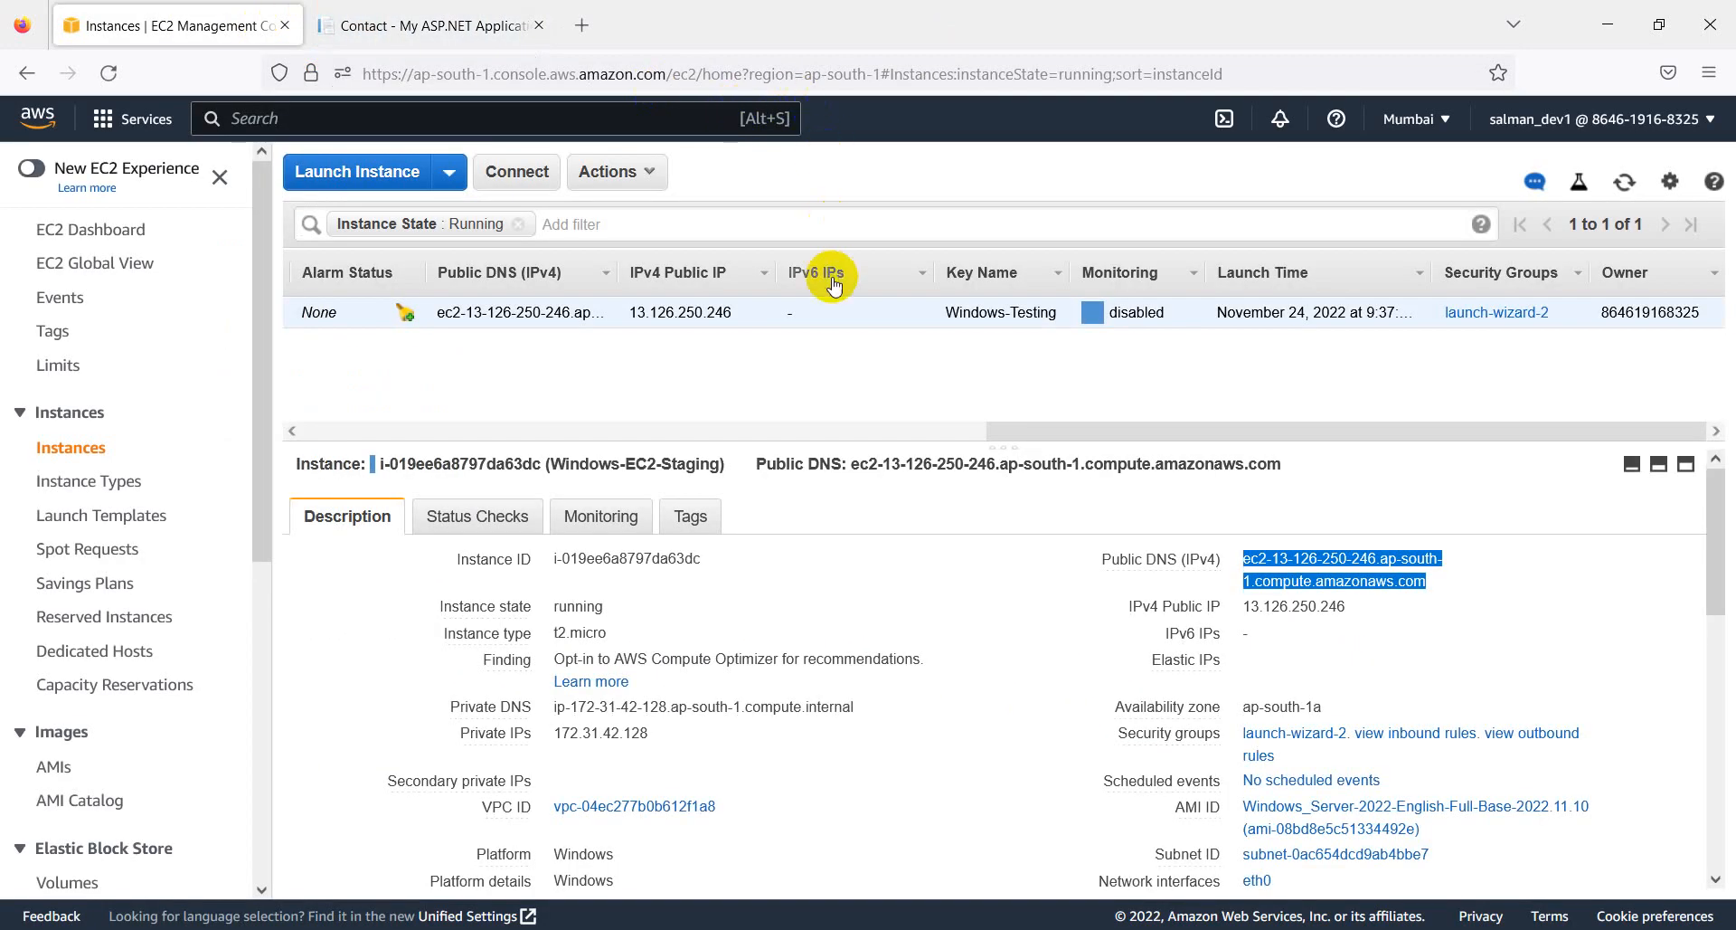